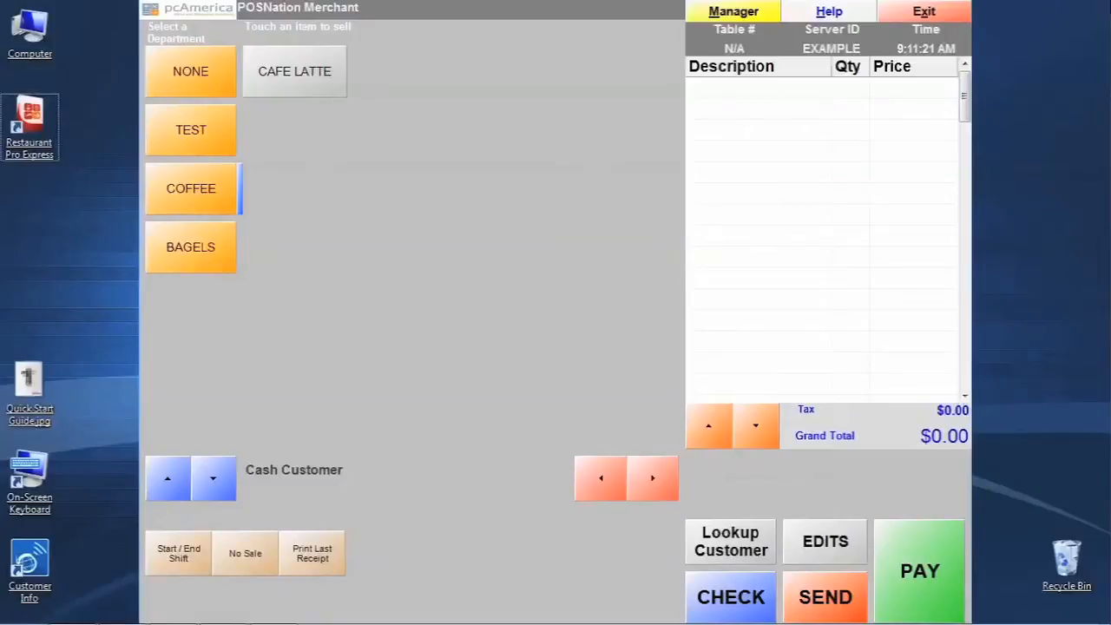
mouse_move(854, 7)
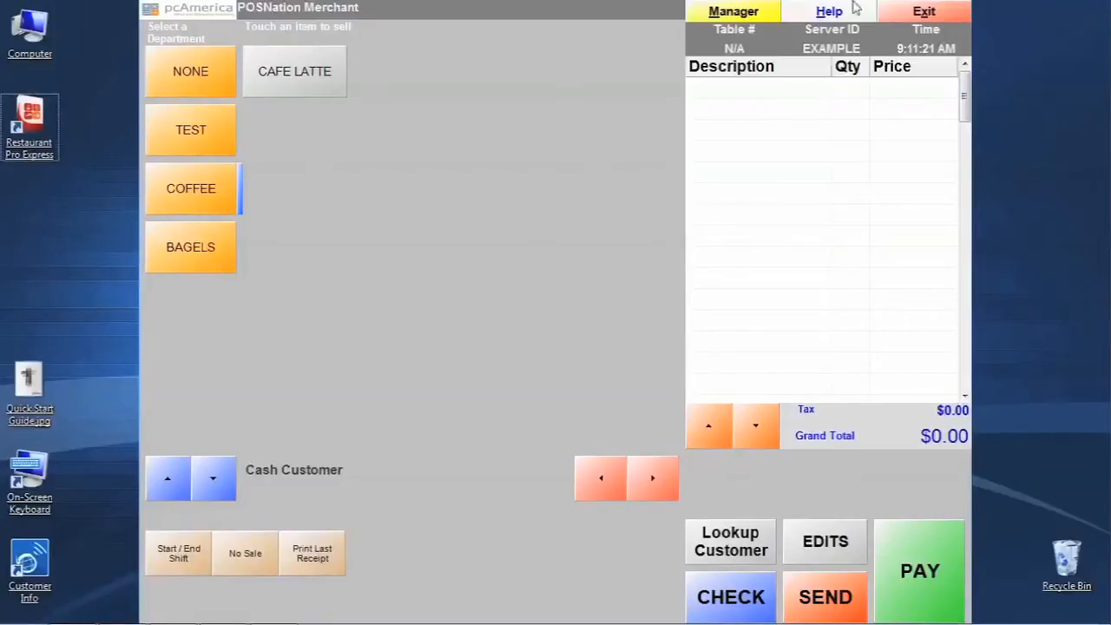
Show the Administrative maintenance options from the Manager menu.
click(733, 10)
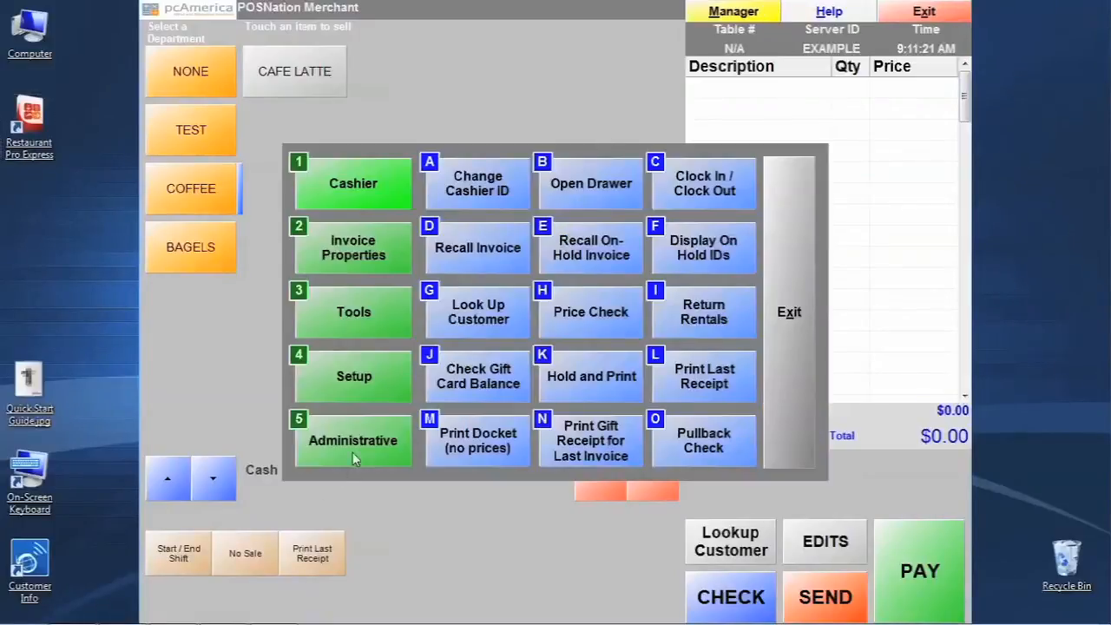
click(352, 441)
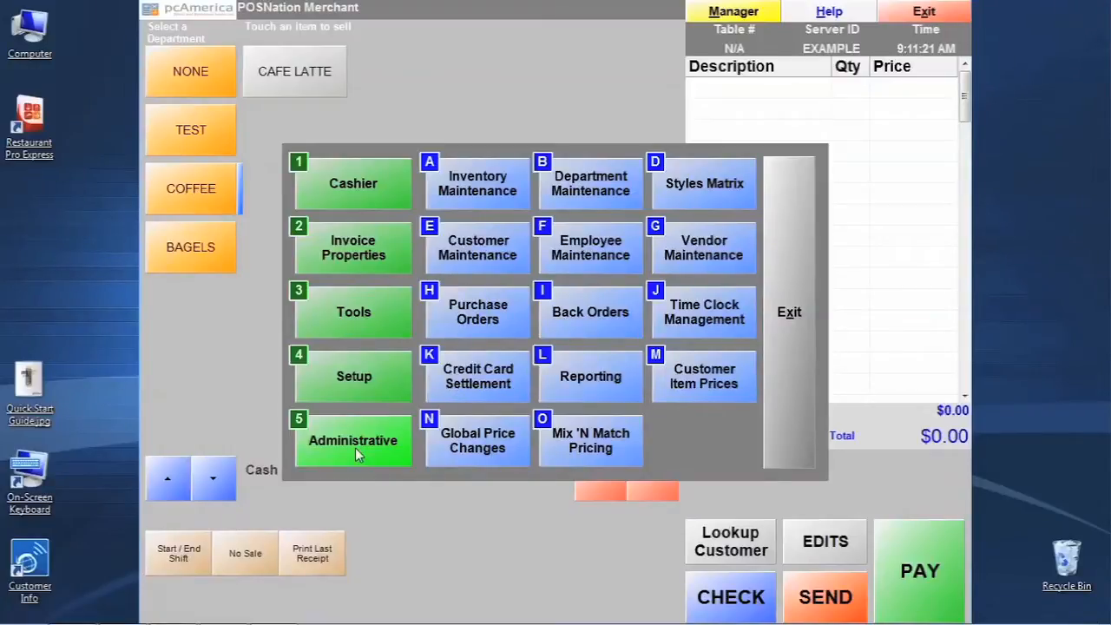
mouse_move(363, 462)
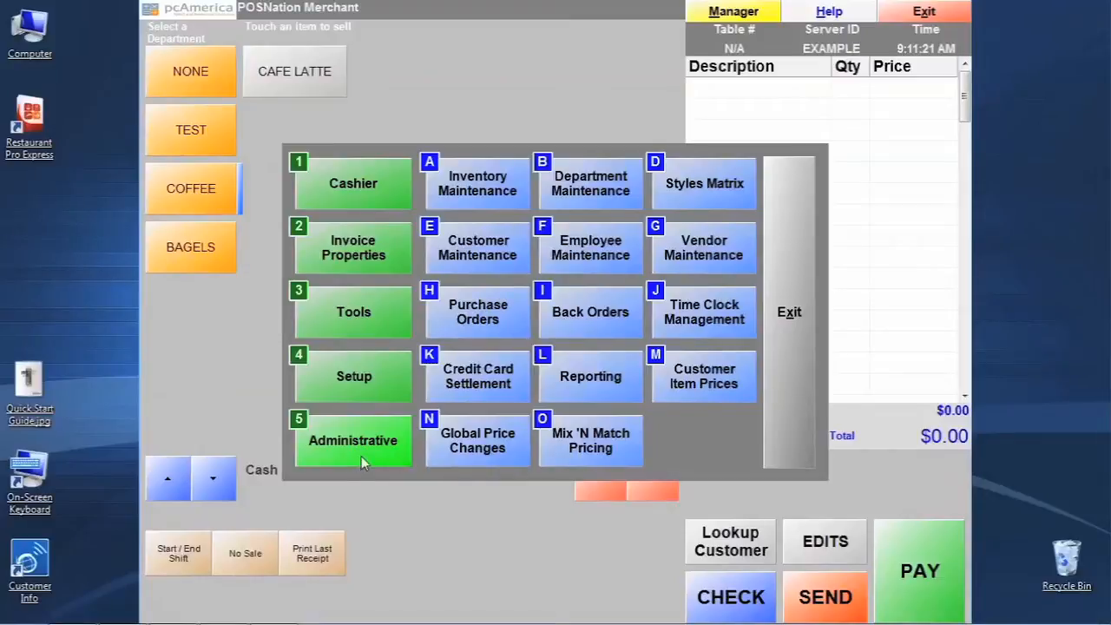
mouse_move(618, 199)
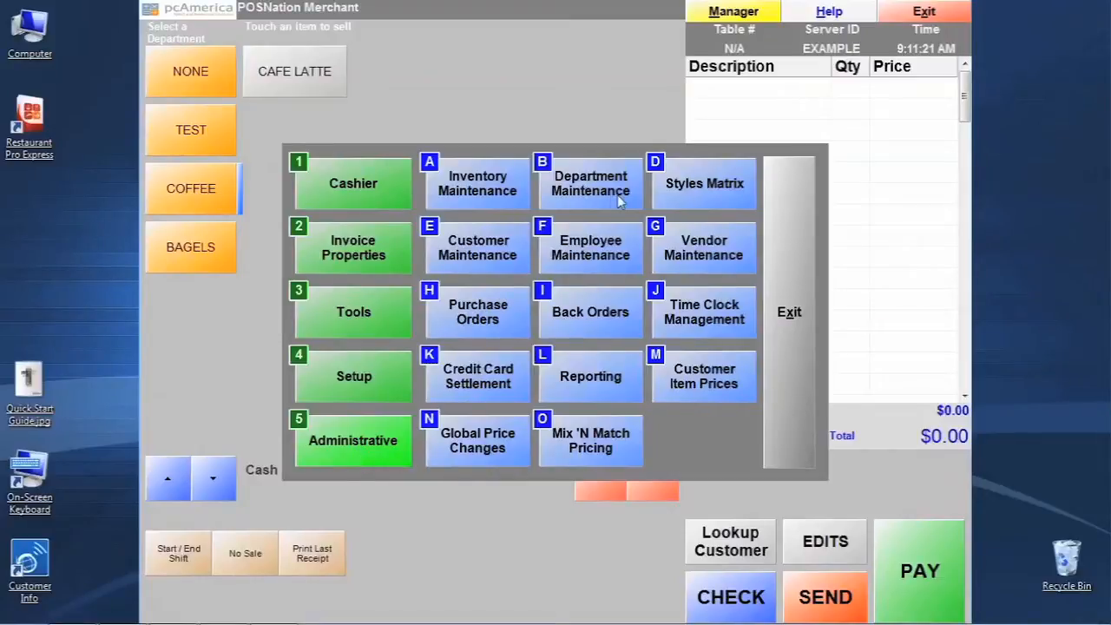
Add a new department named MODIFIER in Department Maintenance and save it.
click(590, 184)
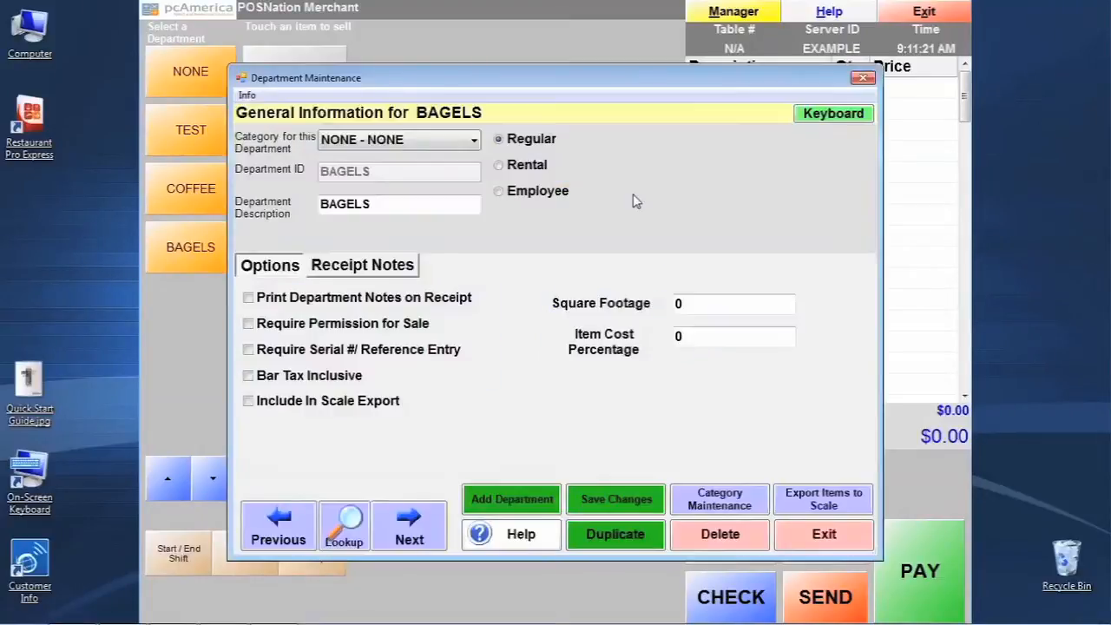
click(511, 499)
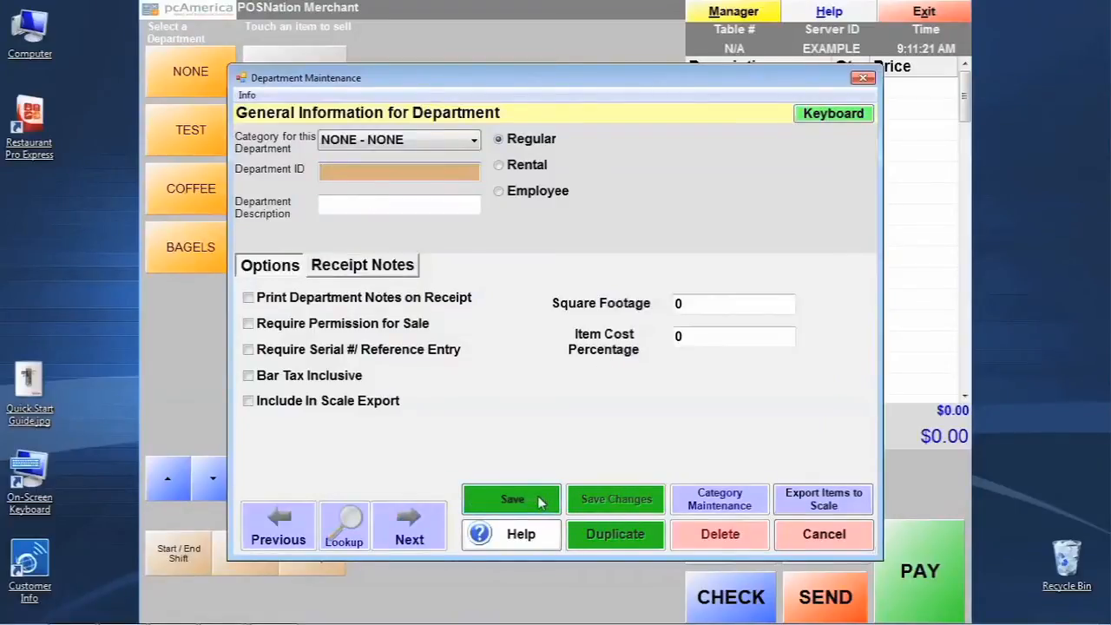
text(MODIFIER)
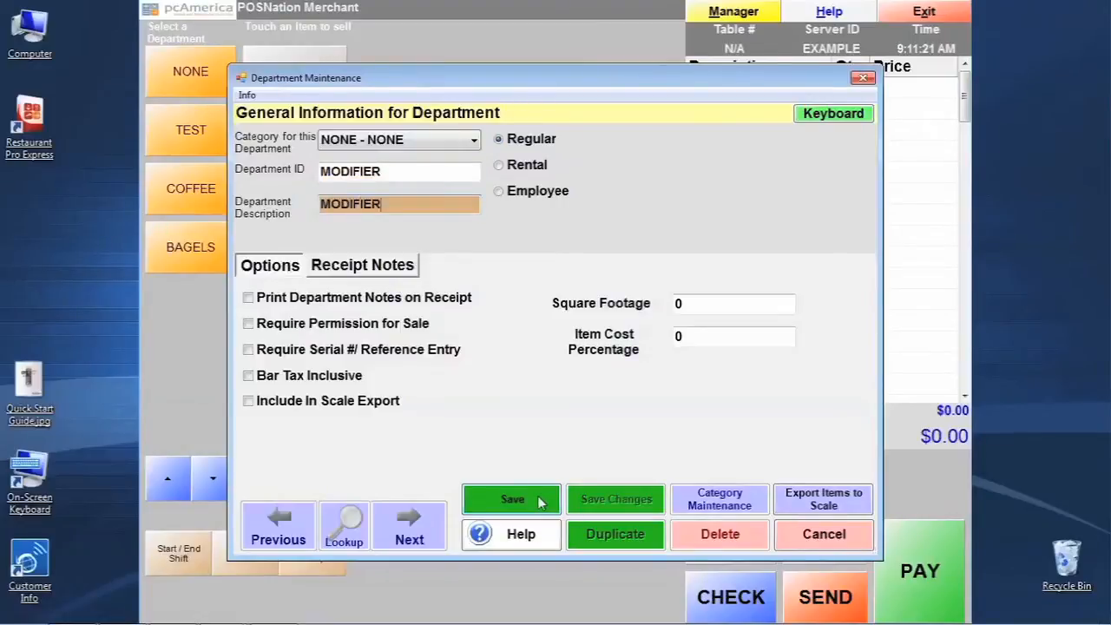
click(510, 498)
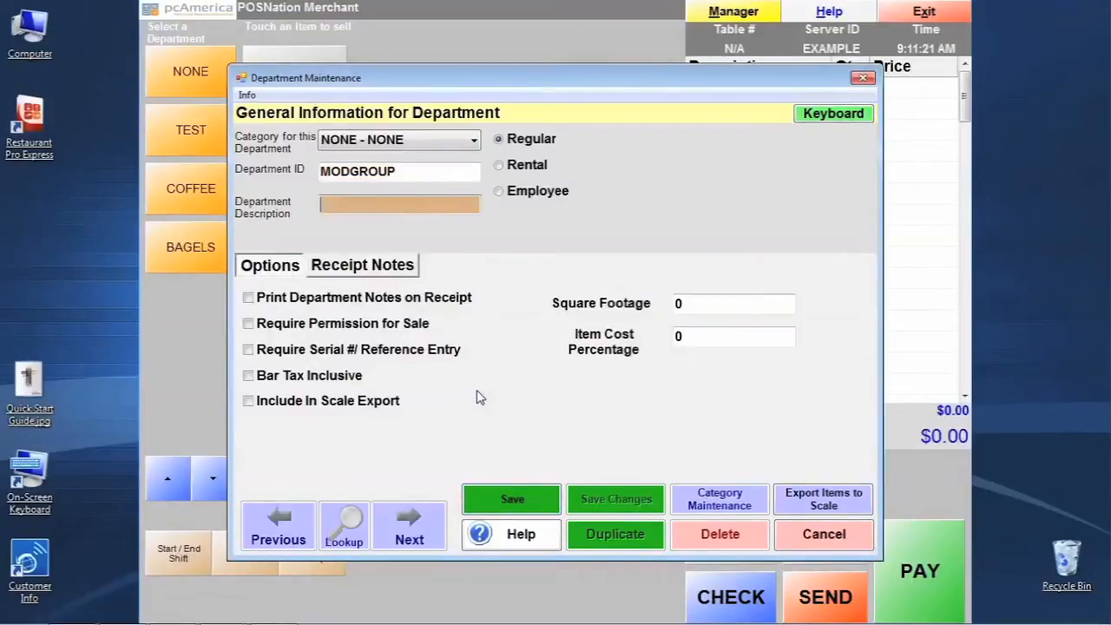
Add a MODIFIER GROUPS department (ID MODGROUP), save it, and exit Department Maintenance.
text(MODIFIER GROUPS)
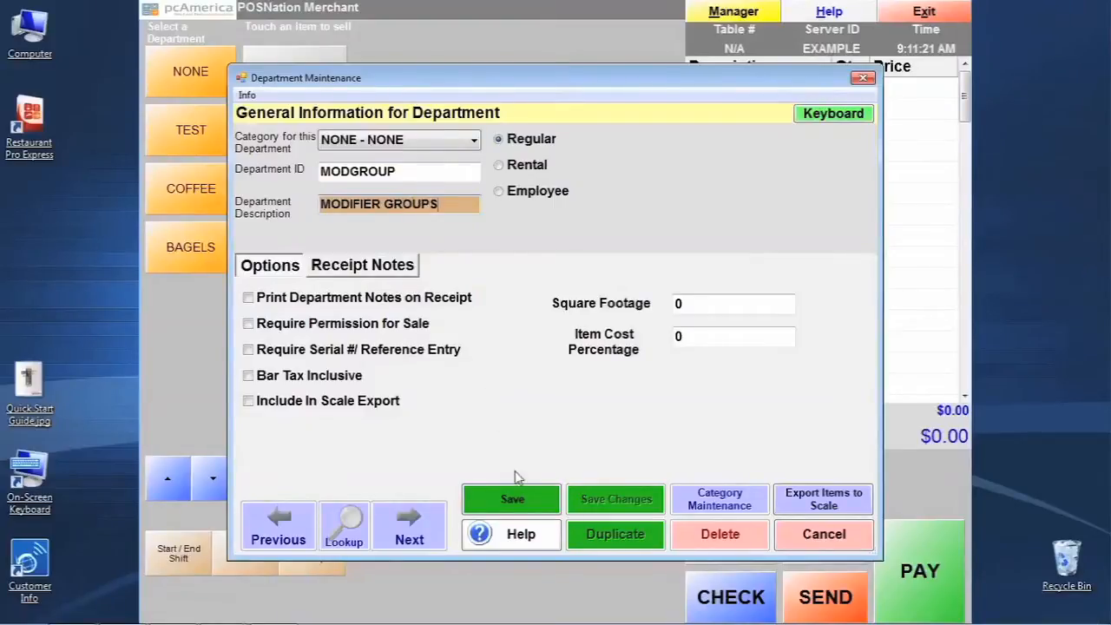
click(511, 499)
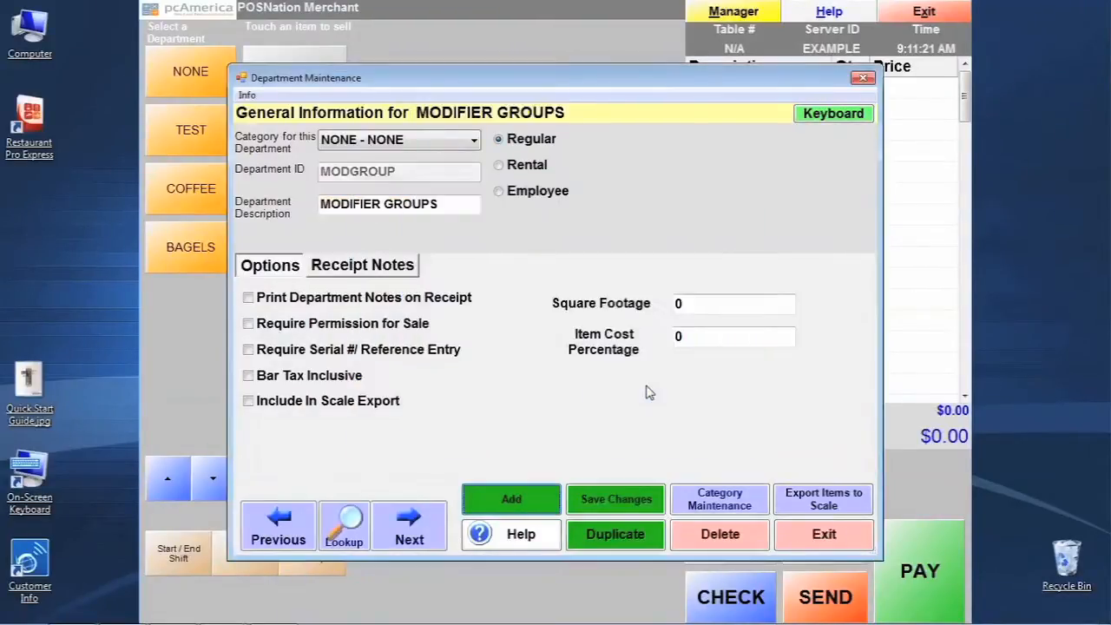
click(823, 534)
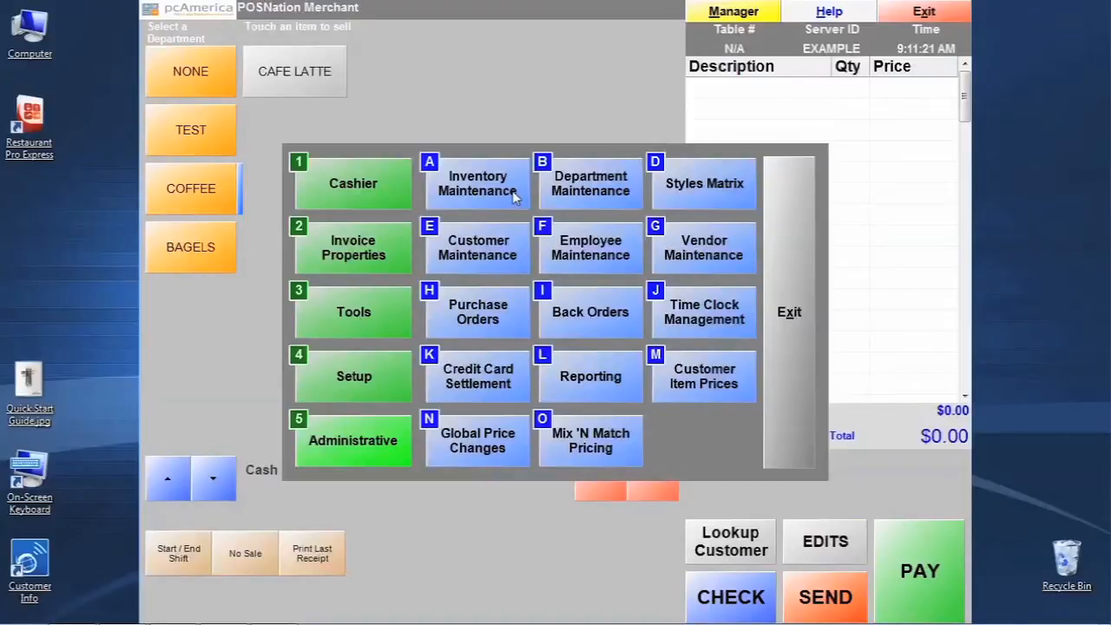
Begin a new Standard Item in Inventory Maintenance with a blank item form.
click(477, 184)
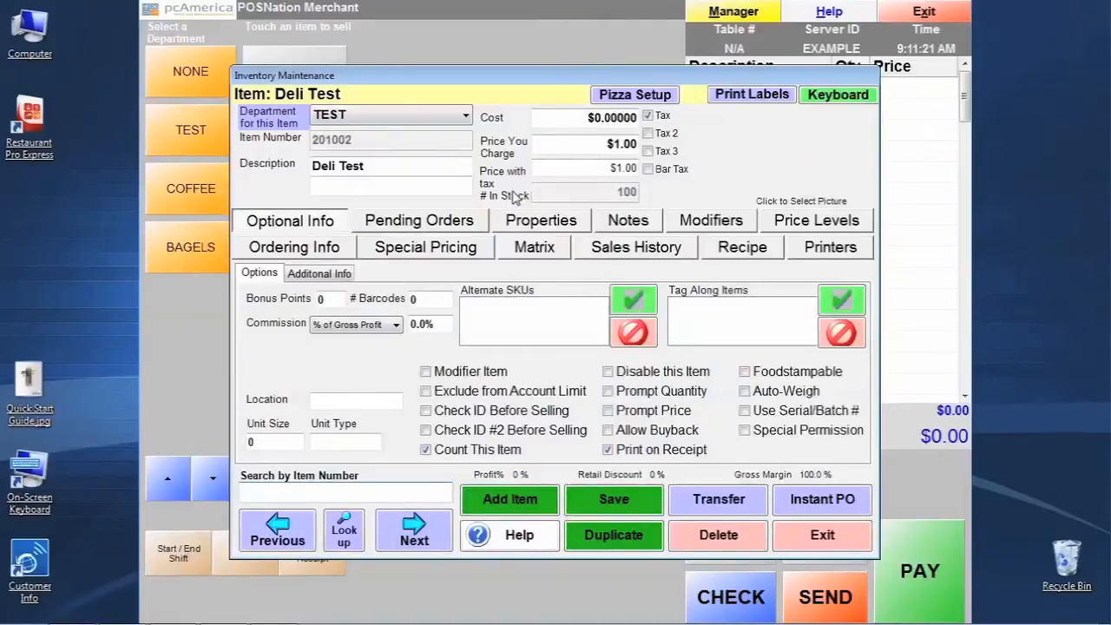
click(510, 500)
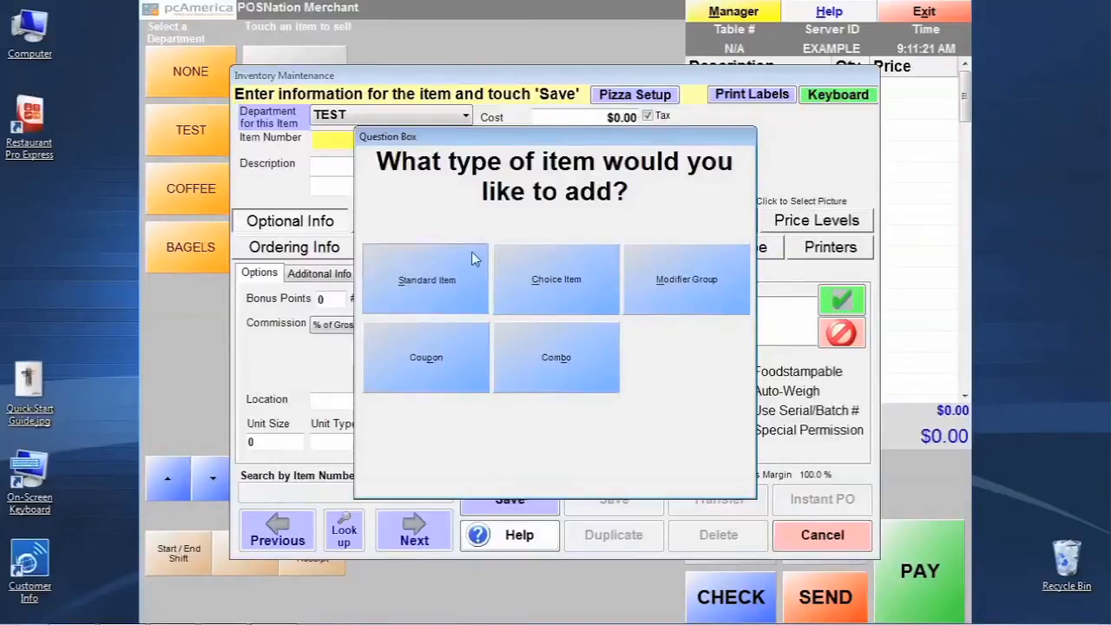
click(427, 277)
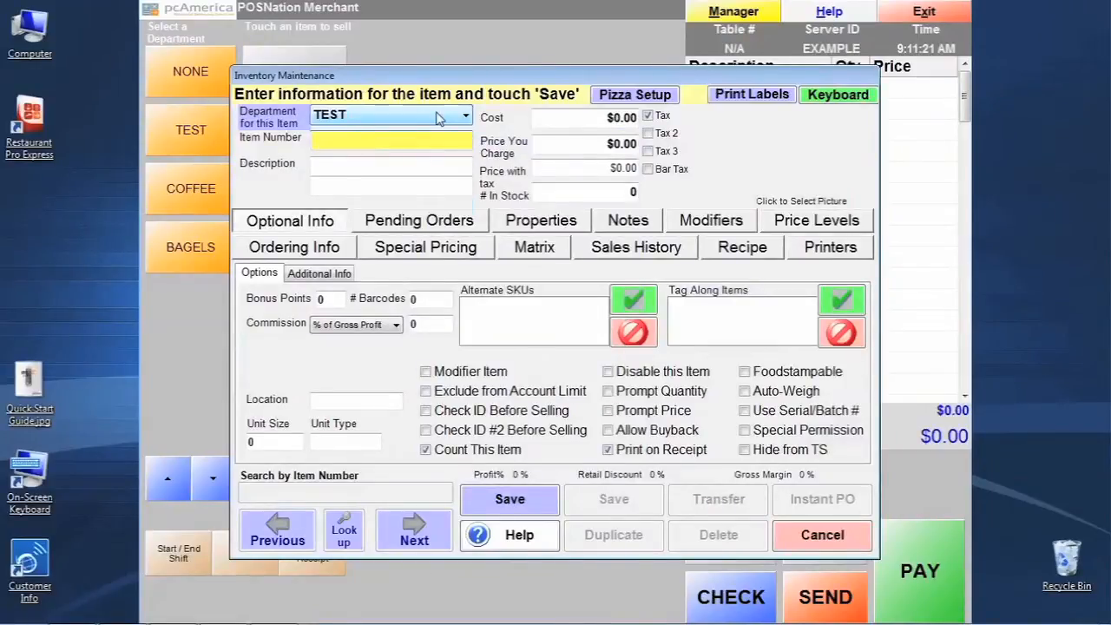
Assign department MODIFIER, item number 8OZLATTE and description 8 OZ CAFE LATTE.
click(466, 114)
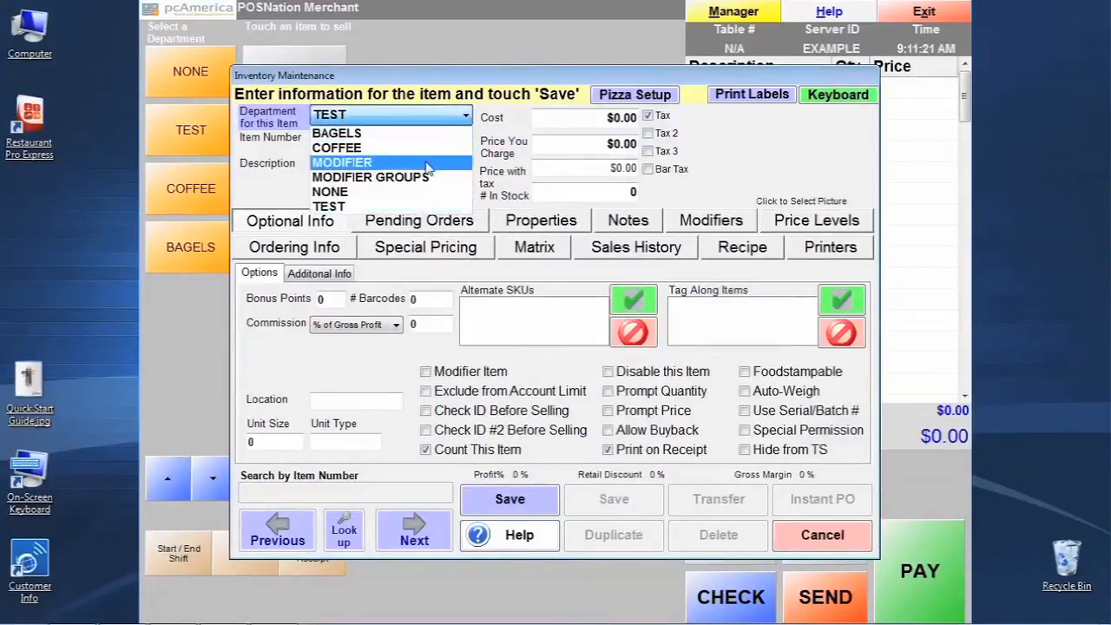
click(340, 163)
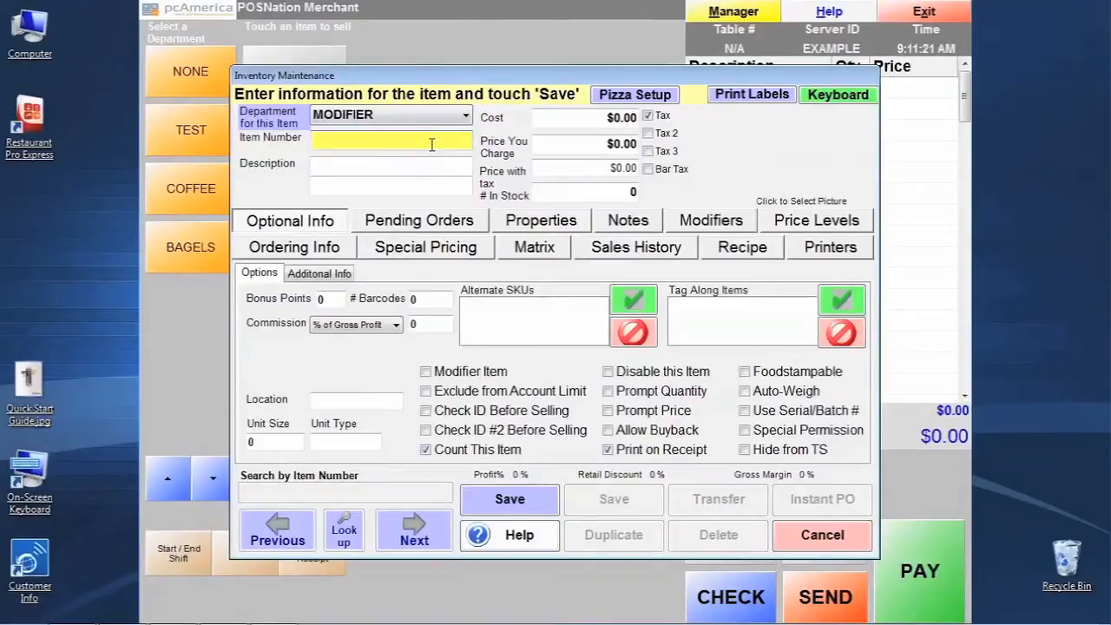
text(8OZLATTE)
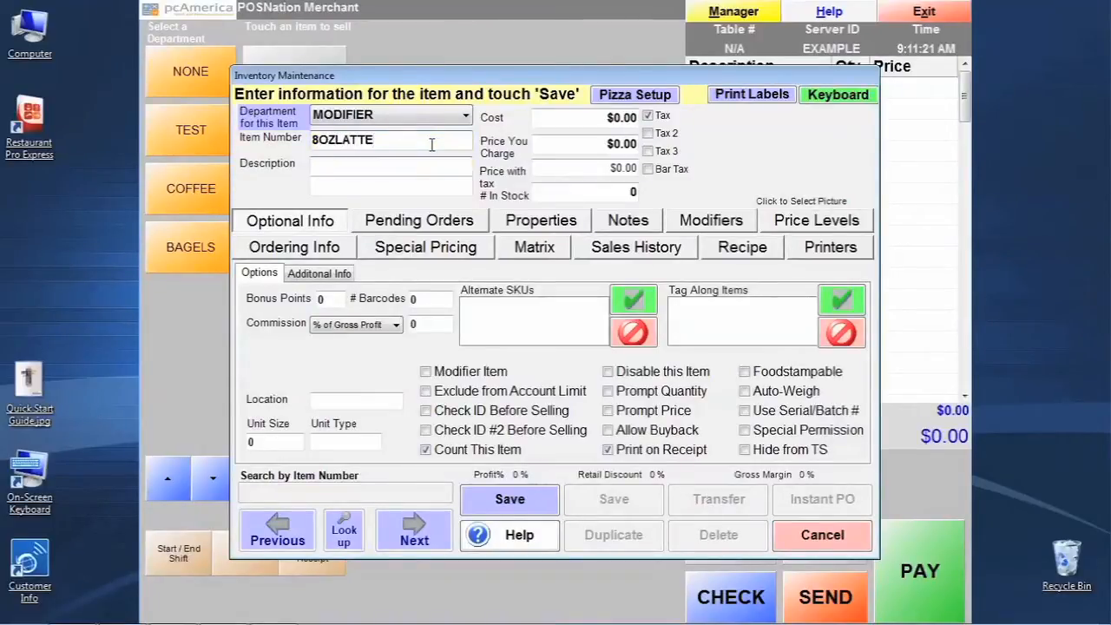
text(8 OZ CAFE LATT)
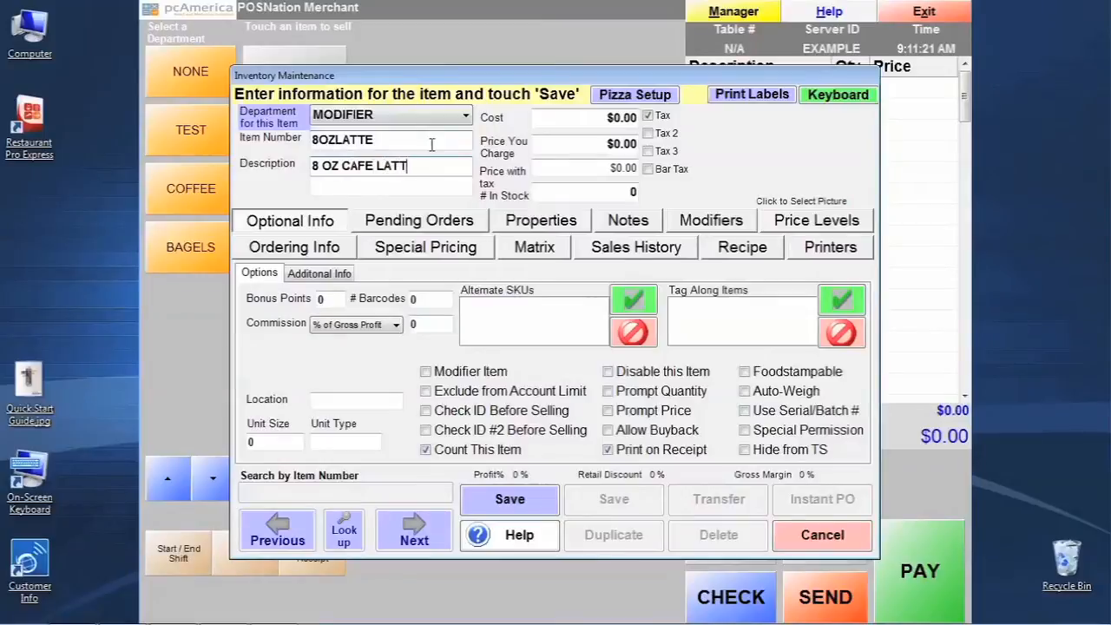
text(E)
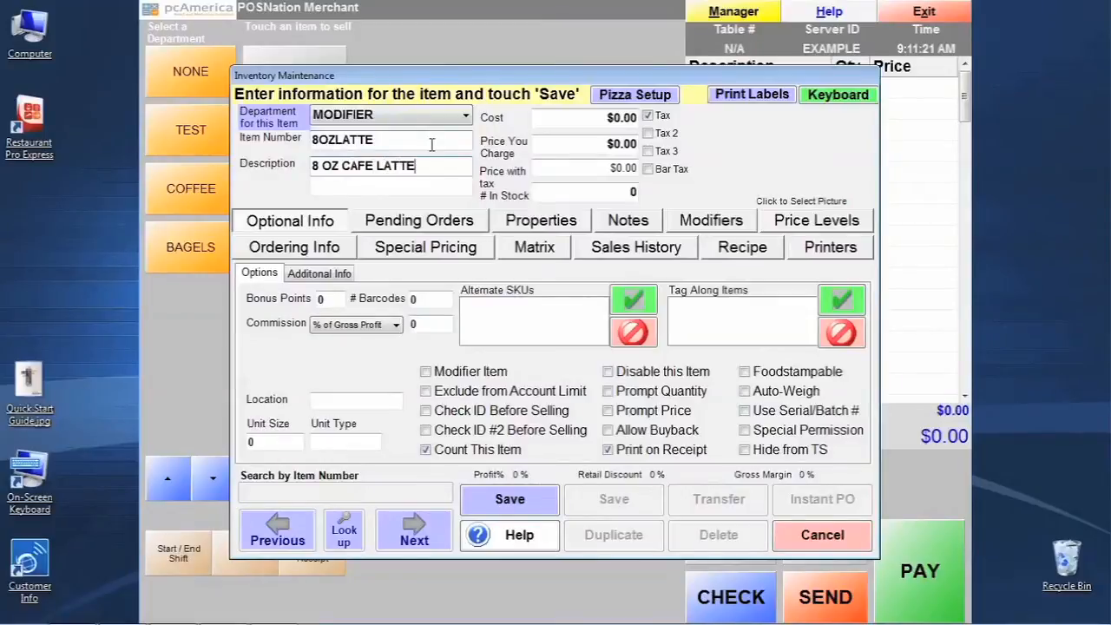
Set the item's Price You Charge to 2.50.
click(590, 144)
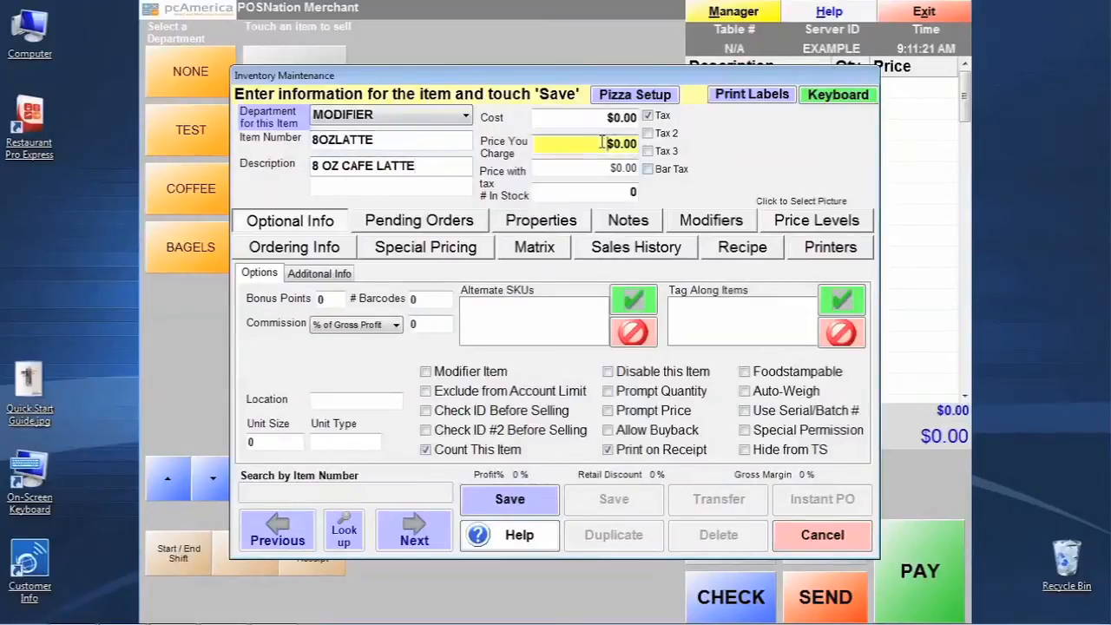
text(2.50)
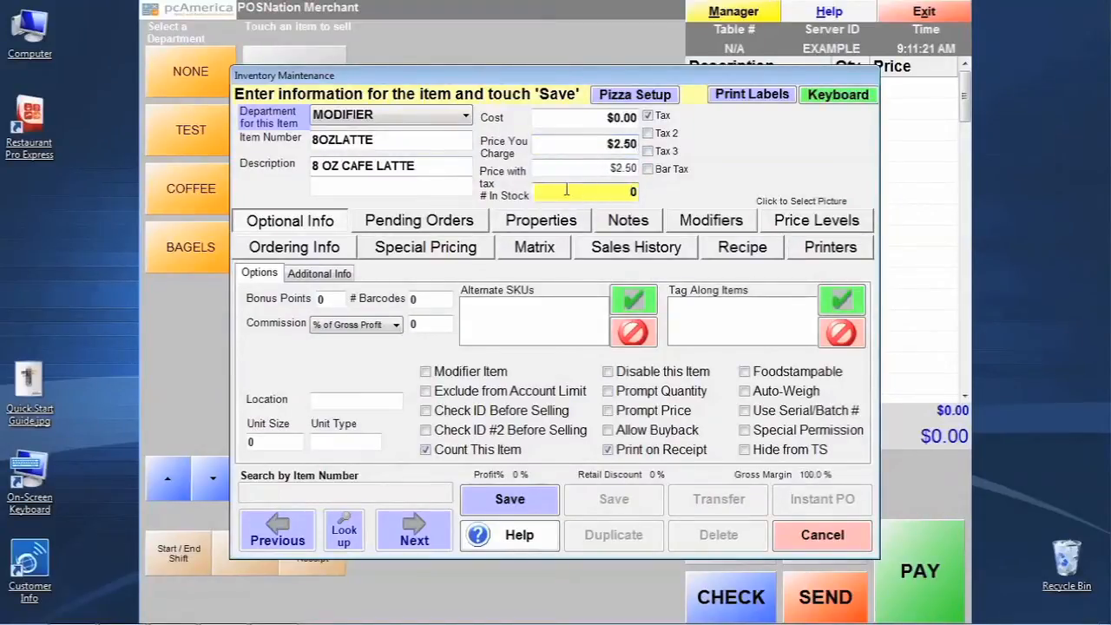
Turn off Count This Item, mark it as a Modifier Item, and check its printer routing.
click(425, 449)
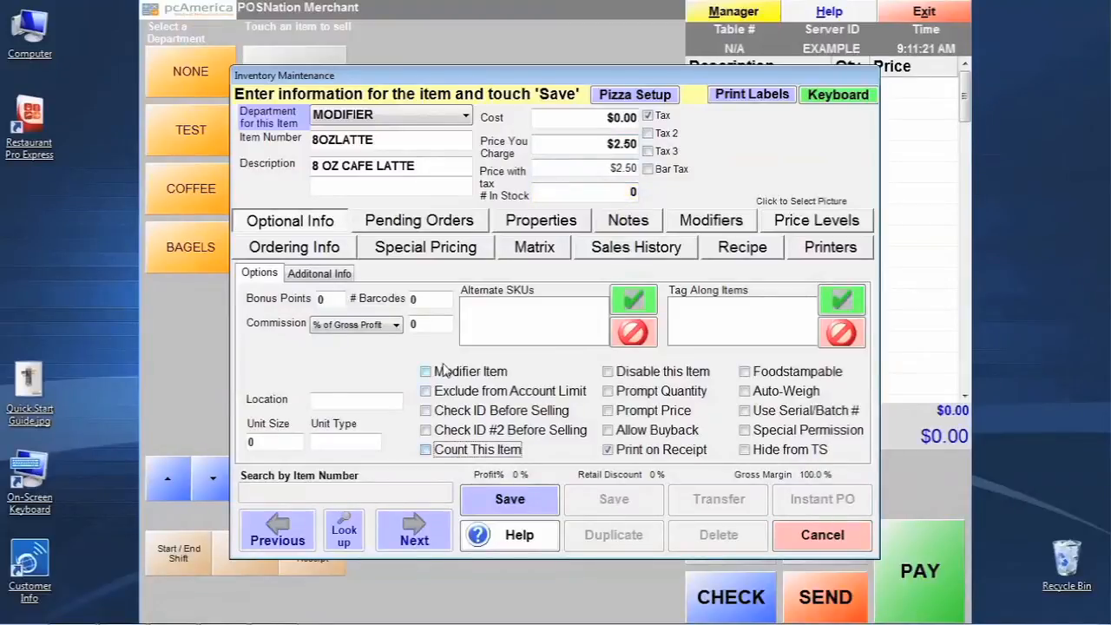
click(427, 372)
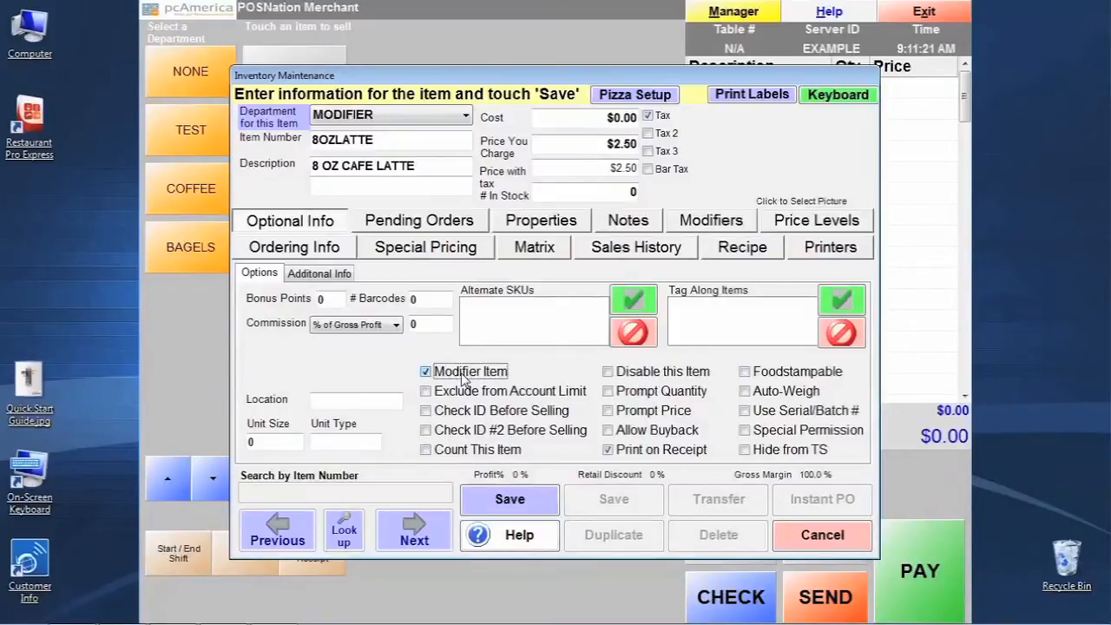
click(830, 246)
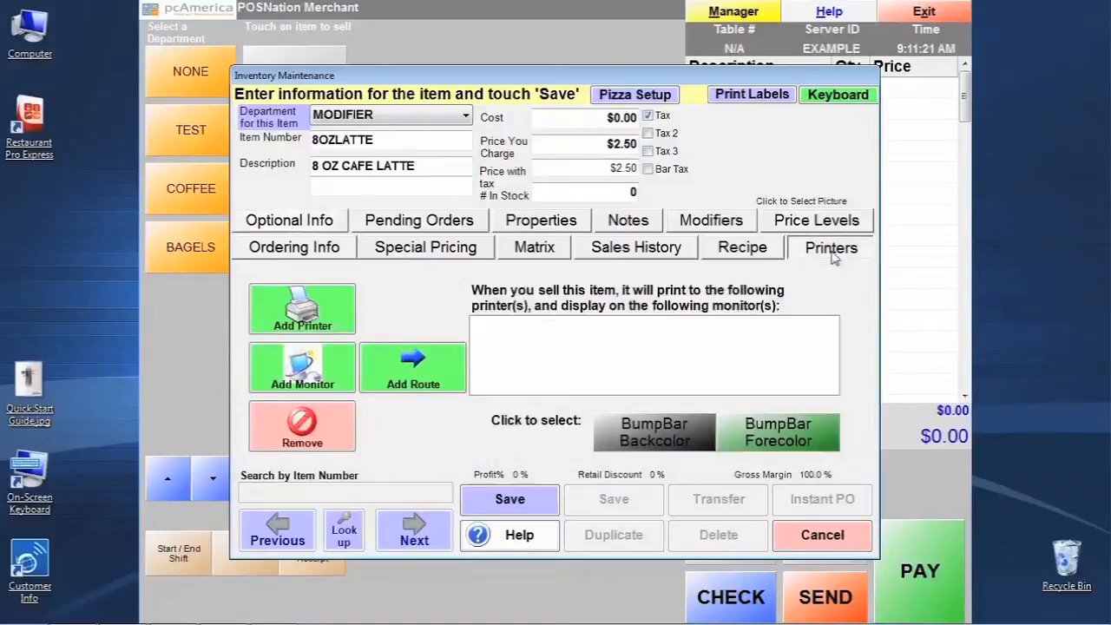
click(289, 219)
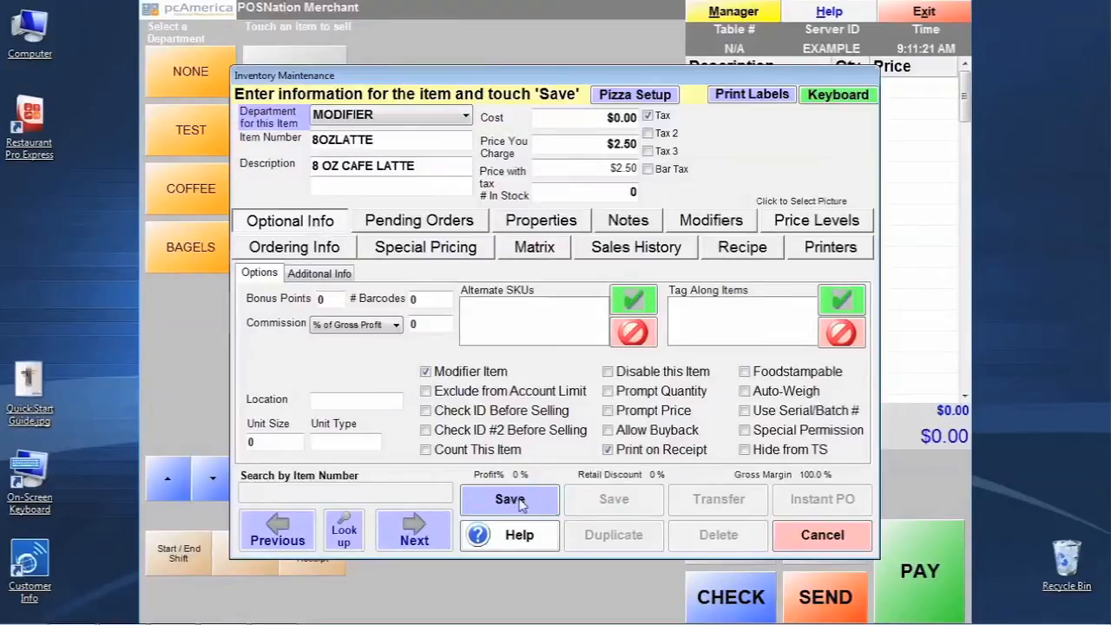
click(510, 500)
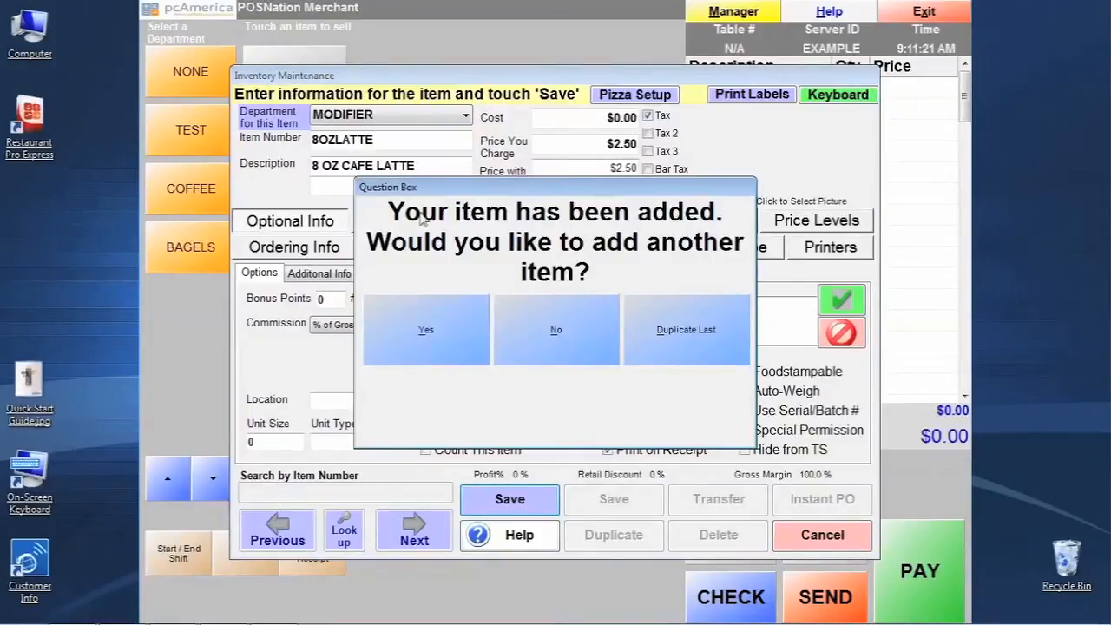
mouse_move(389, 121)
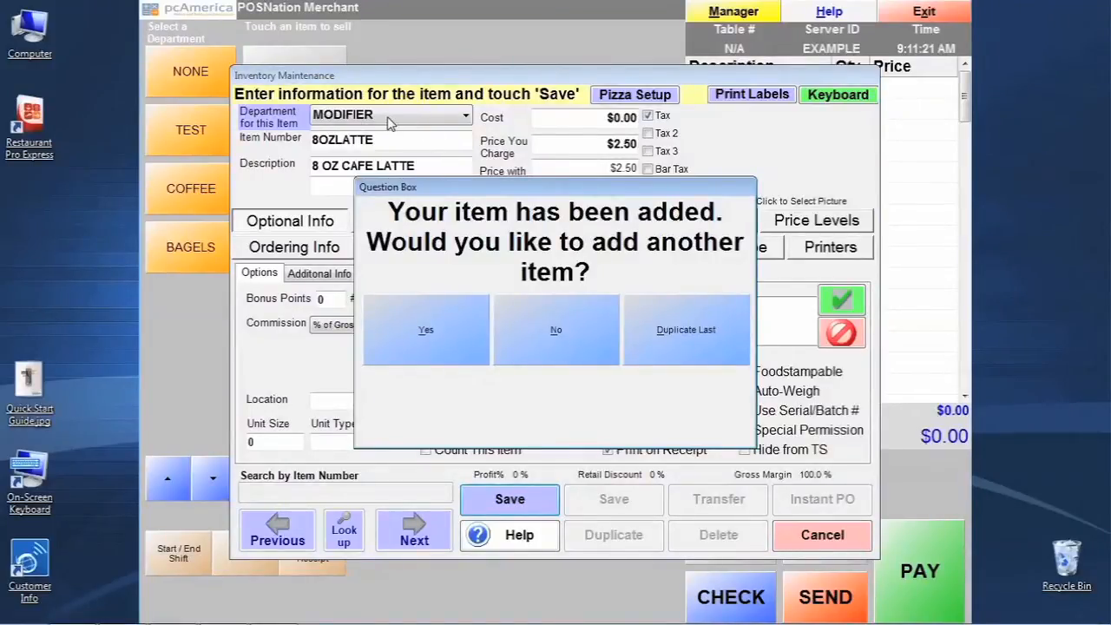
mouse_move(393, 146)
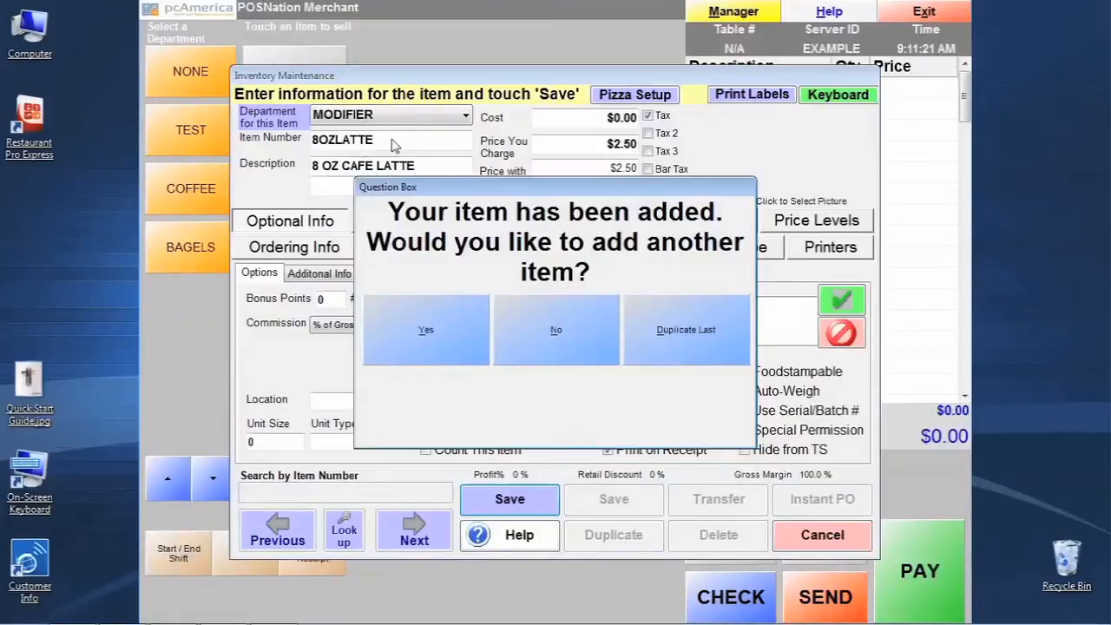
mouse_move(658, 325)
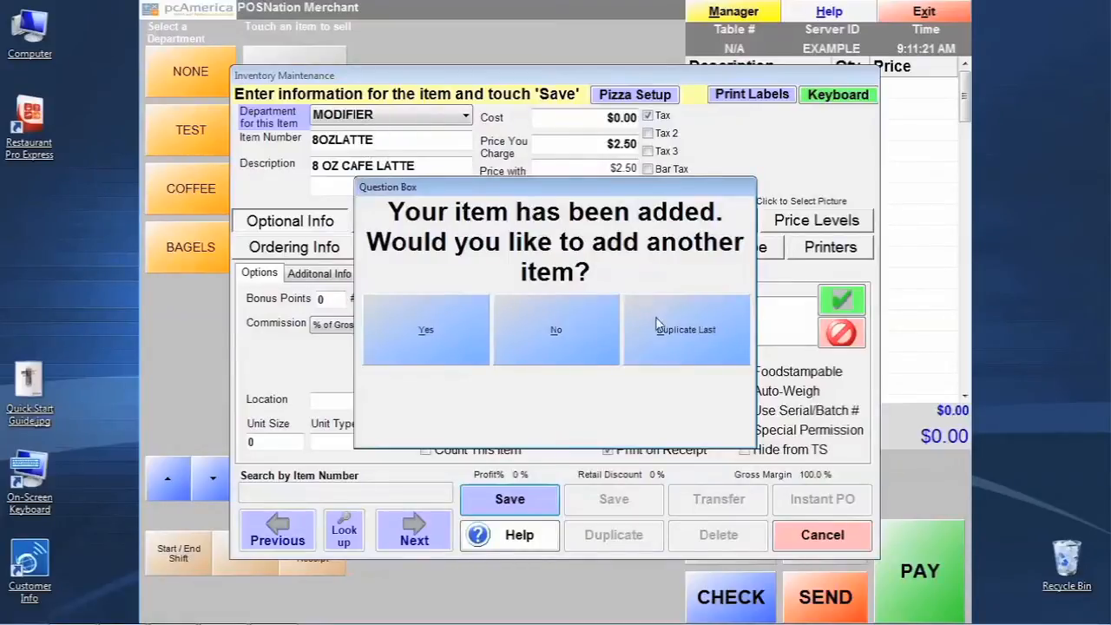
mouse_move(704, 363)
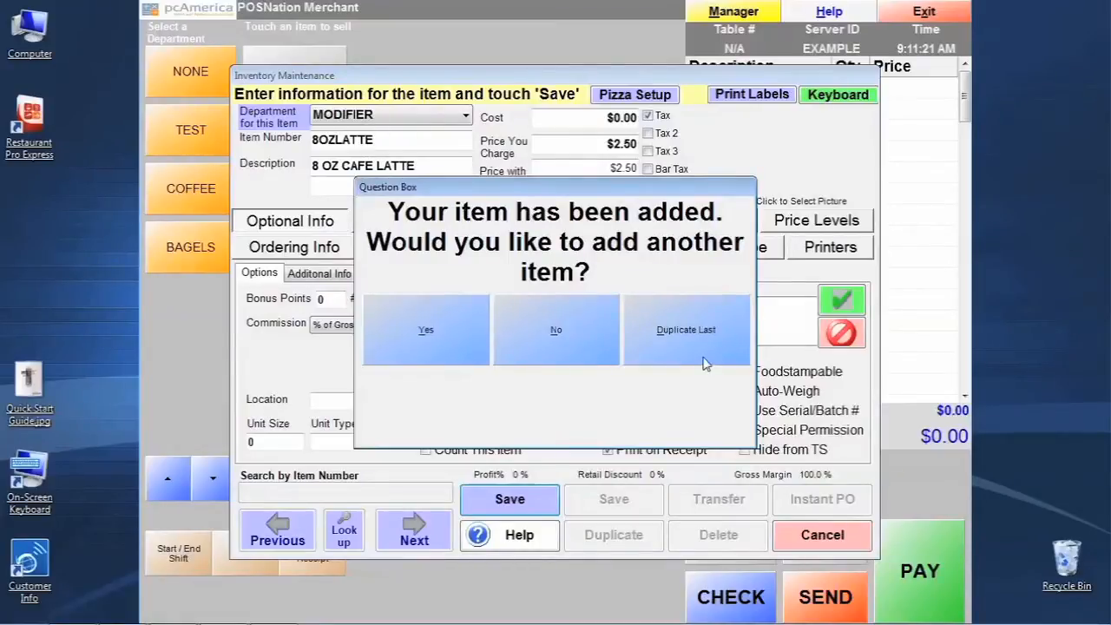
Duplicate the 8 oz item as 12OZLATTE, described 12 OZ CAFE LATTE, priced 3.50.
click(425, 330)
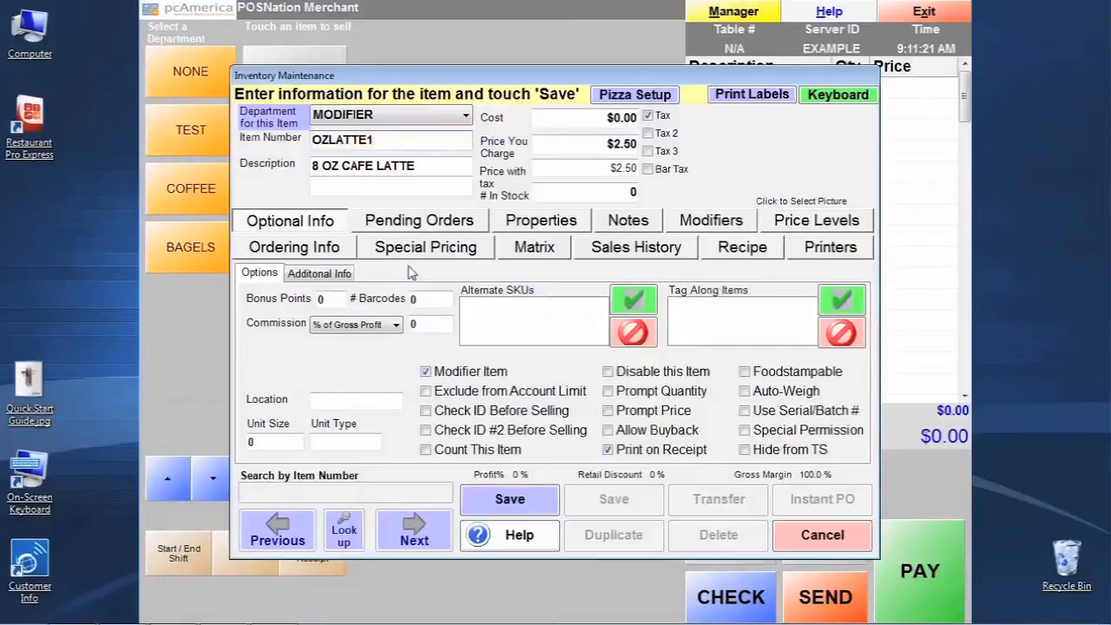
text(12OZLATTE1)
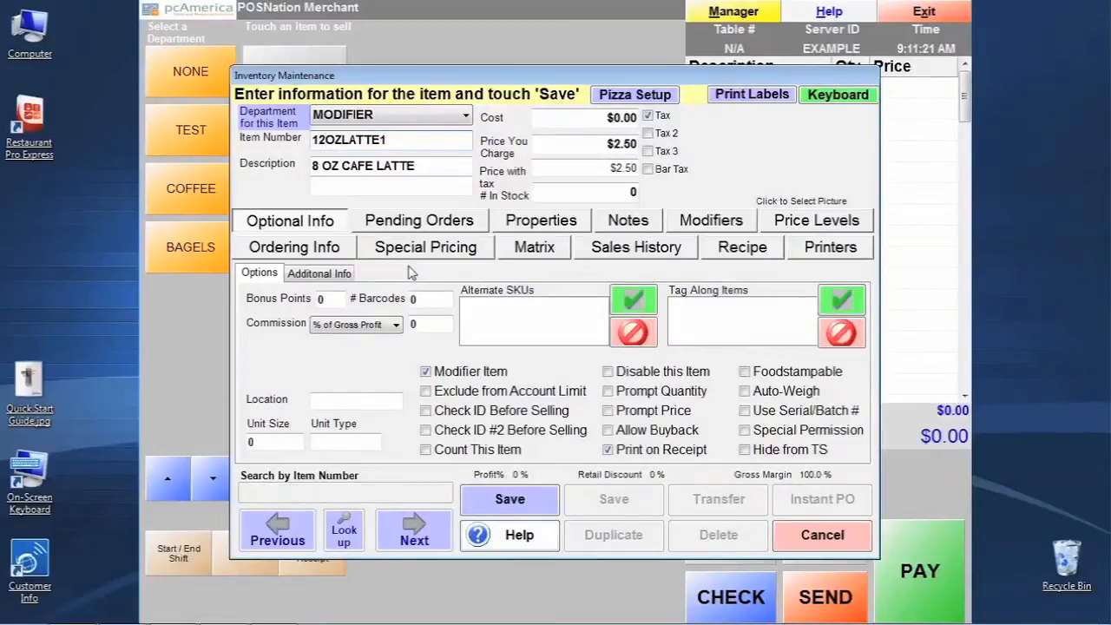
key(Backspace)
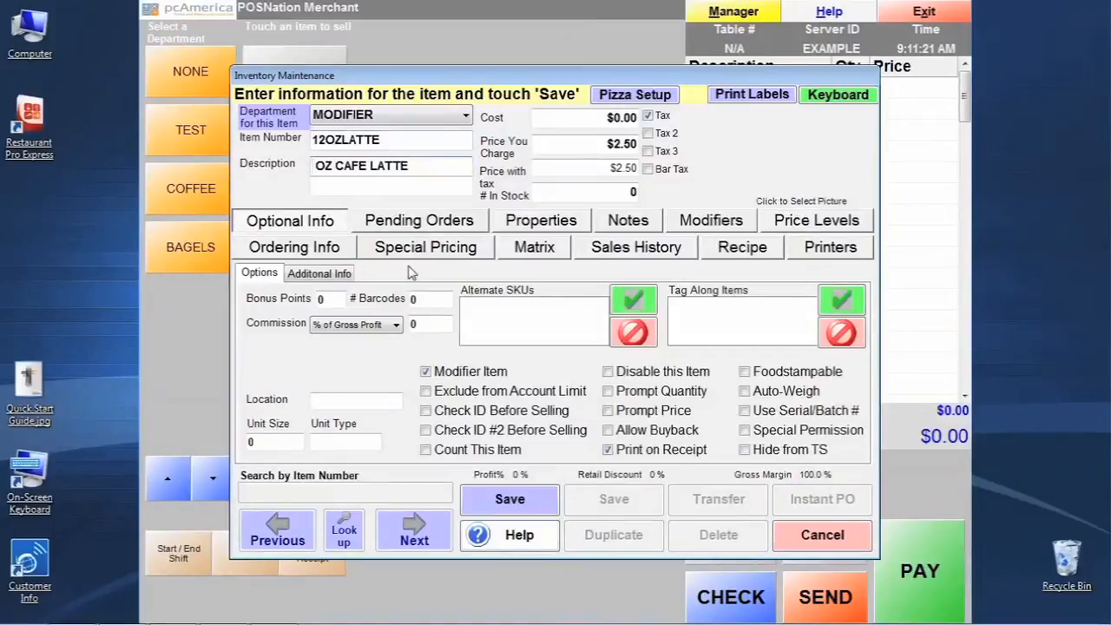
text(12)
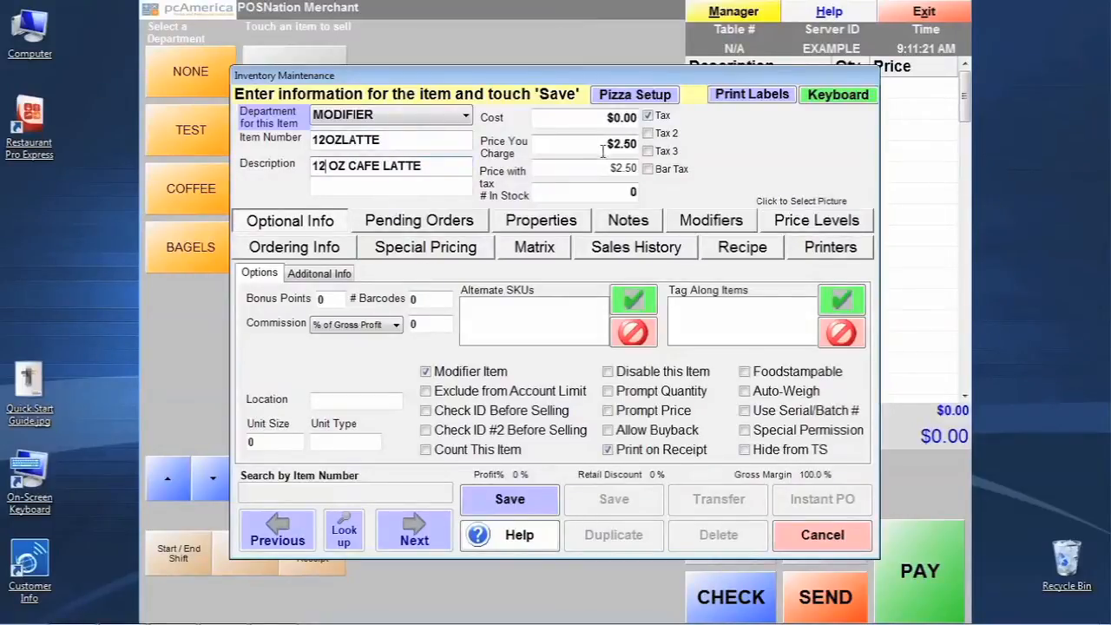
text(3.50)
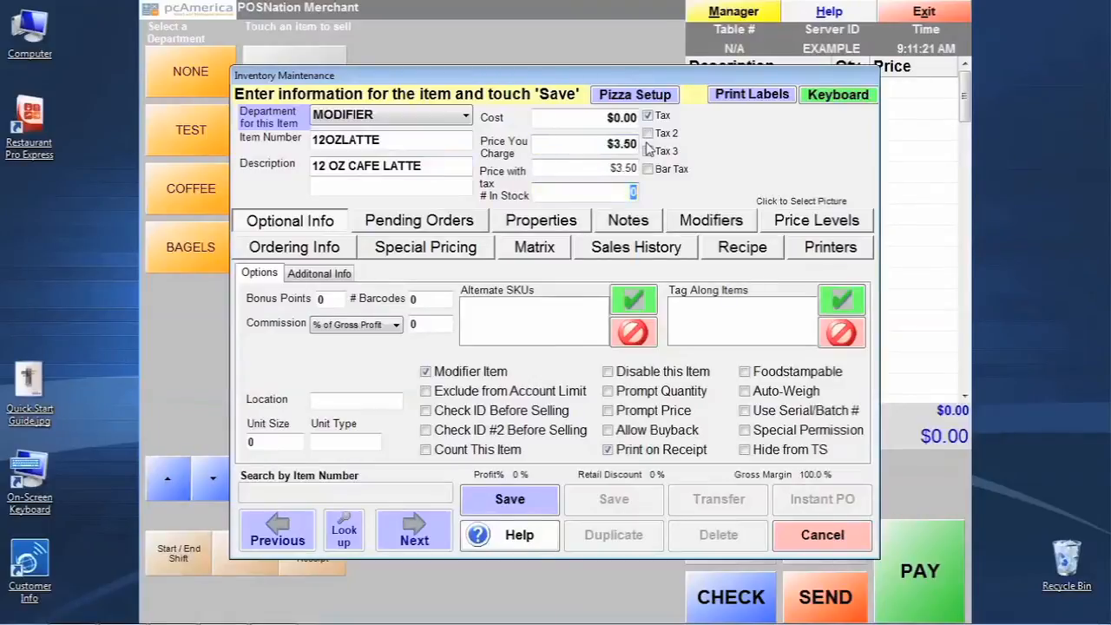
mouse_move(607, 304)
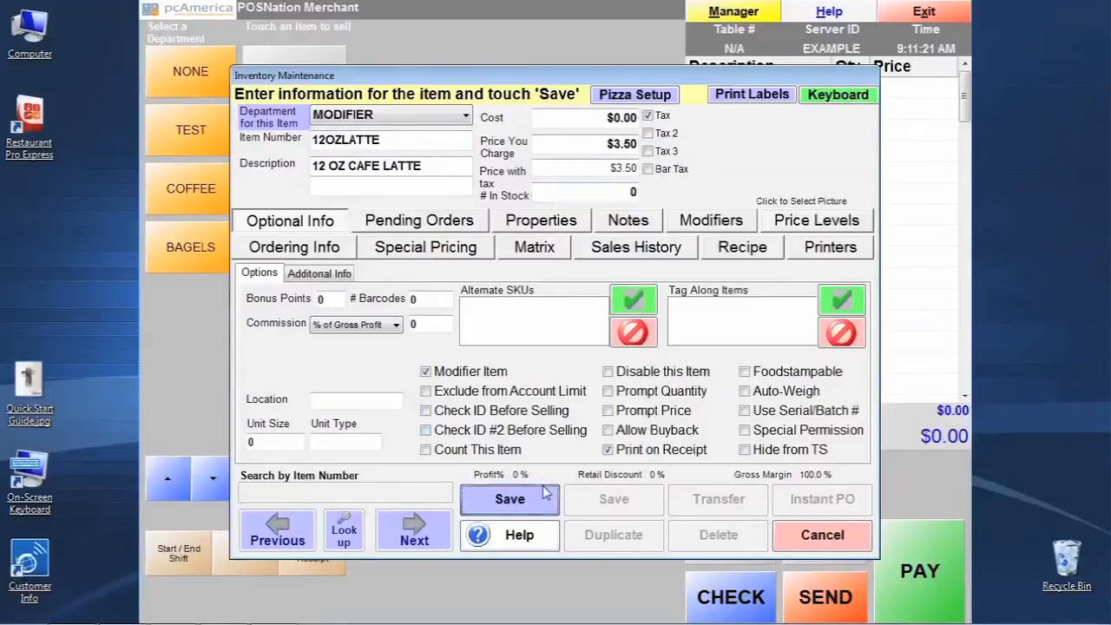
Save the 12 OZ CAFE LATTE item and decline adding another.
click(511, 500)
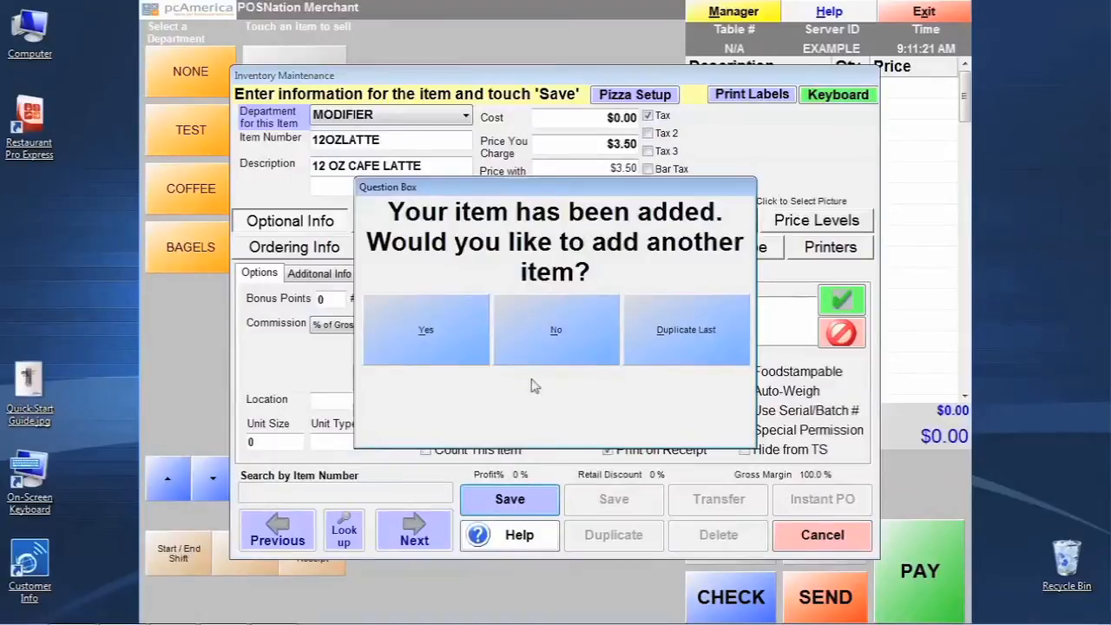
mouse_move(564, 351)
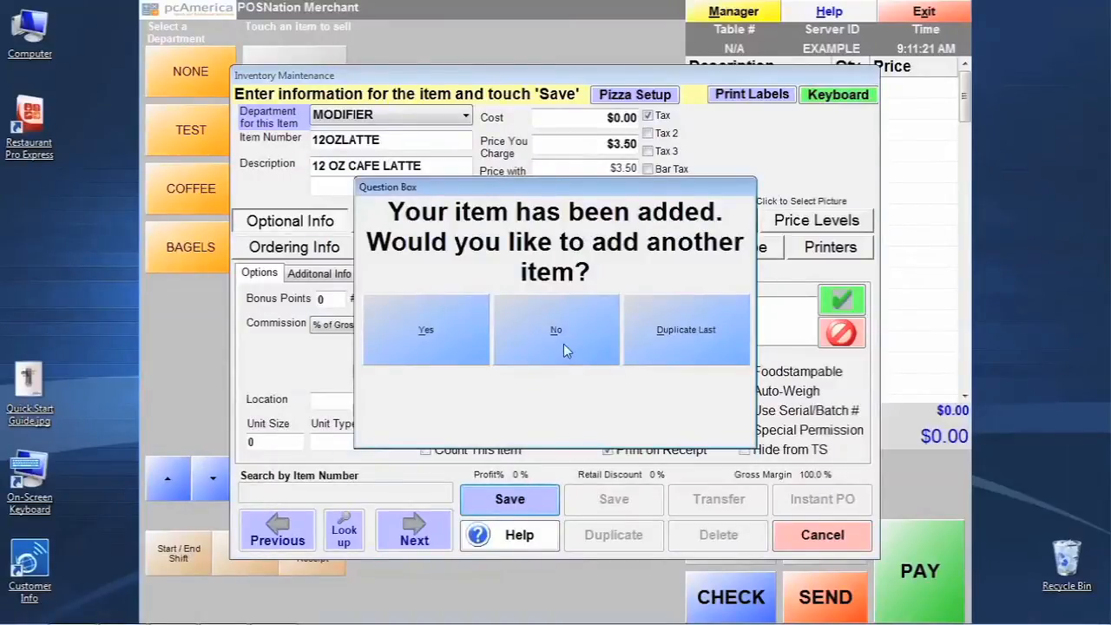
click(556, 330)
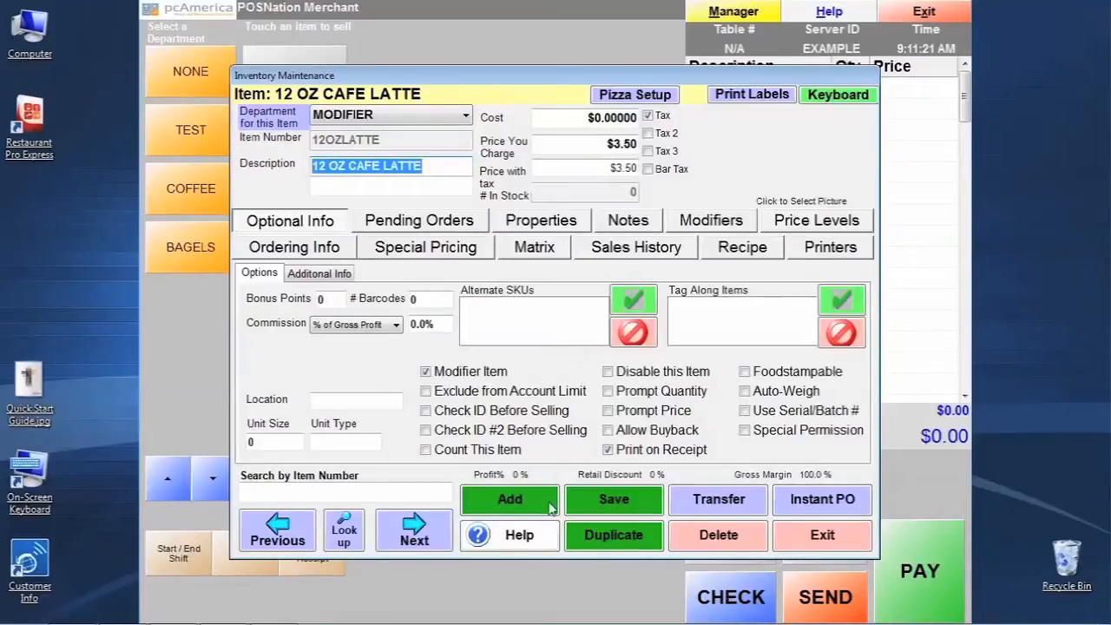
Add a new inventory record of type Modifier Group.
click(510, 500)
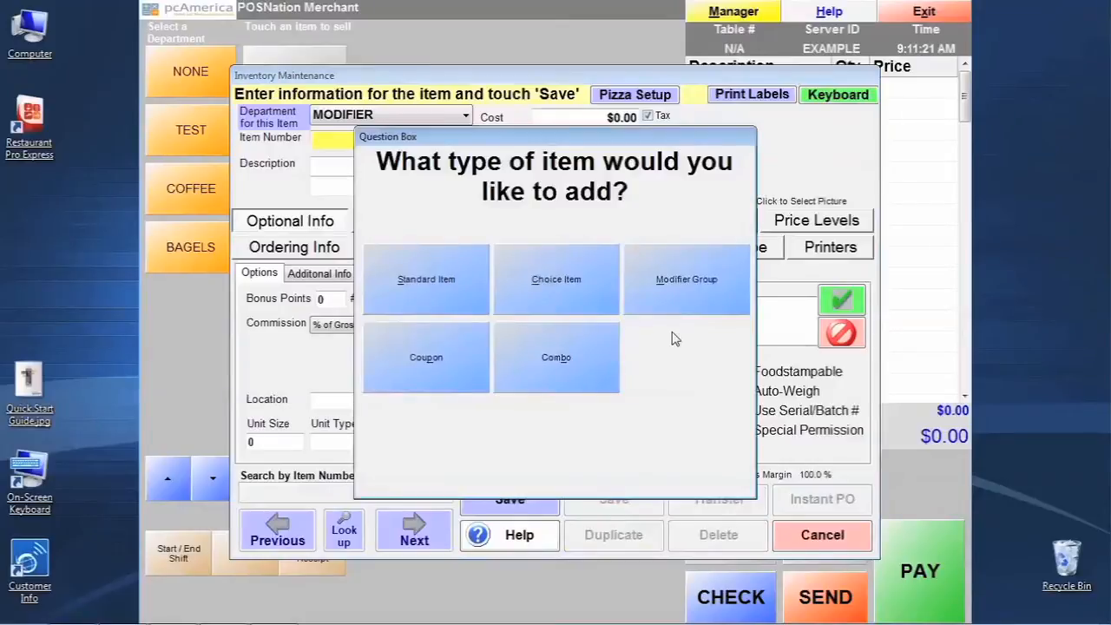
mouse_move(681, 316)
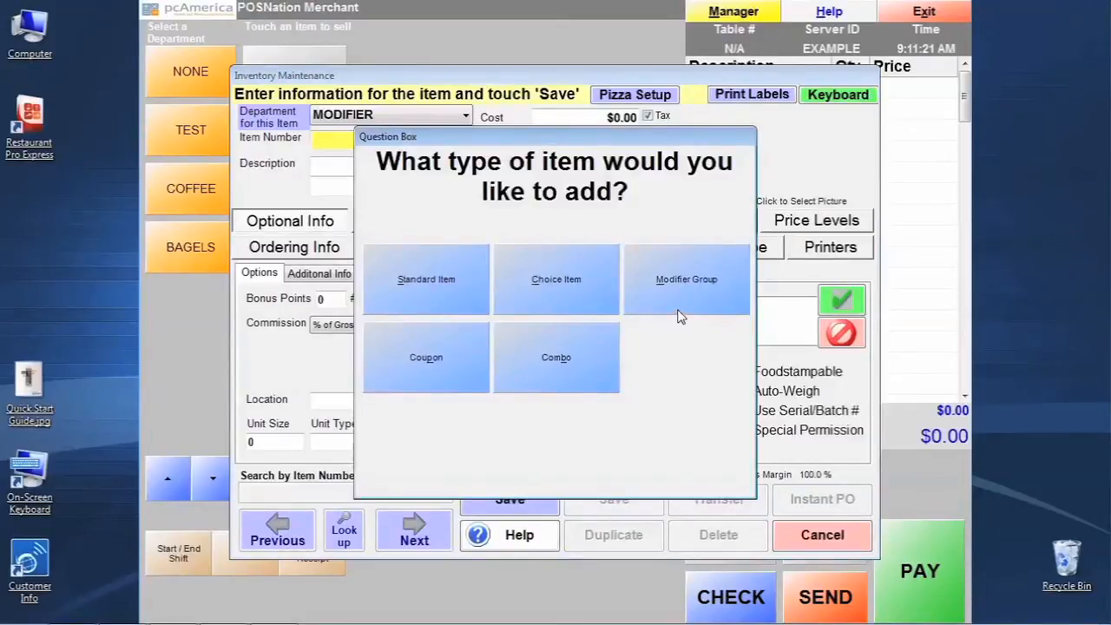
click(687, 278)
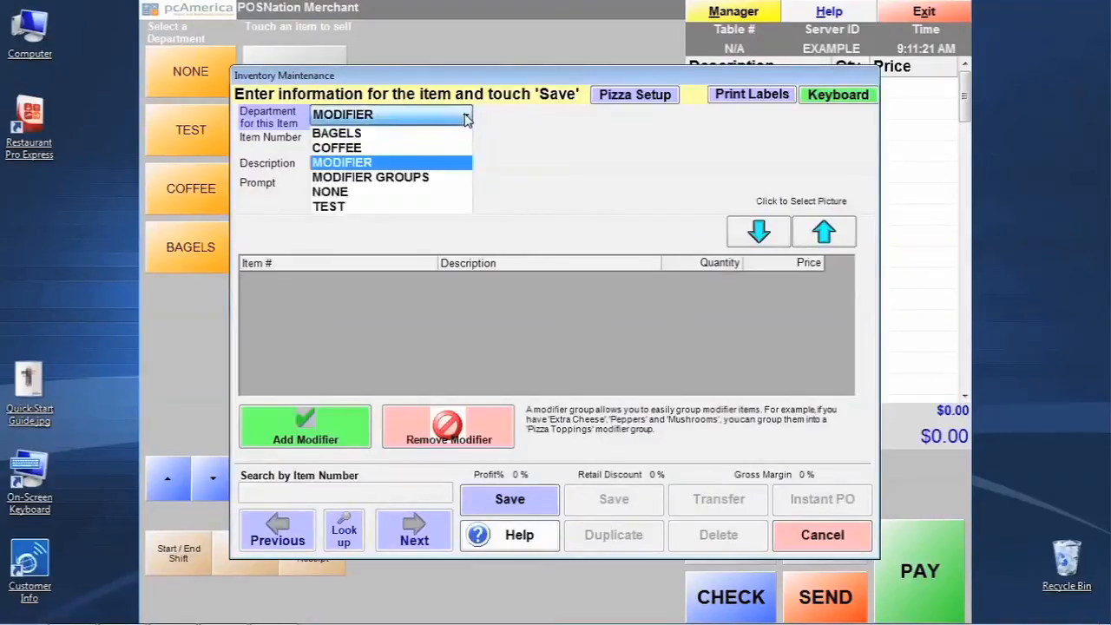
mouse_move(444, 156)
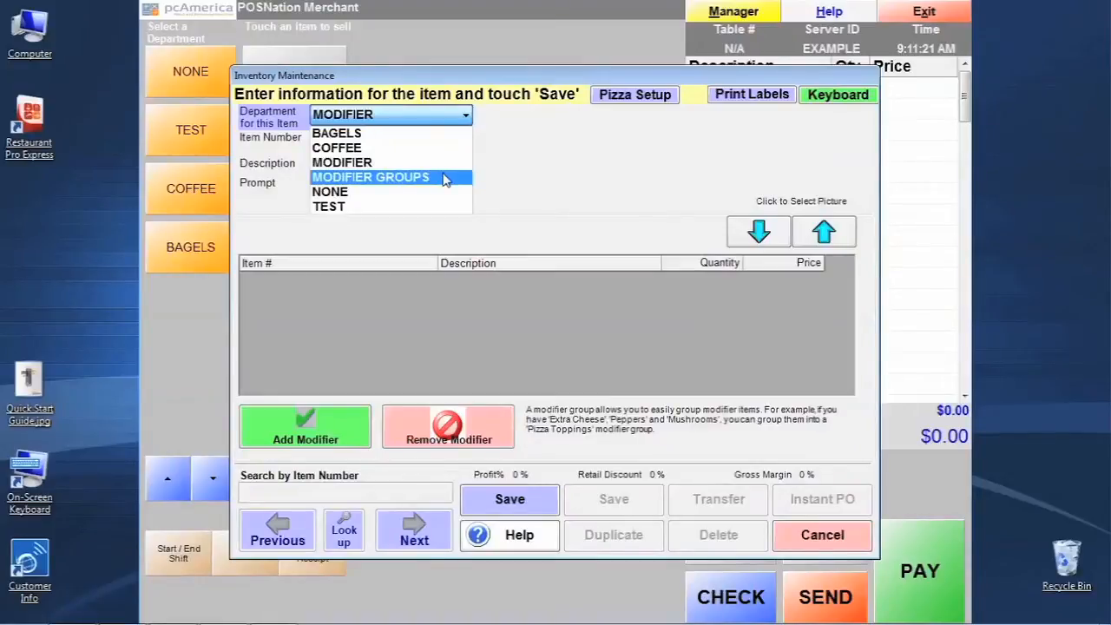
File the group under MODIFIER GROUPS with item number LATTESIZE and description CAFE LATTE SIZE.
click(371, 177)
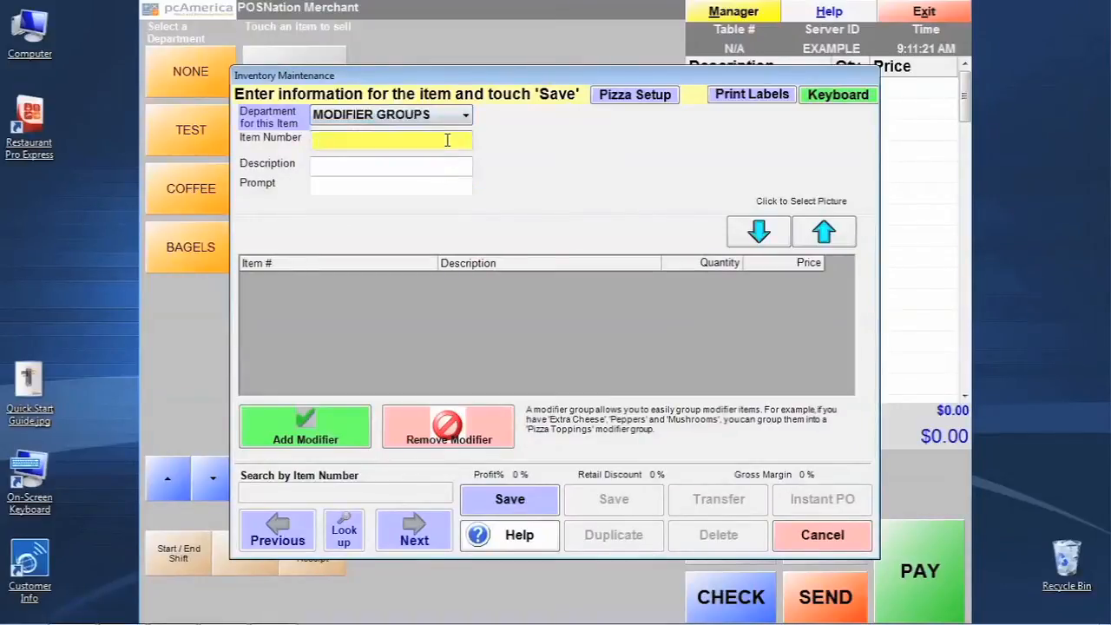
text(LATTE)
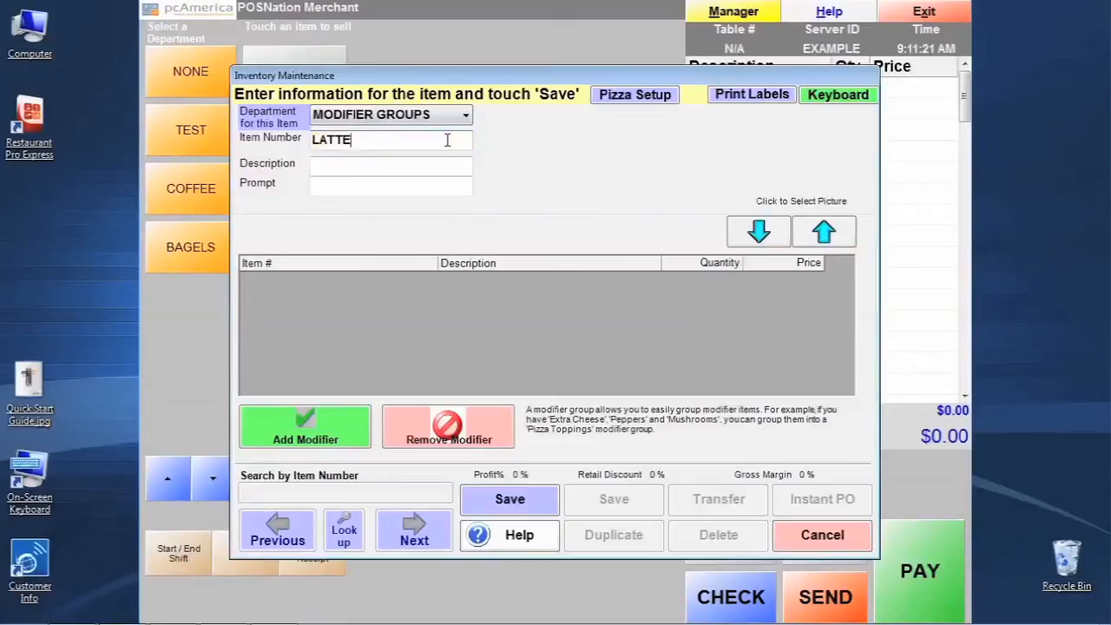
text(SI)
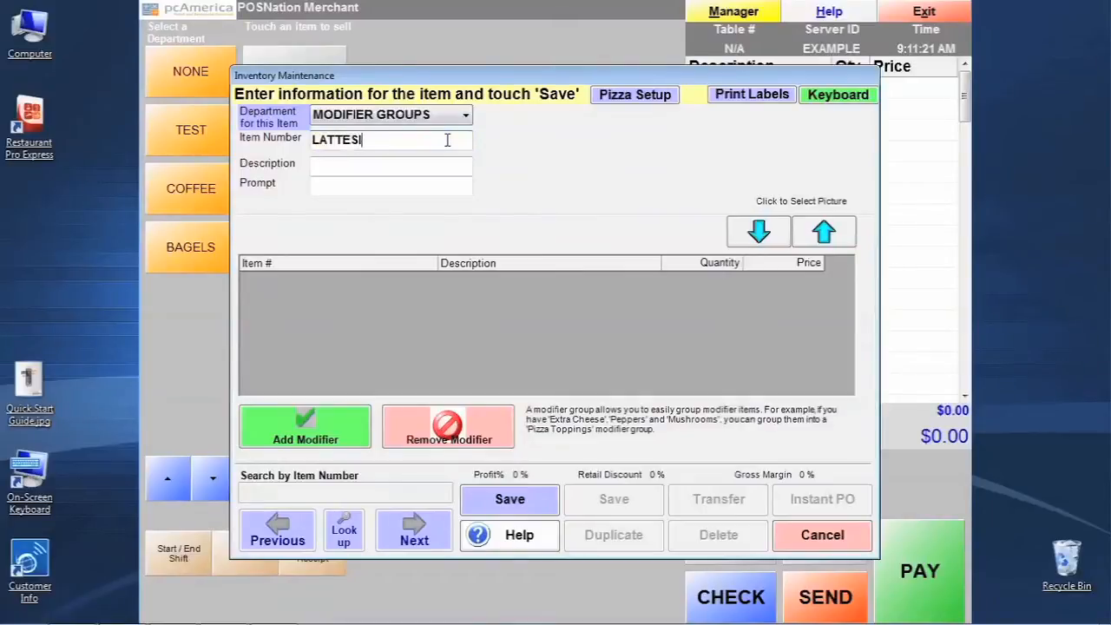
text(CAFE)
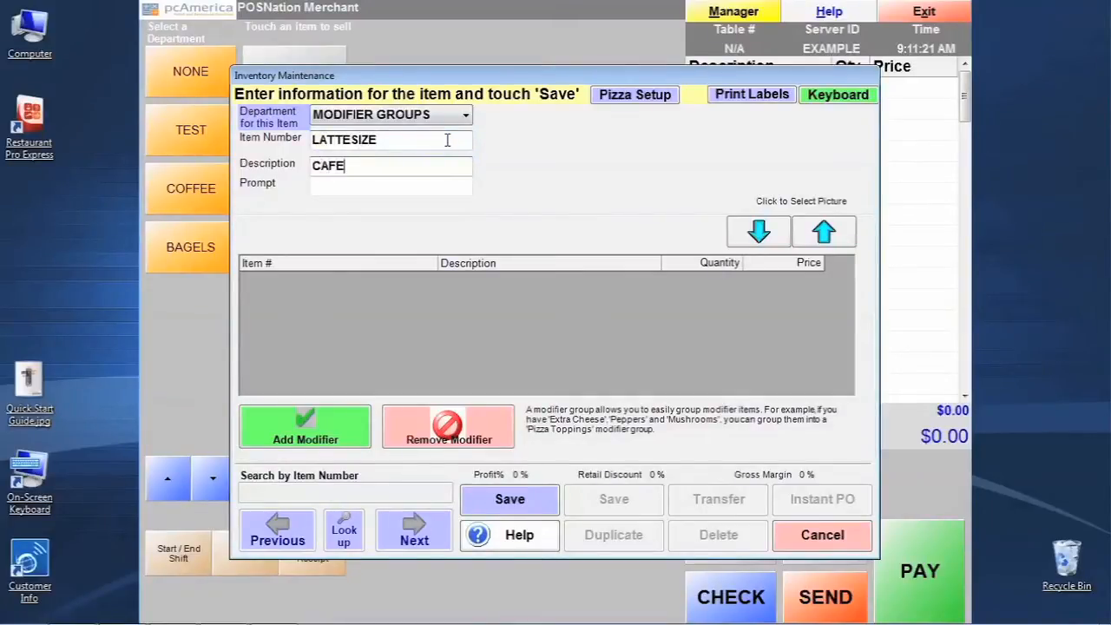
text(LATTE SIZ)
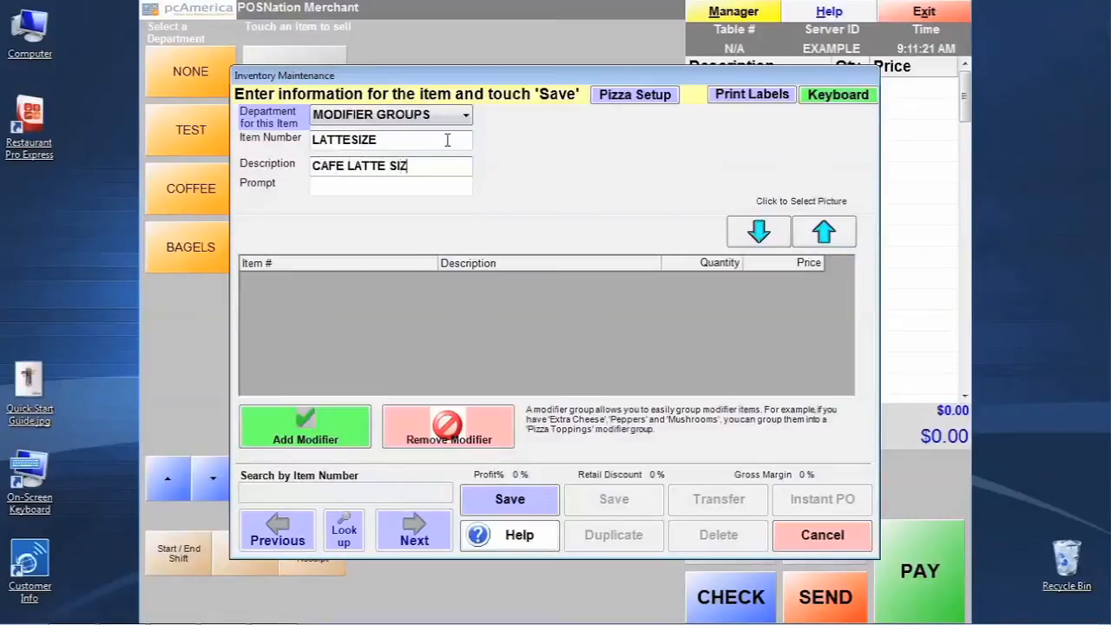
text(E)
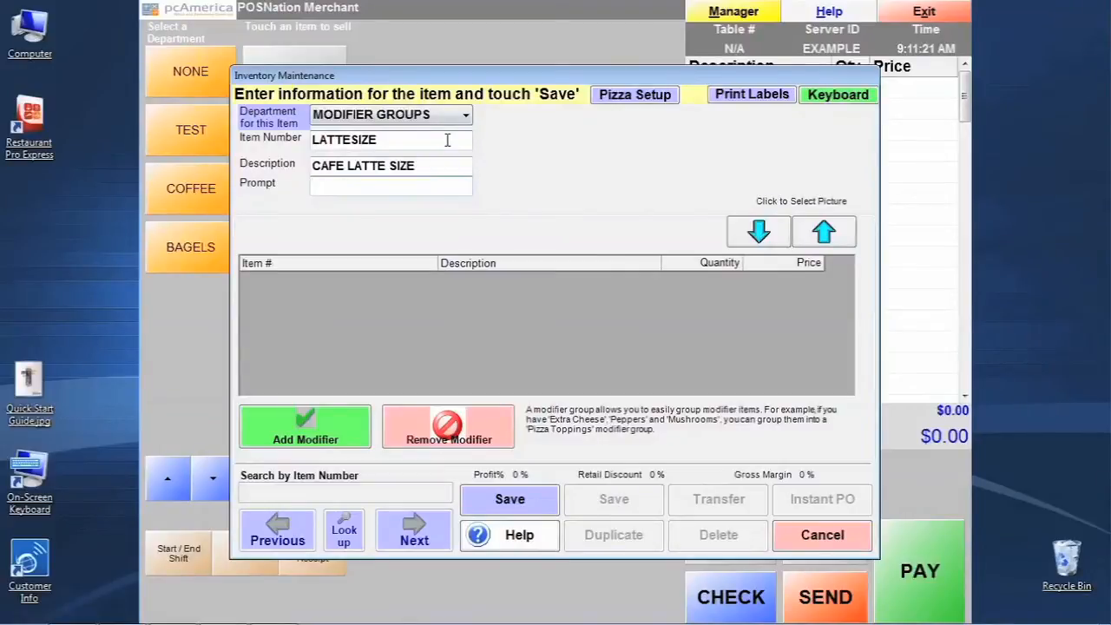
Enter the group prompt PLEASE PICK A SIZE.
text(P)
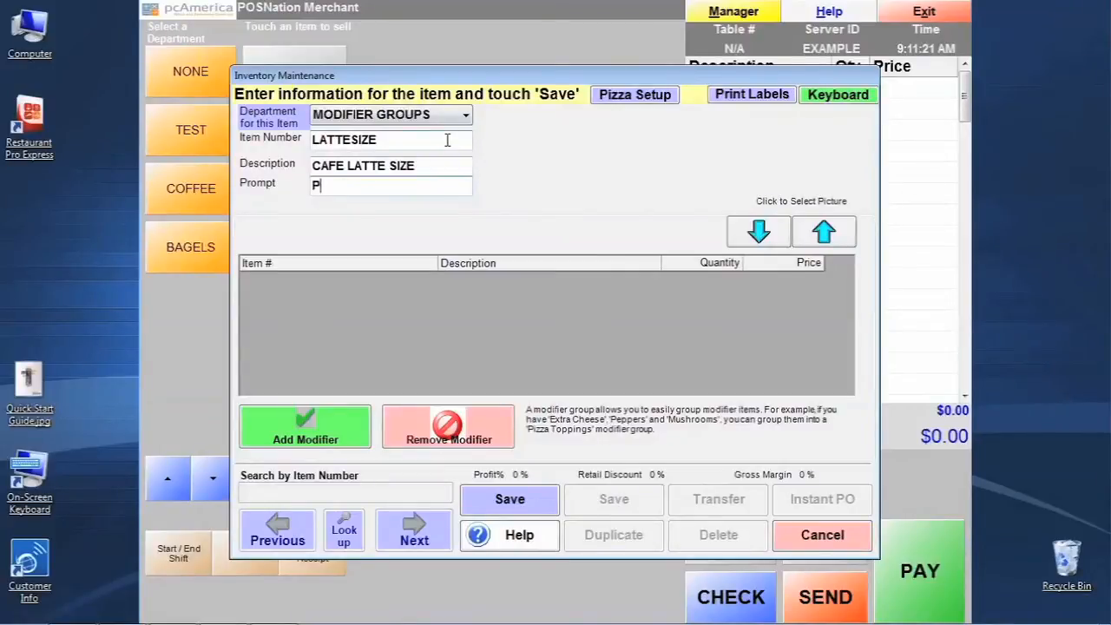
text(LEASE PICK)
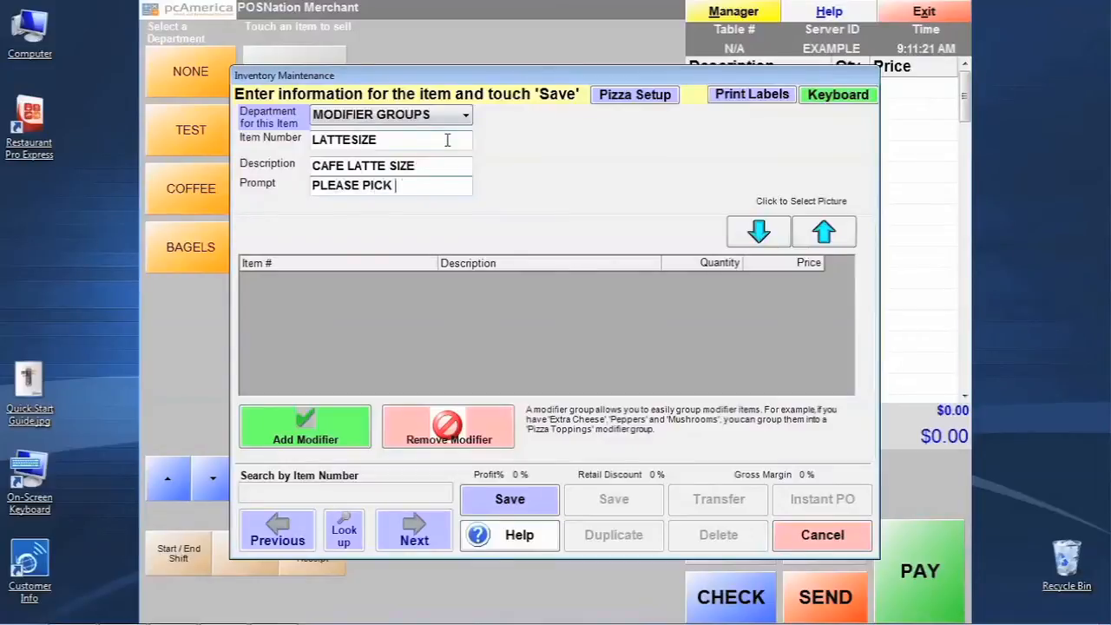
text(A SIZE)
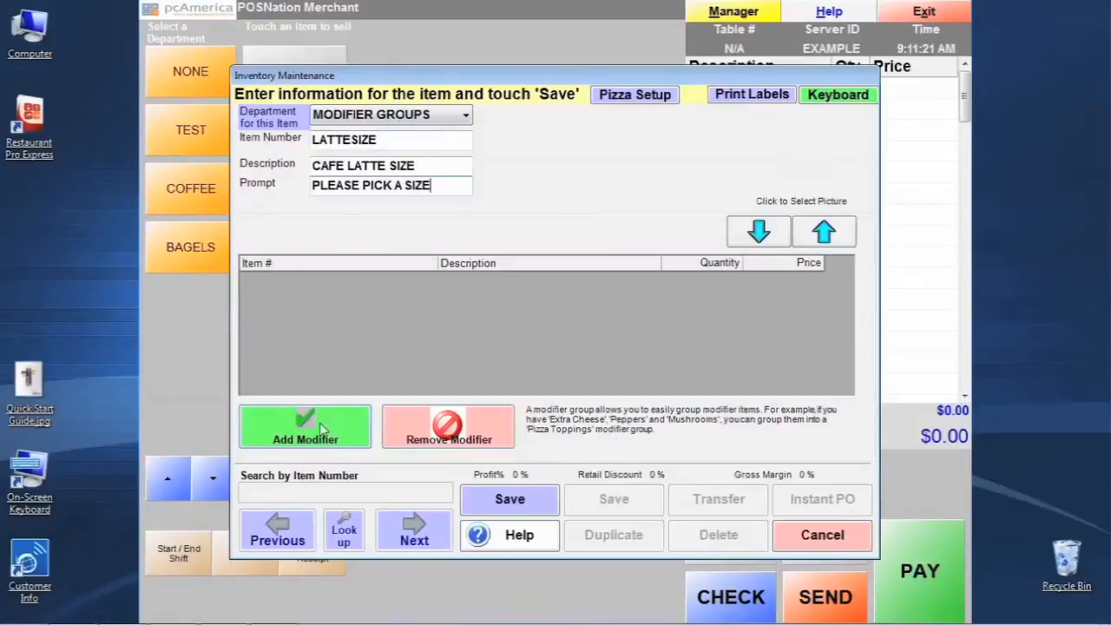
Select 12 OZ CAFE LATTE and 8 OZ CAFE LATTE as the group's modifiers.
click(306, 427)
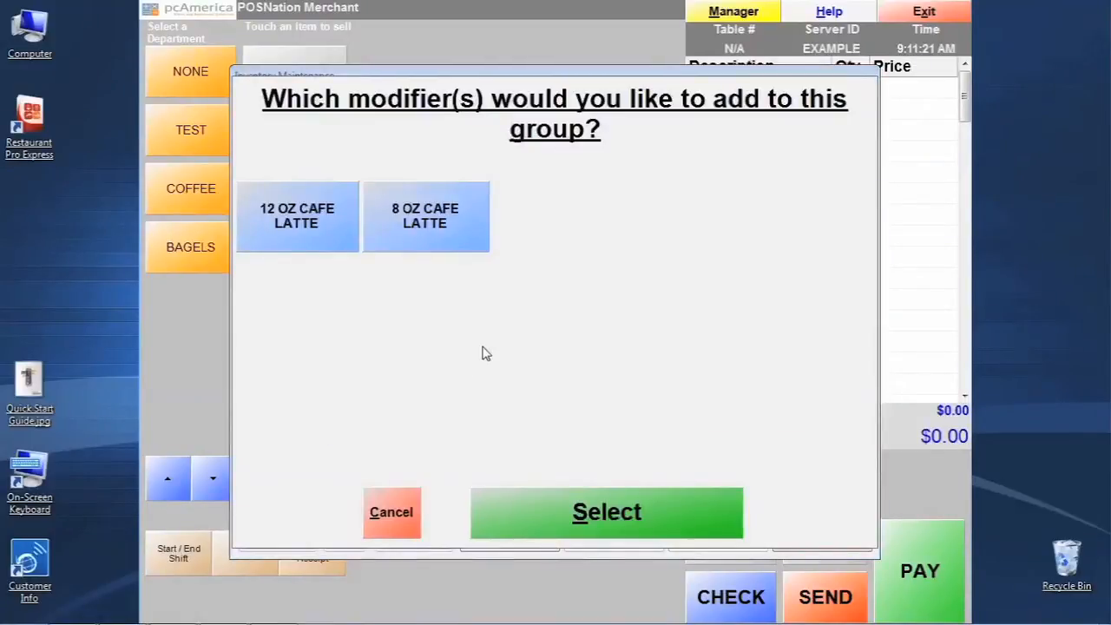
mouse_move(555, 372)
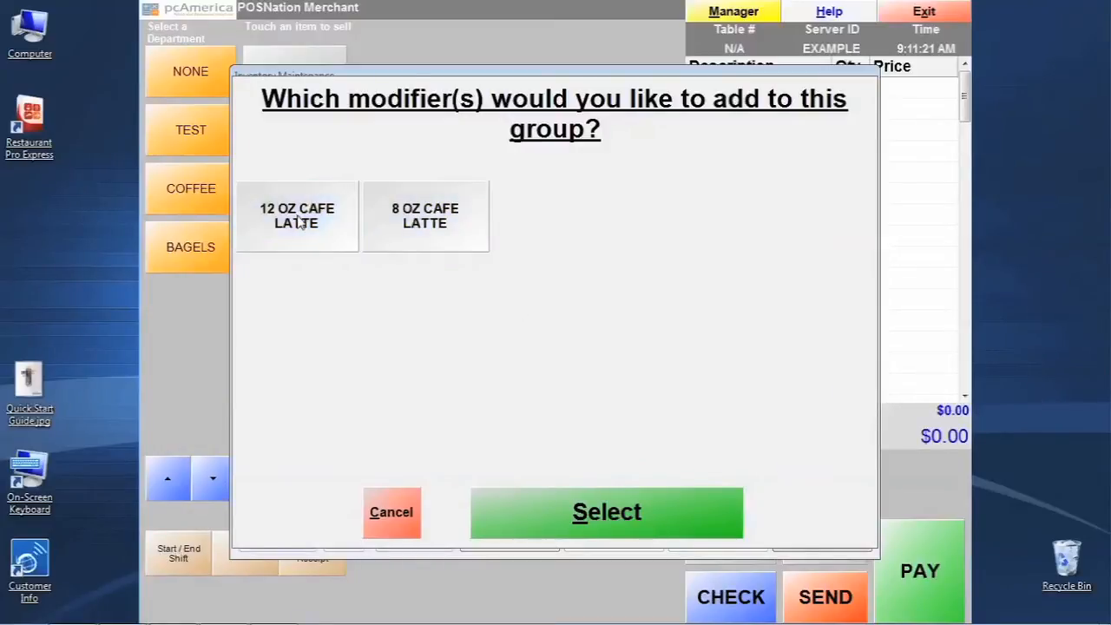
click(607, 510)
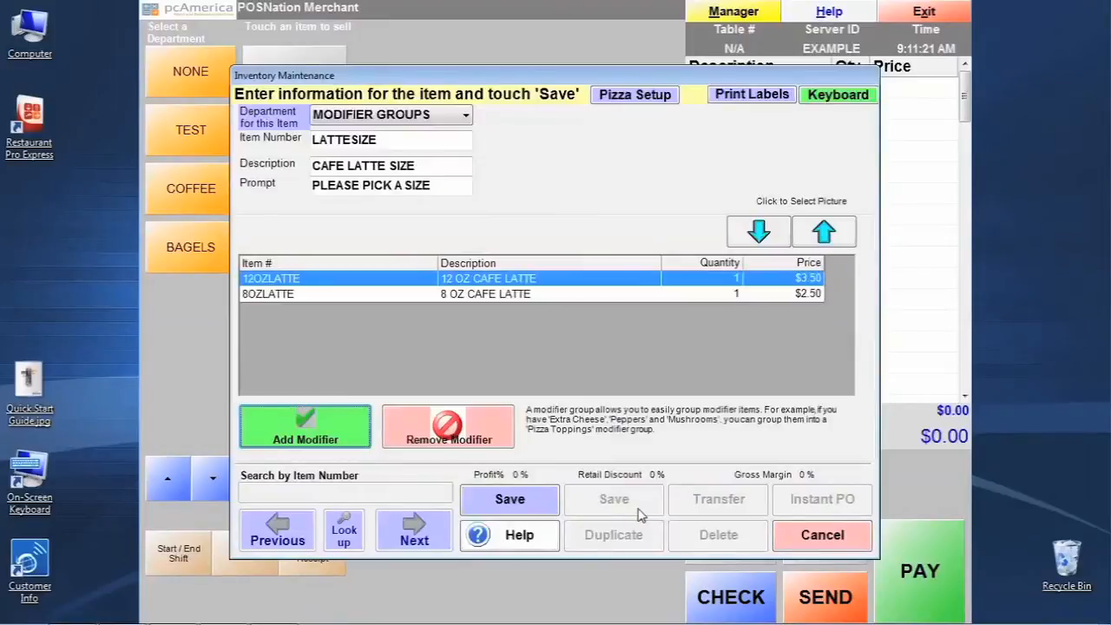
mouse_move(597, 329)
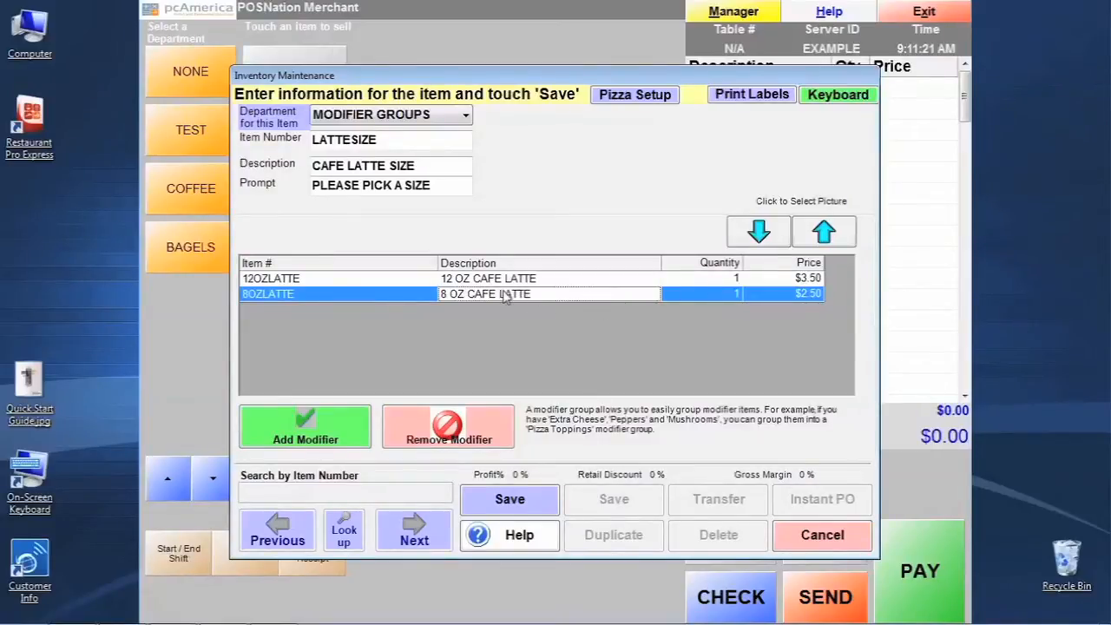
Move 8OZLATTE above 12OZLATTE, save the CAFE LATTE SIZE group, and decline adding another.
click(823, 231)
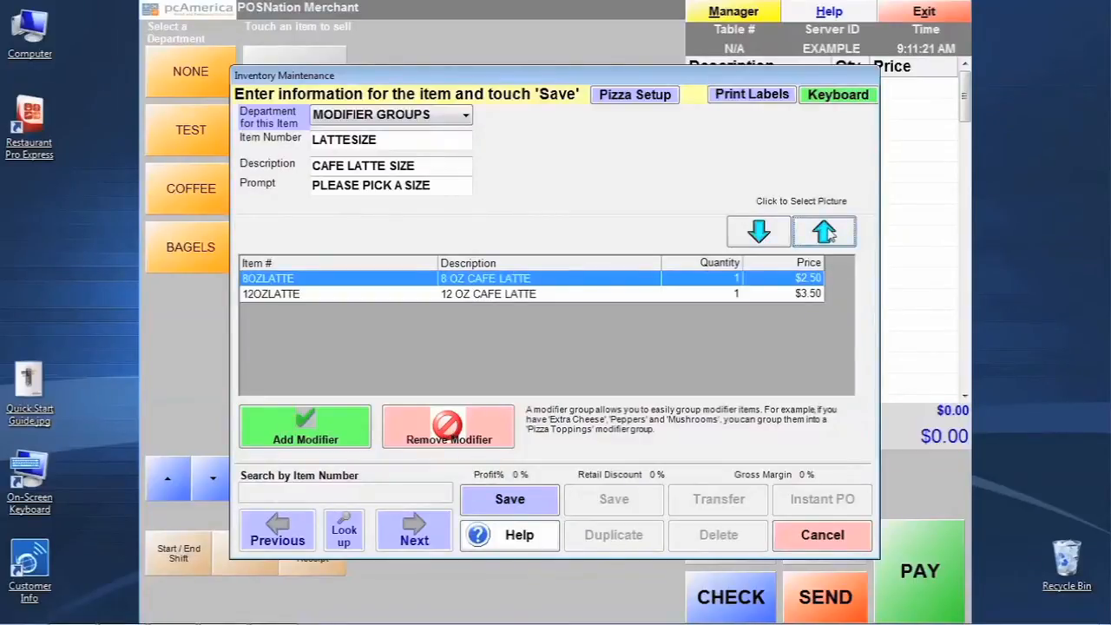
click(510, 500)
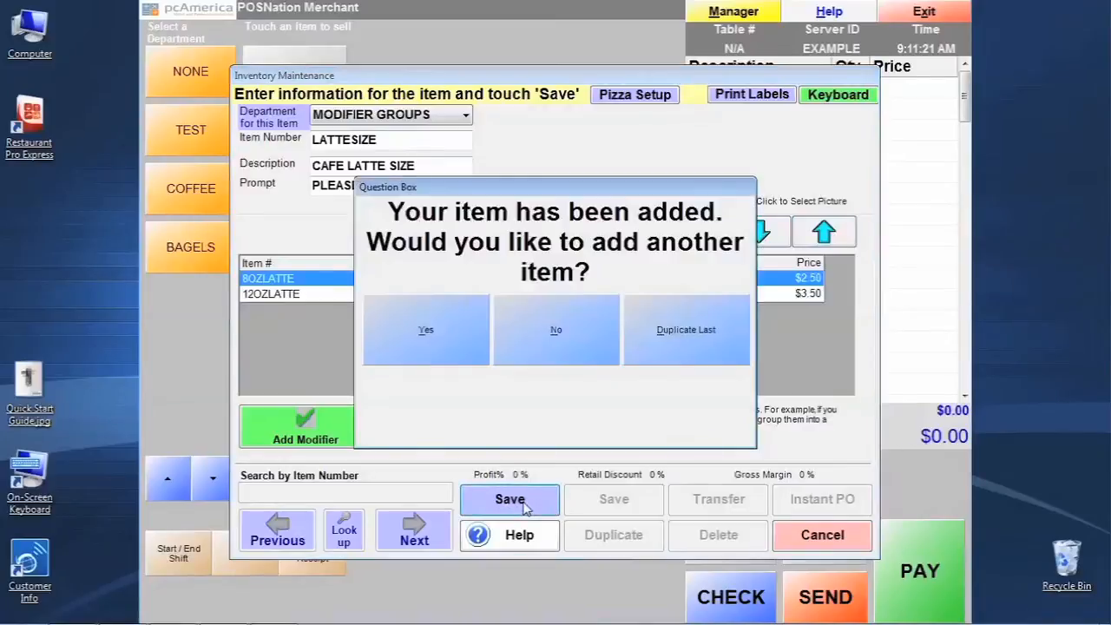
mouse_move(580, 349)
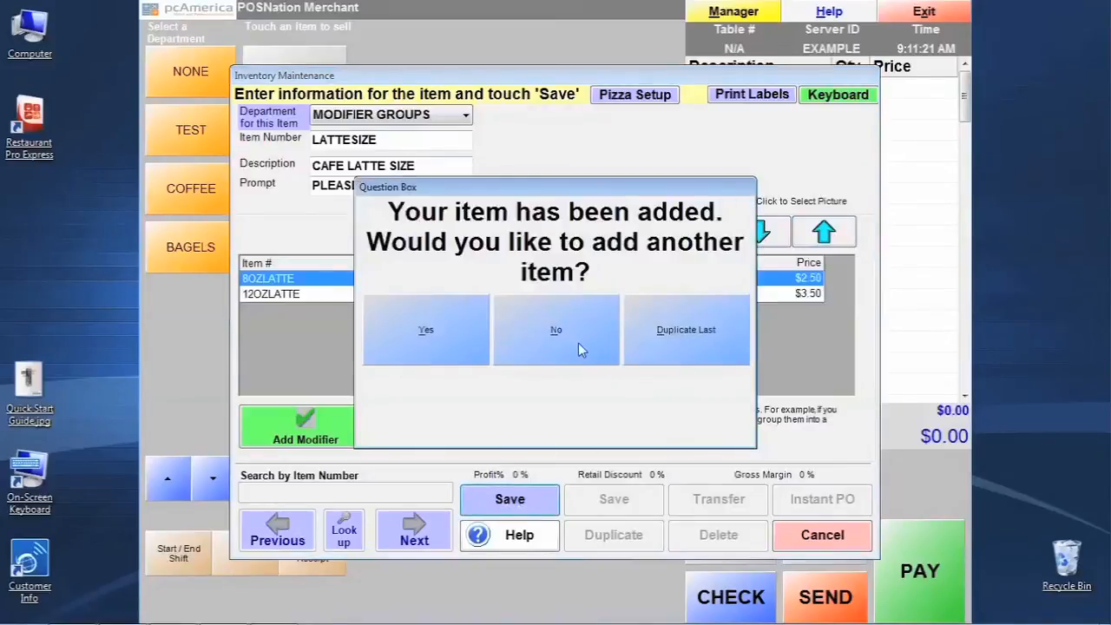
mouse_move(573, 351)
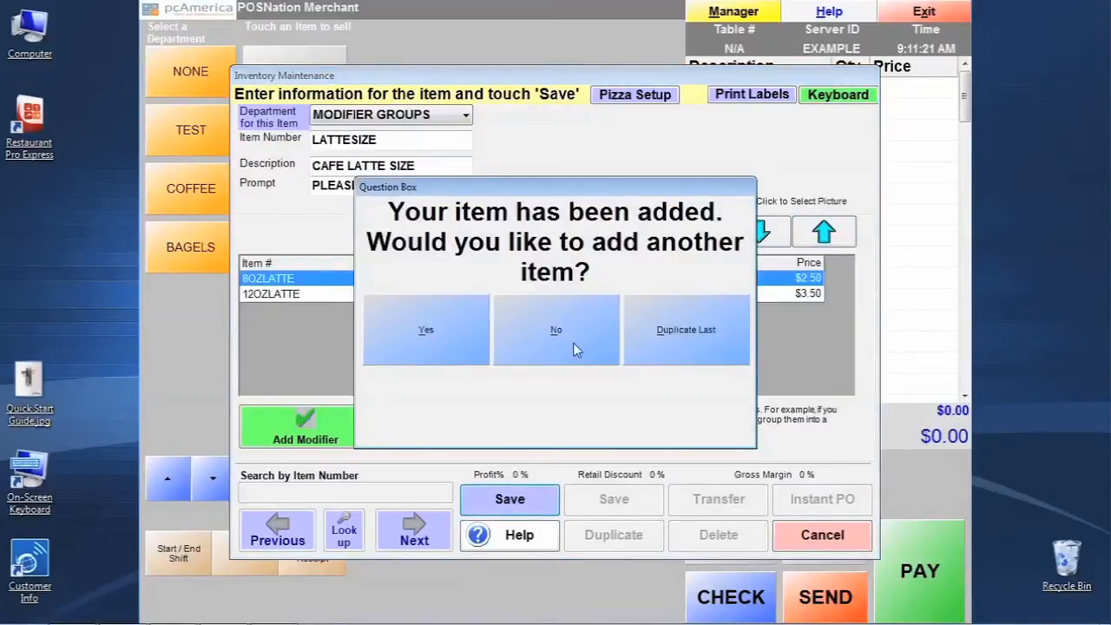
click(555, 330)
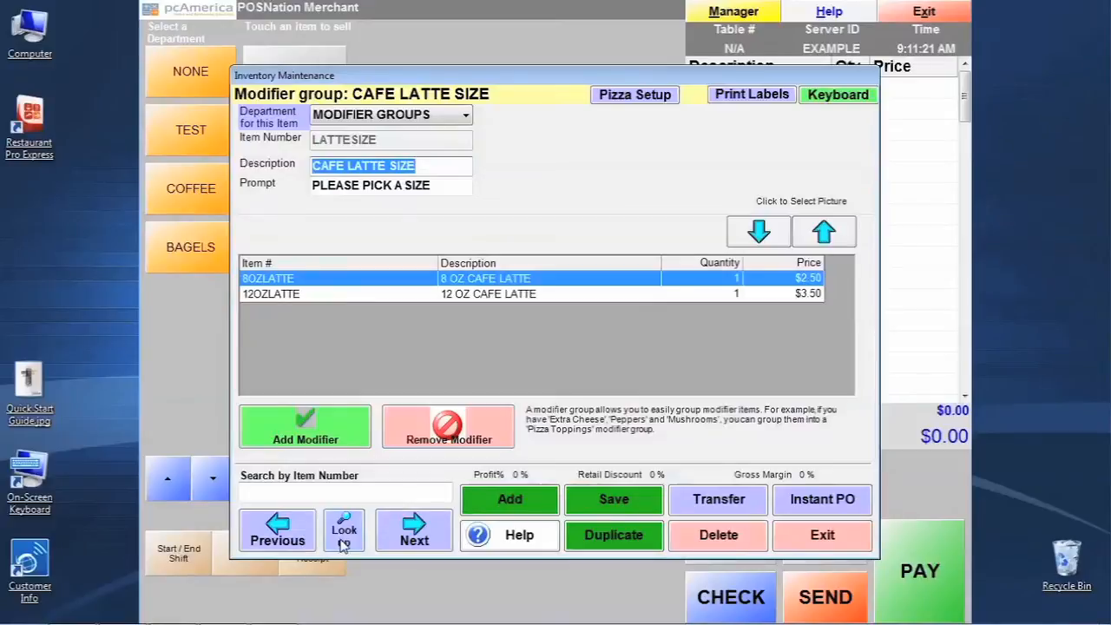
Bring up the empty Search Inventory window from the Look up button.
click(343, 530)
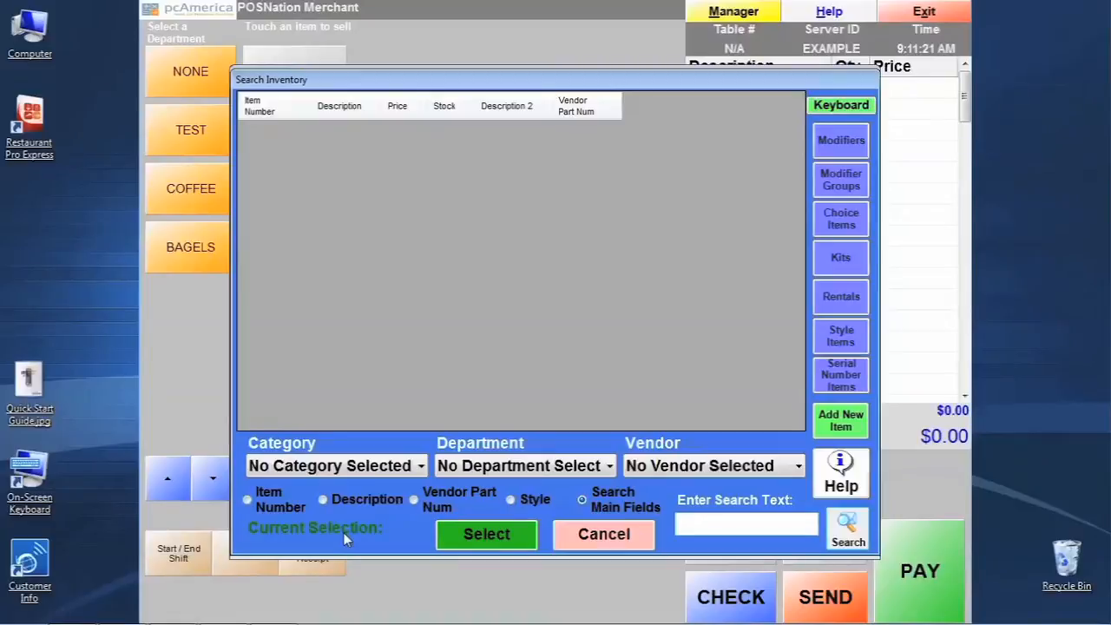
click(747, 525)
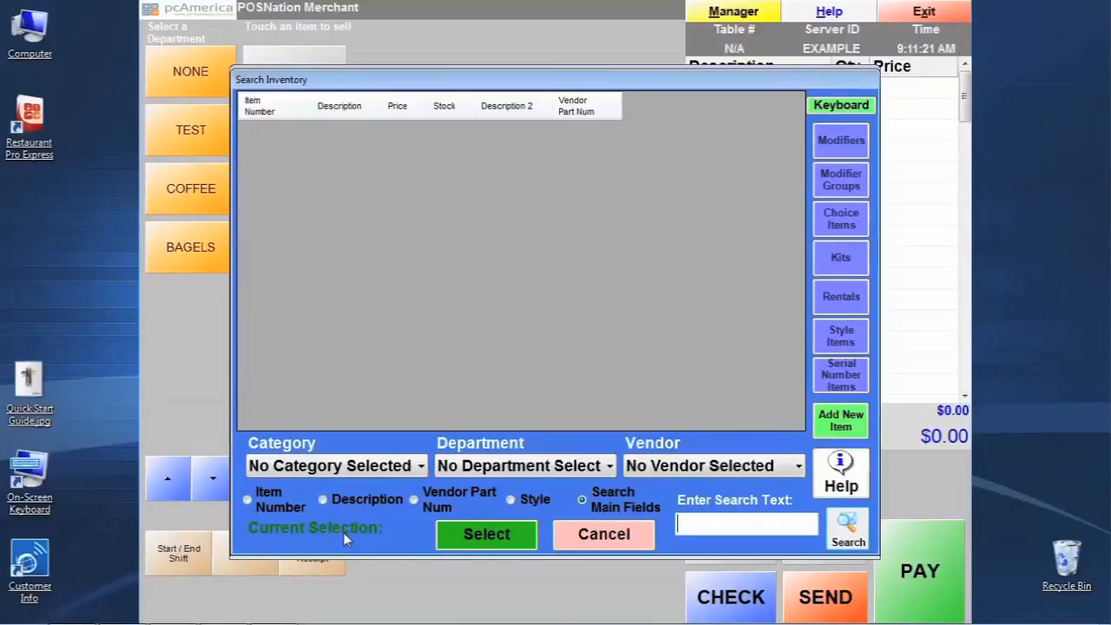
mouse_move(547, 437)
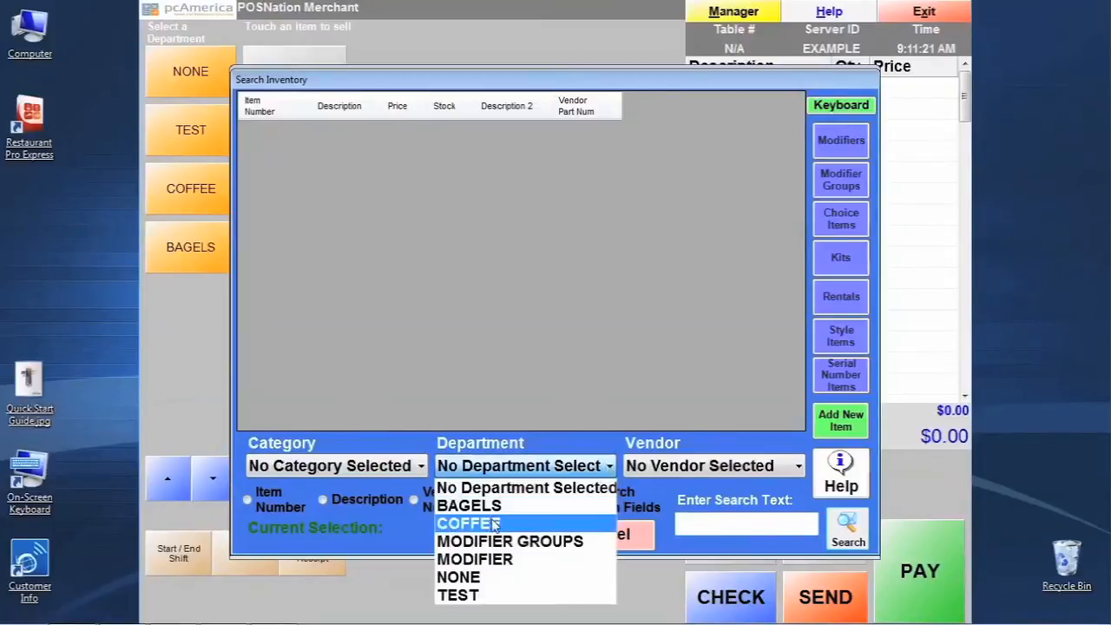
Filter inventory by the COFFEE department to select CAFELATTE, then clear the department filter.
click(469, 522)
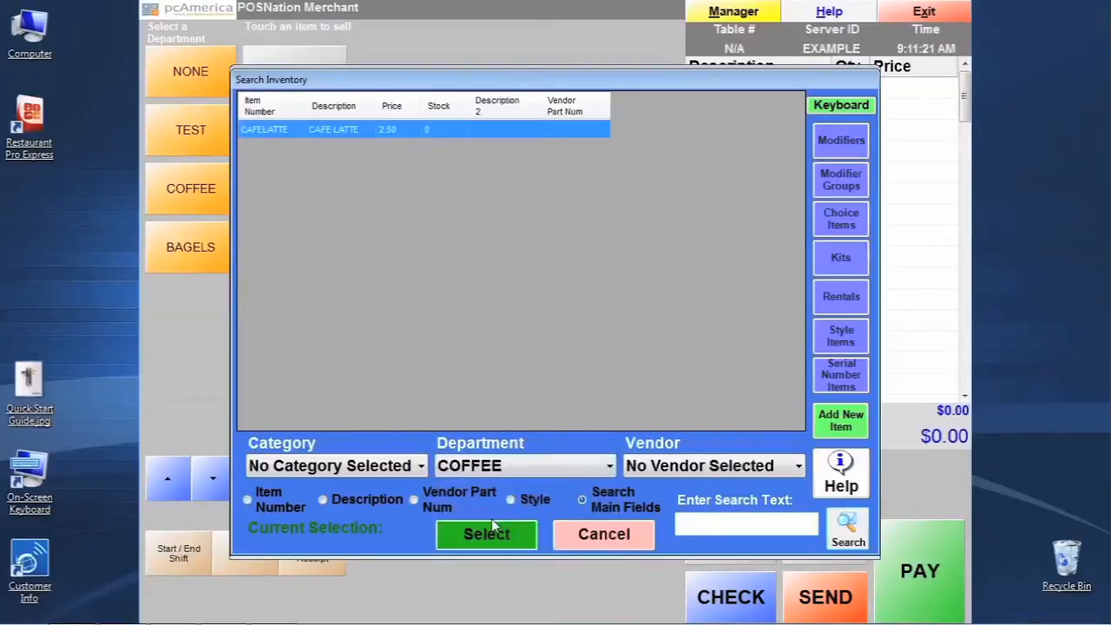
mouse_move(521, 363)
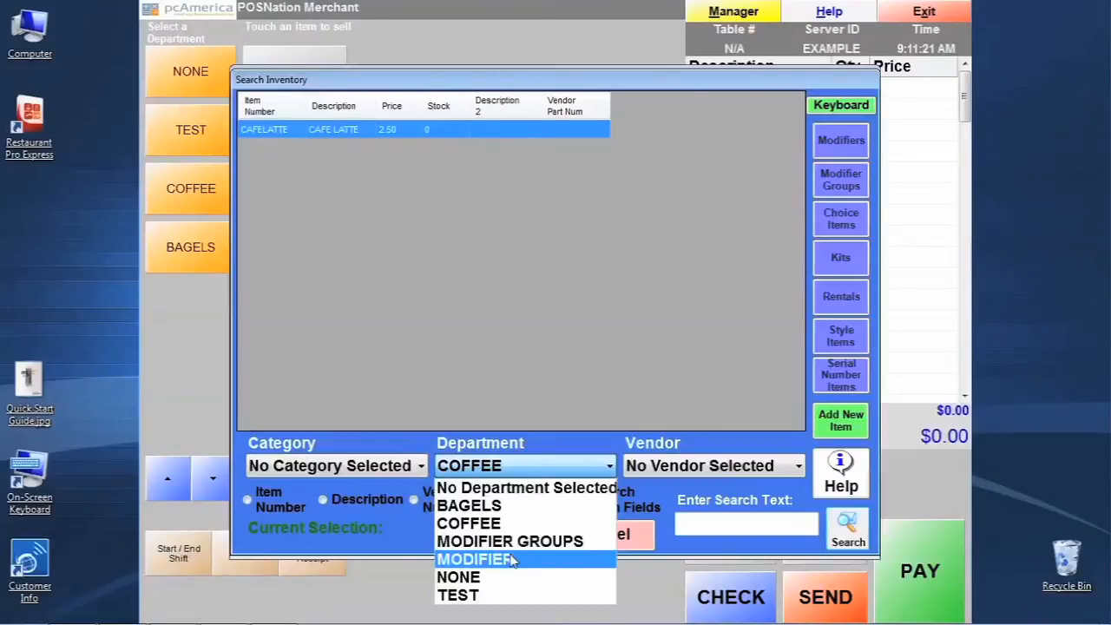
click(469, 522)
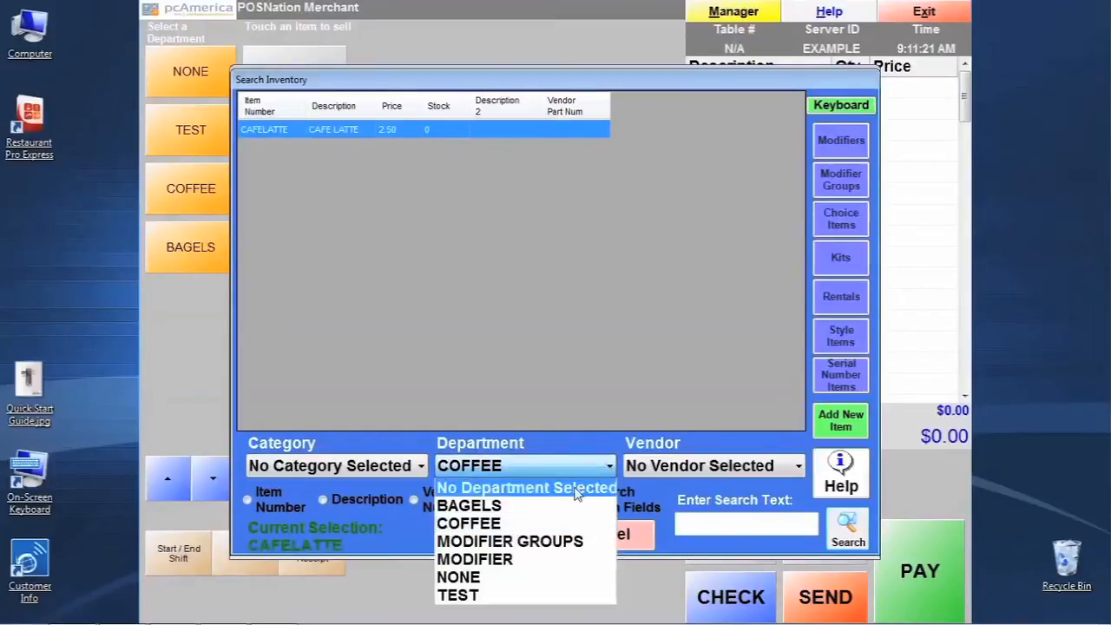
click(528, 486)
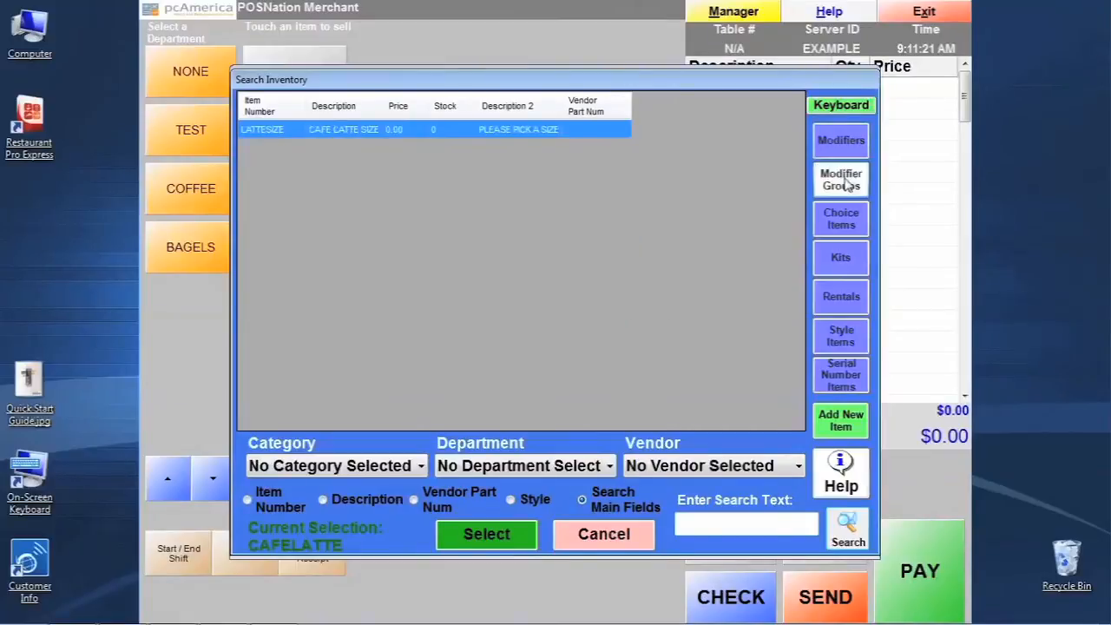
mouse_move(590, 250)
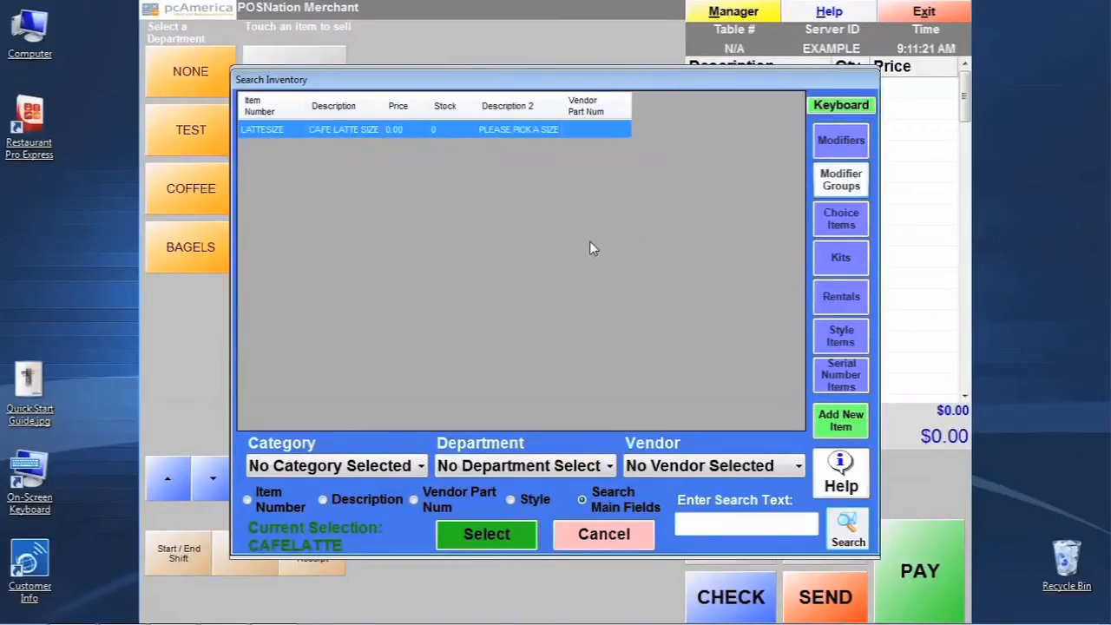
mouse_move(723, 222)
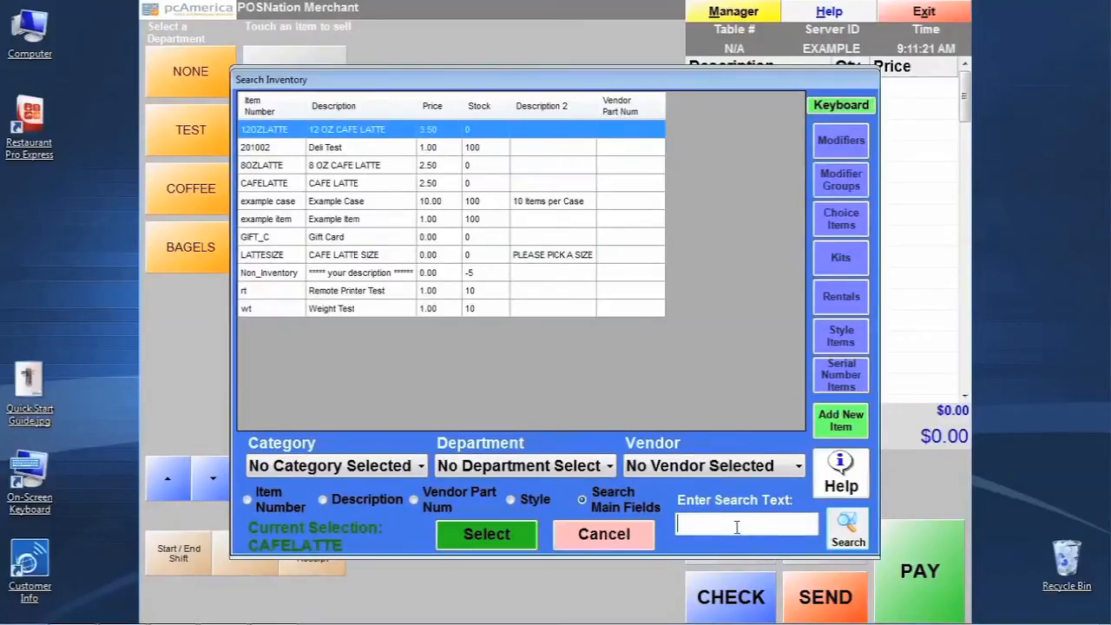
Search inventory for 'LAT' and open the CAFELATTE record ($2.50, COFFEE department).
text(LAT)
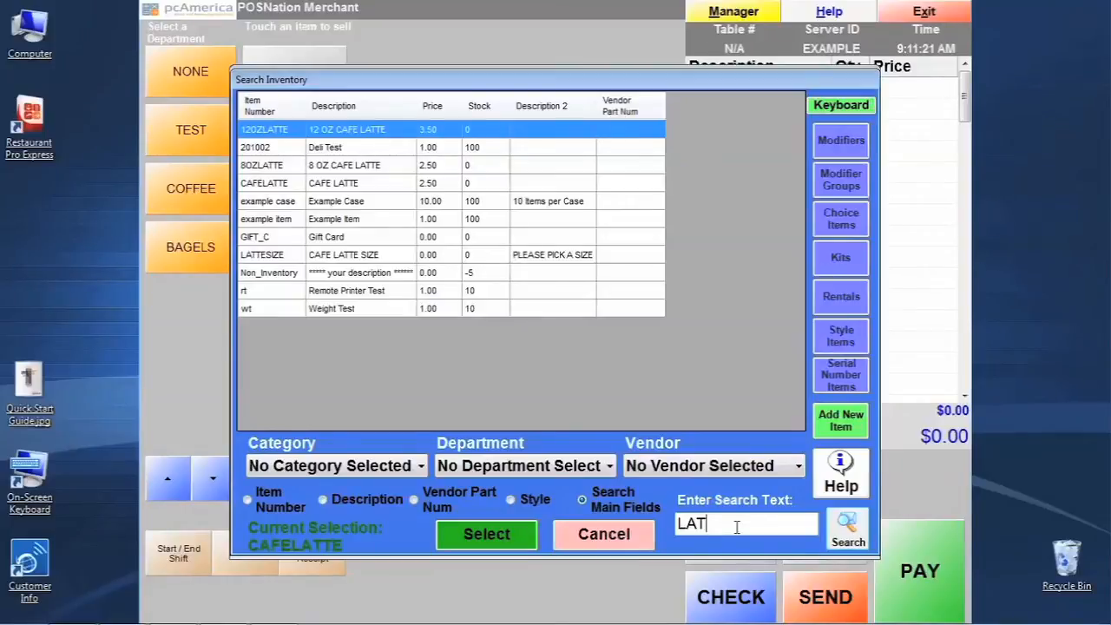
click(847, 529)
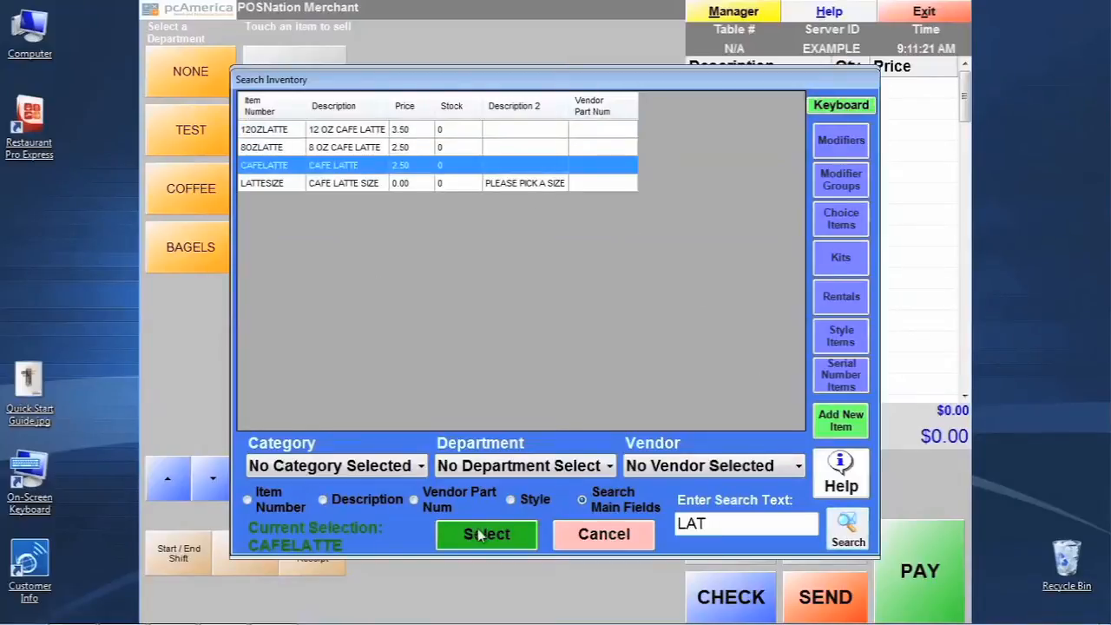
click(486, 535)
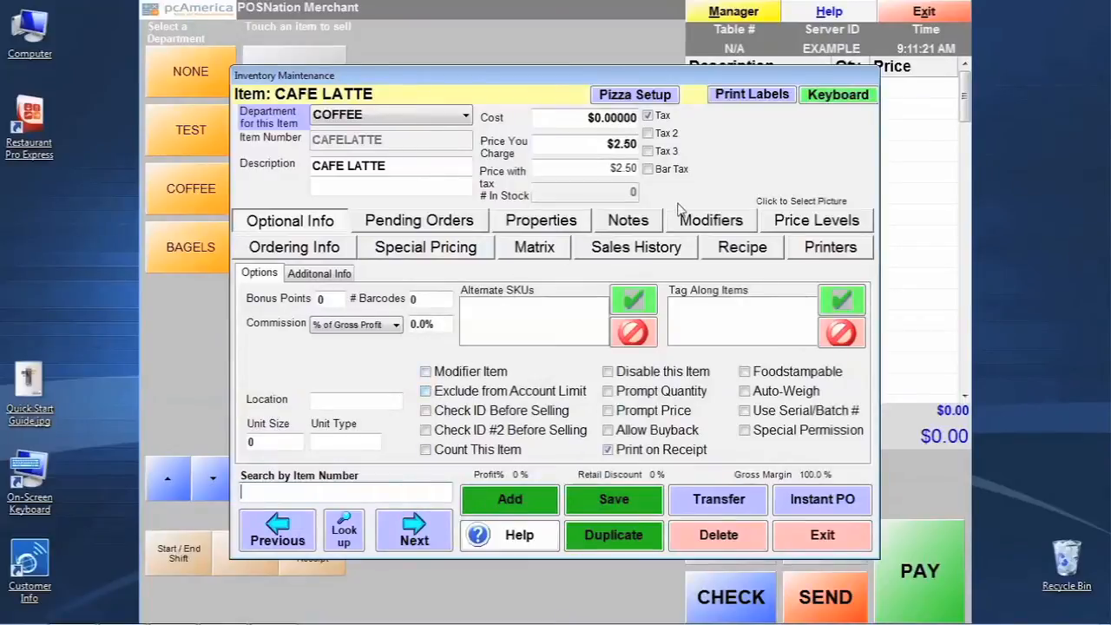
Add the CAFE LATTE SIZE modifier group to CAFE LATTE, charged for items, forced, select 1.
click(711, 219)
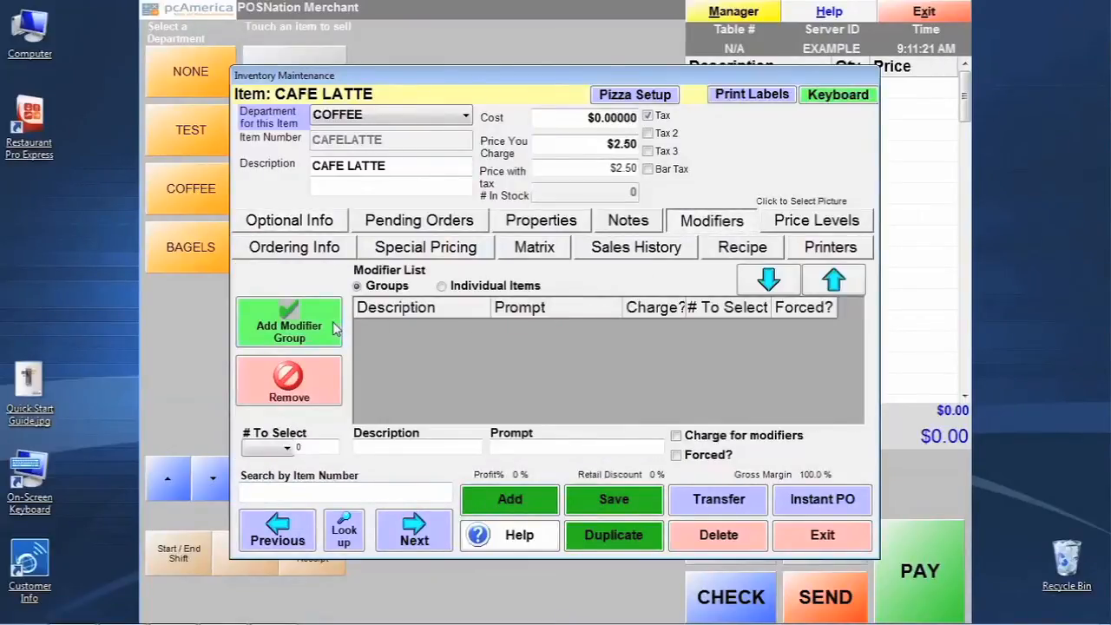
click(288, 327)
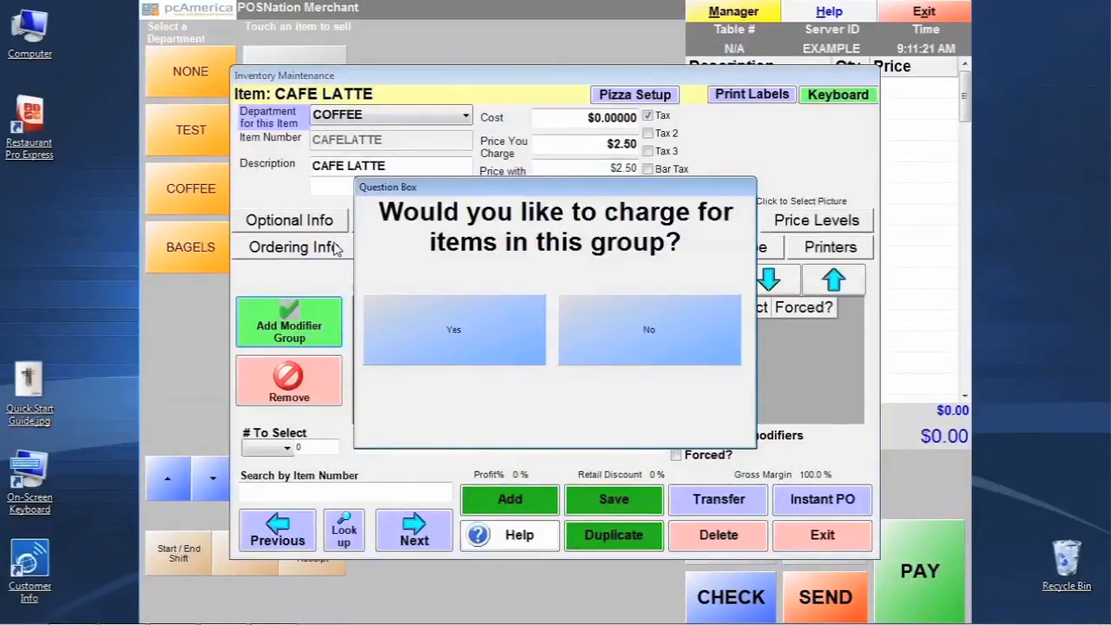
mouse_move(486, 316)
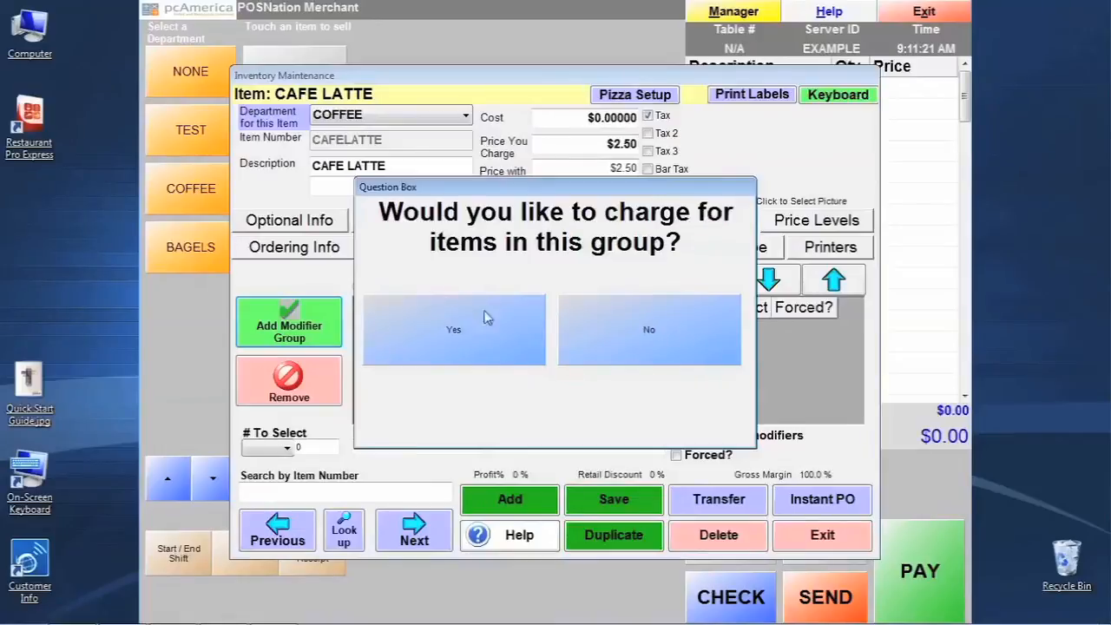
mouse_move(518, 378)
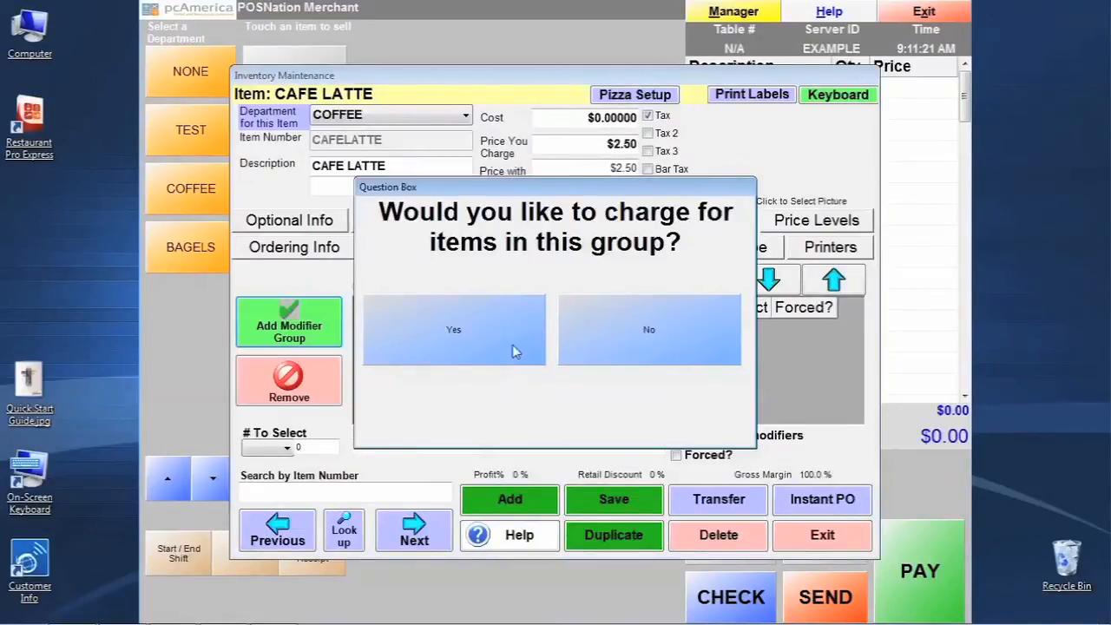
mouse_move(512, 358)
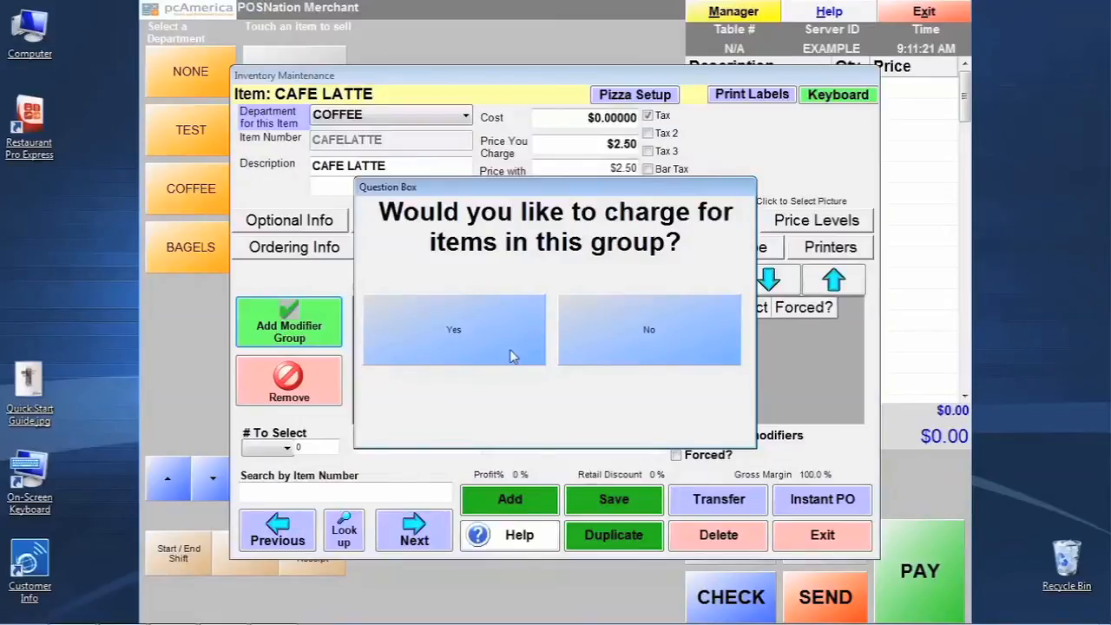
click(453, 330)
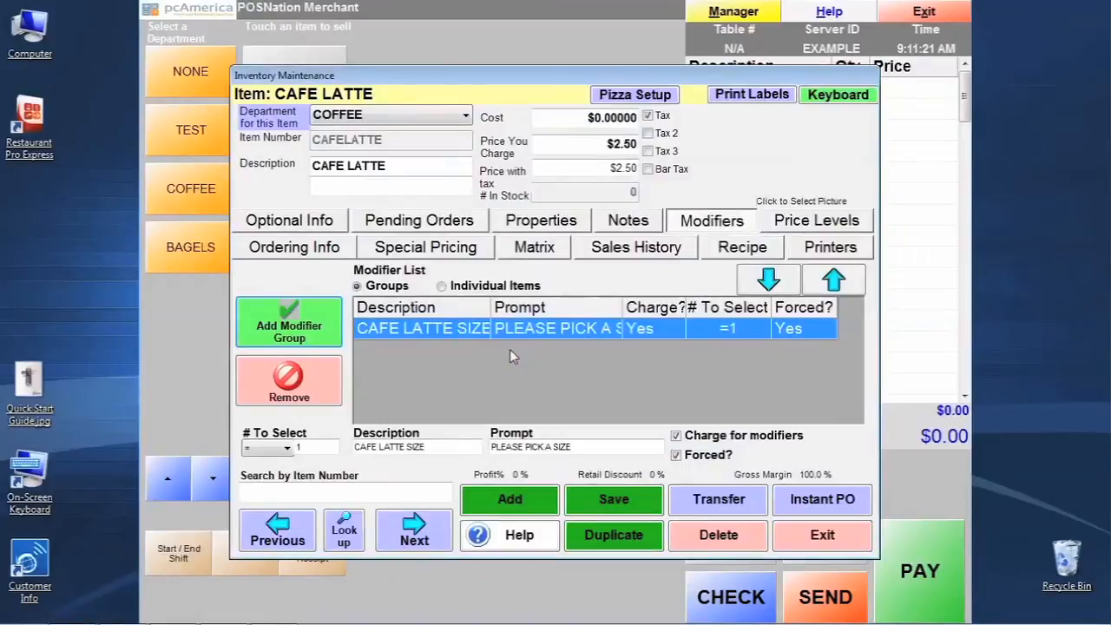
mouse_move(708, 334)
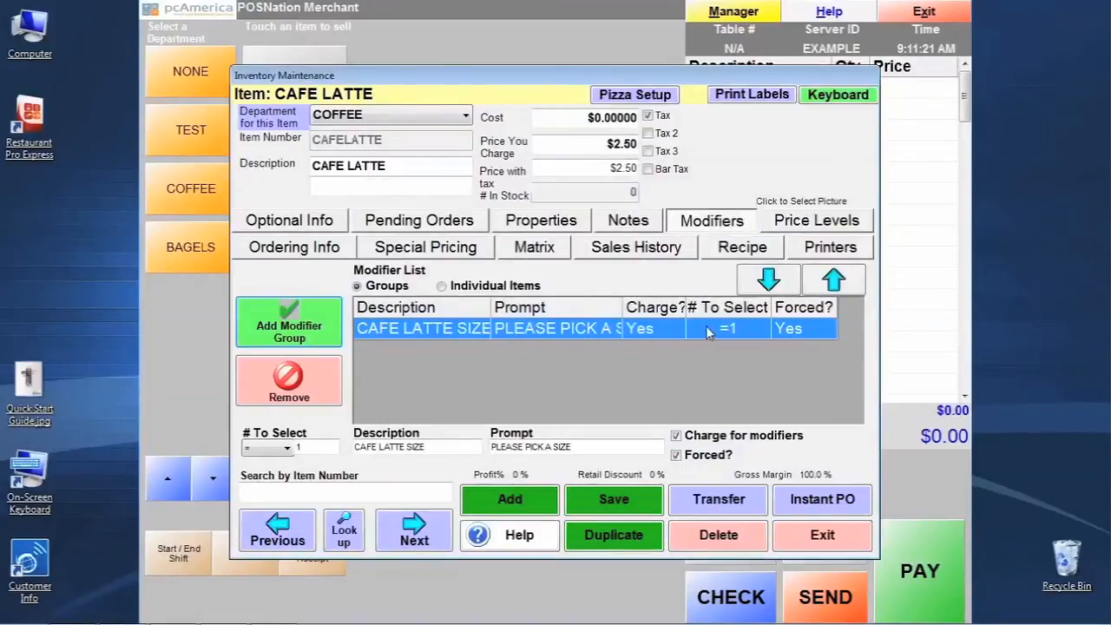
mouse_move(681, 333)
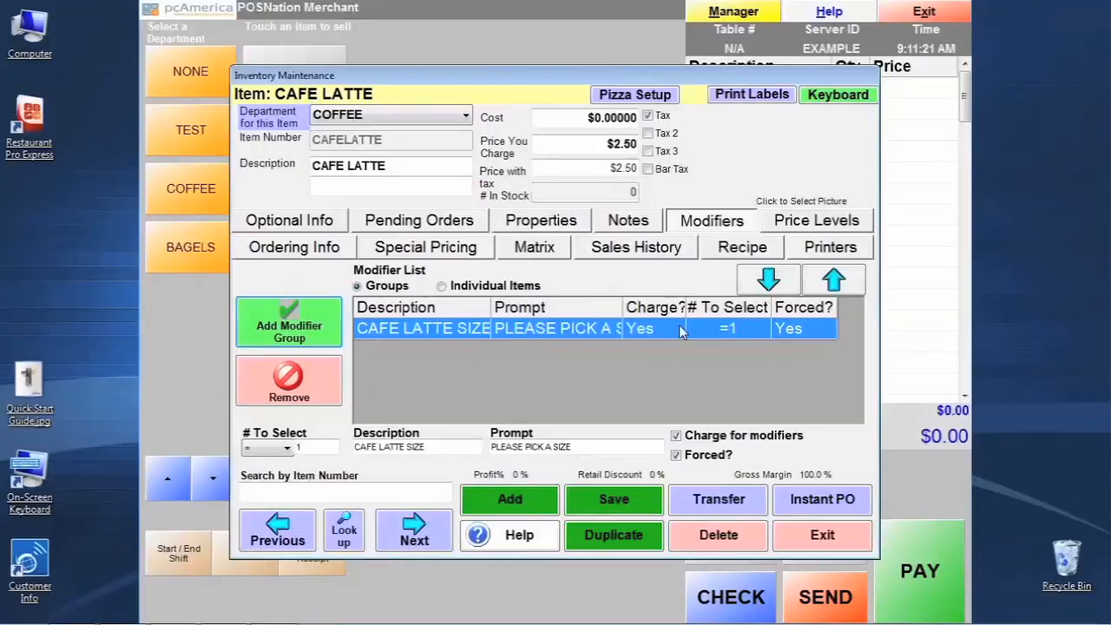
mouse_move(680, 333)
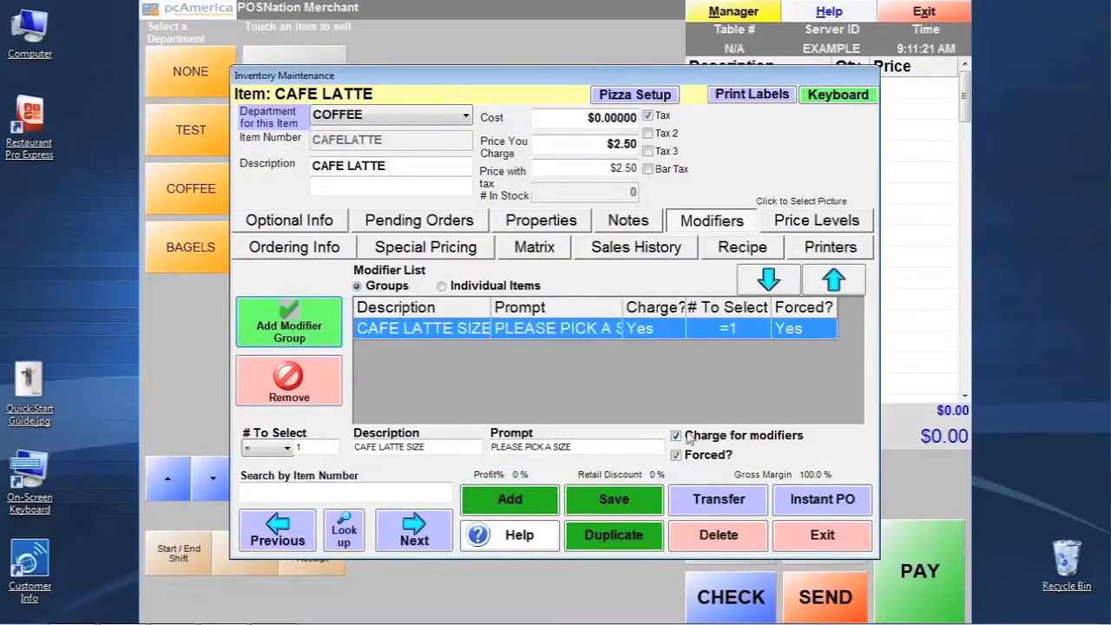
Toggle 'Charge for modifiers' repeatedly on the size group, leaving it checked and still forced.
click(677, 434)
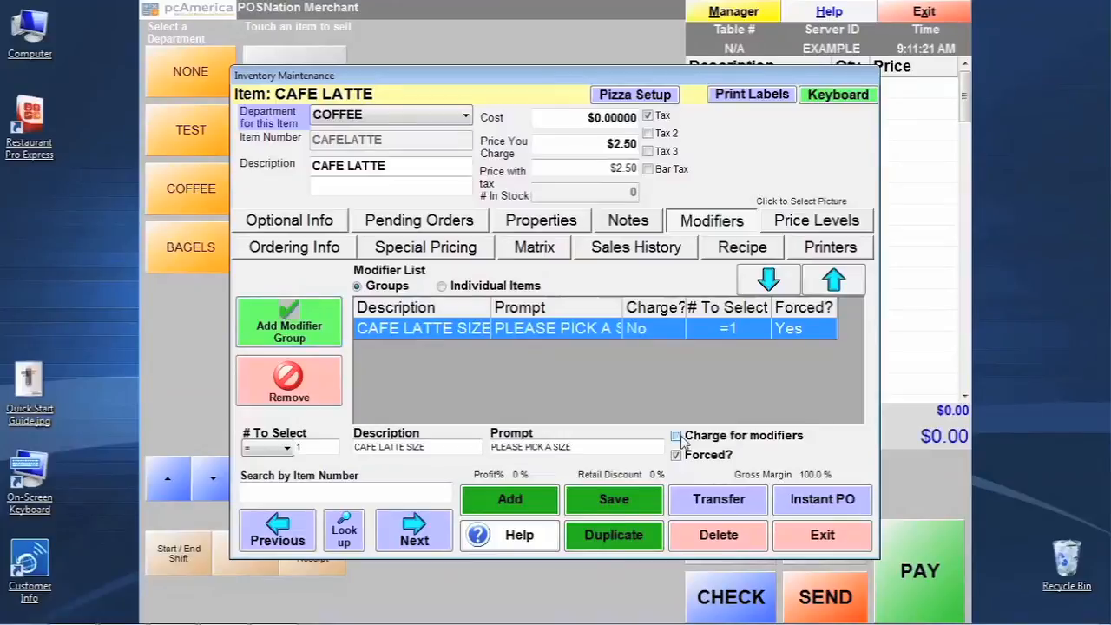
click(677, 434)
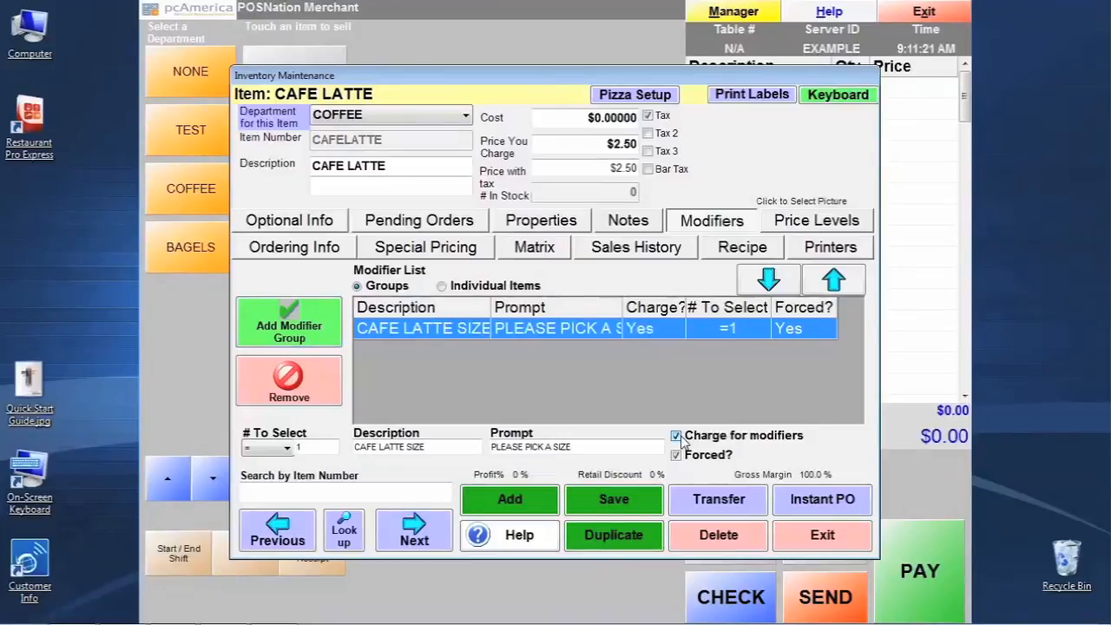
click(677, 434)
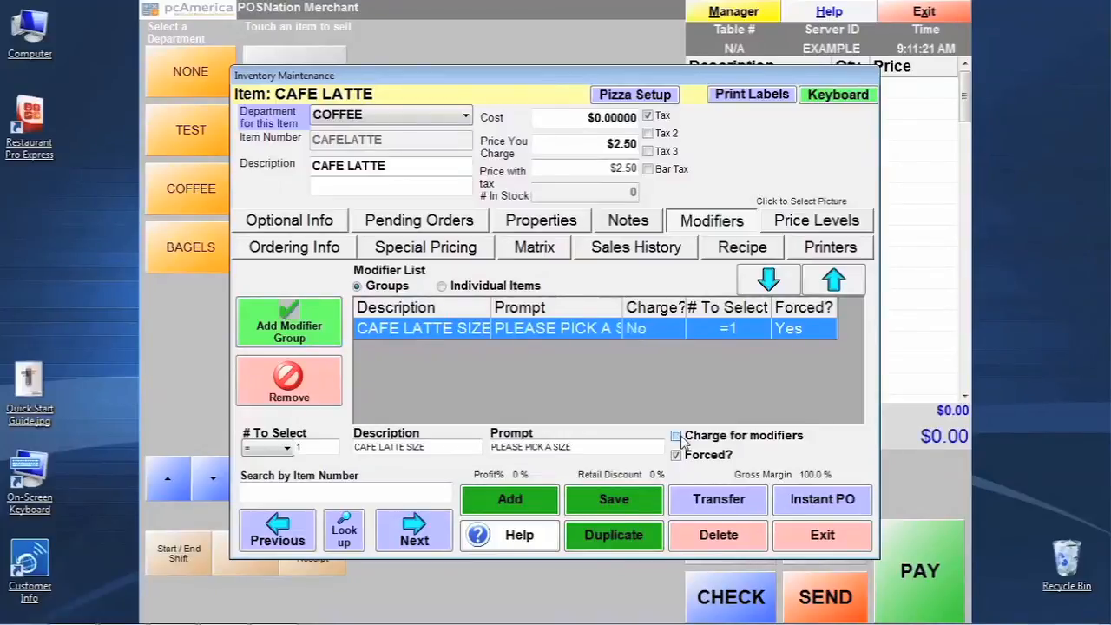
click(677, 434)
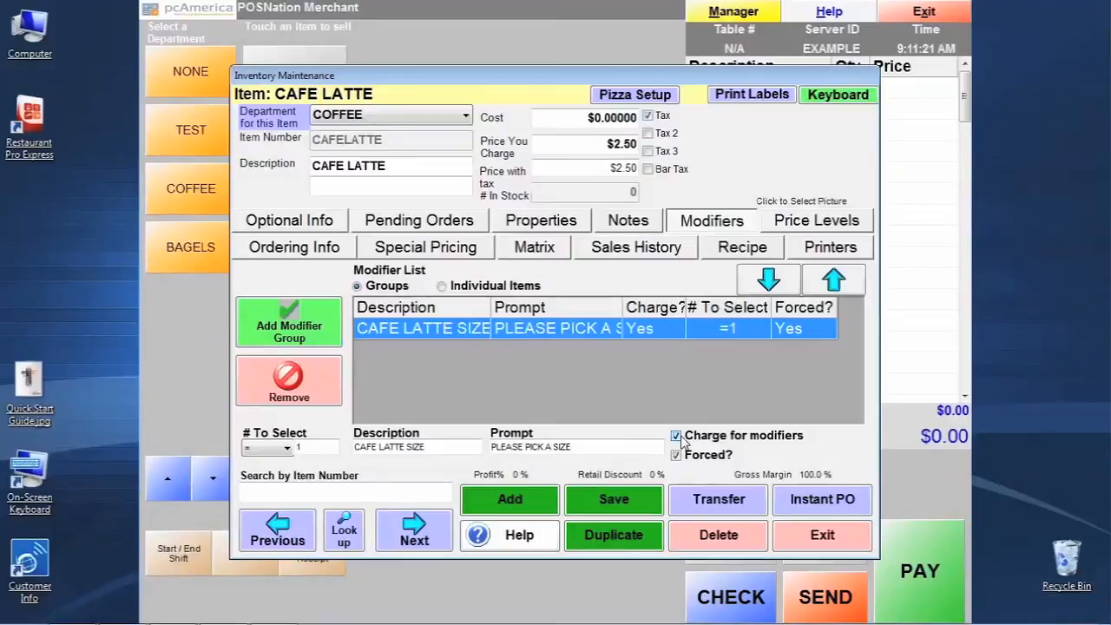
click(677, 434)
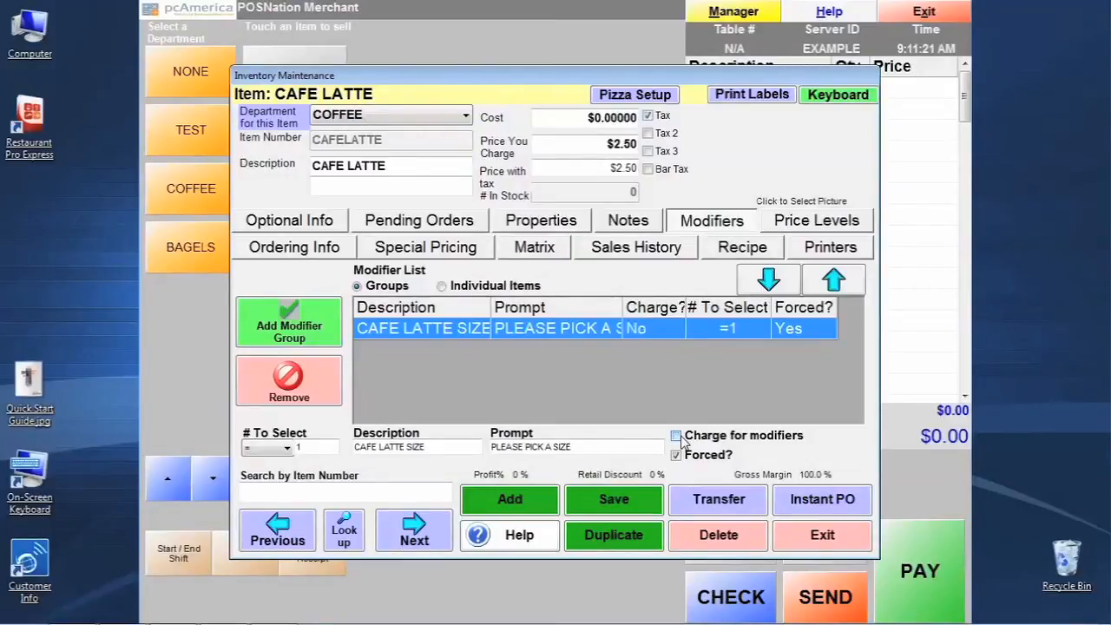
click(677, 434)
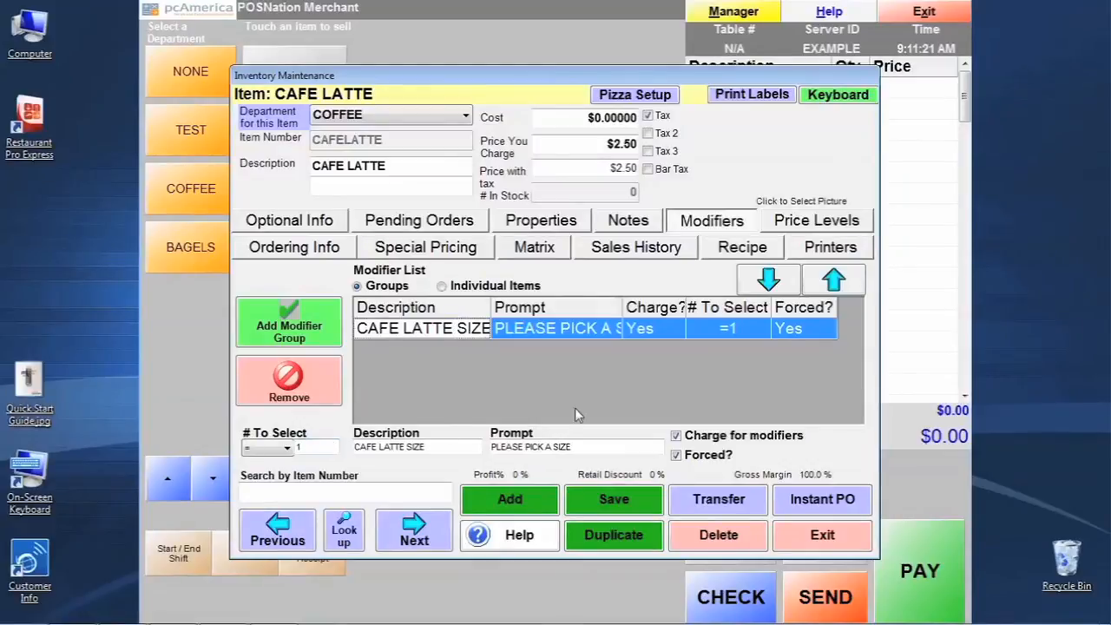
mouse_move(805, 337)
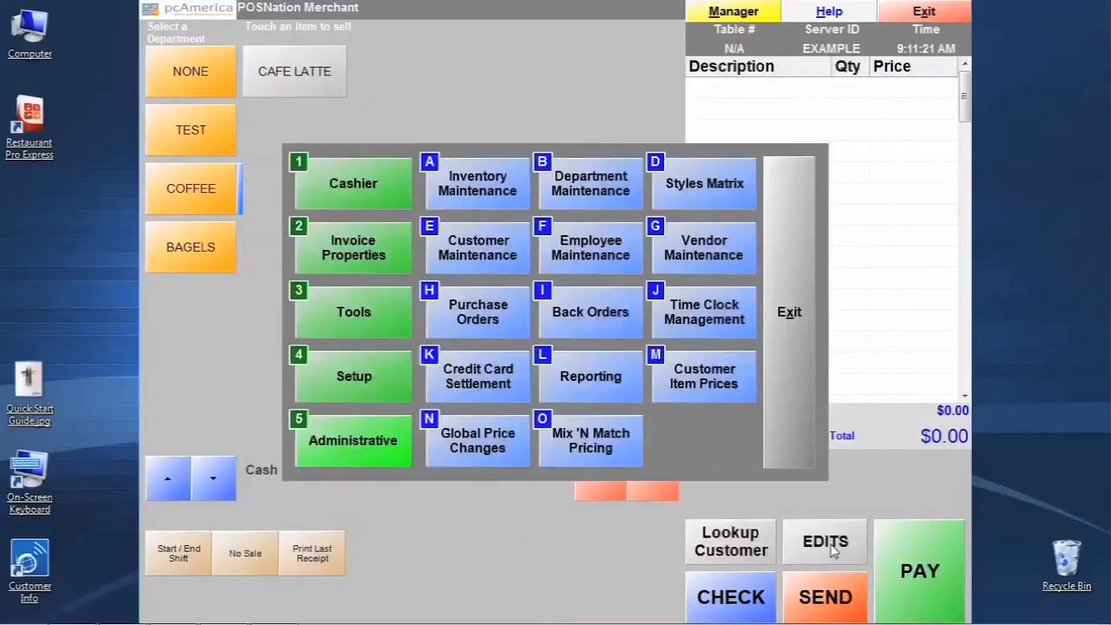
Leave the manager menu and ring up CAFE LATTE, bringing up the PLEASE PICK A SIZE prompt.
click(788, 312)
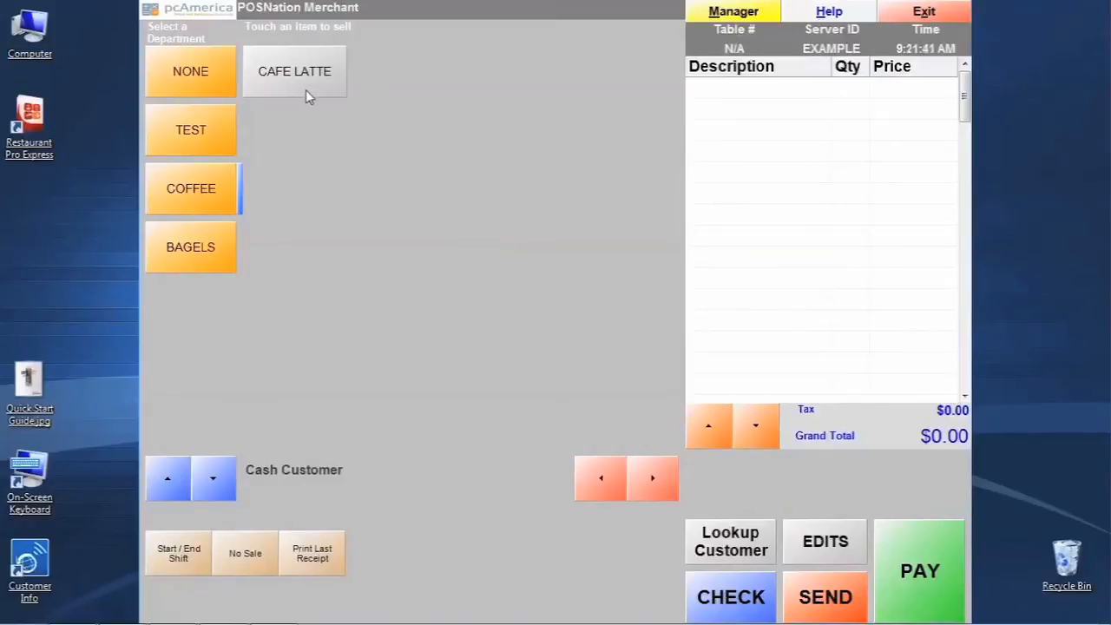
click(295, 71)
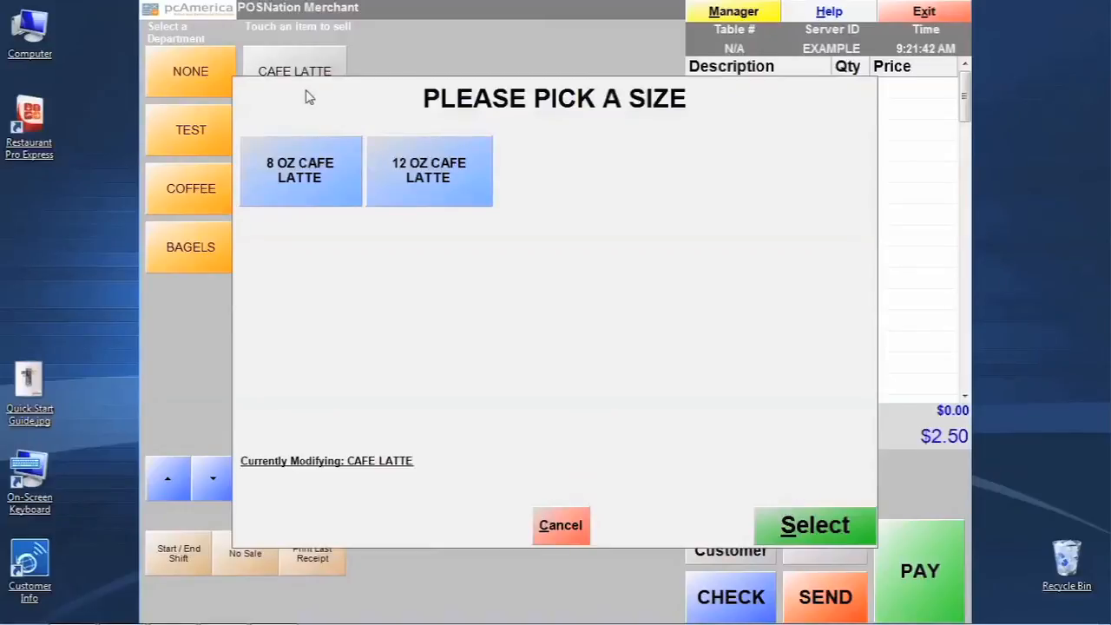
mouse_move(321, 195)
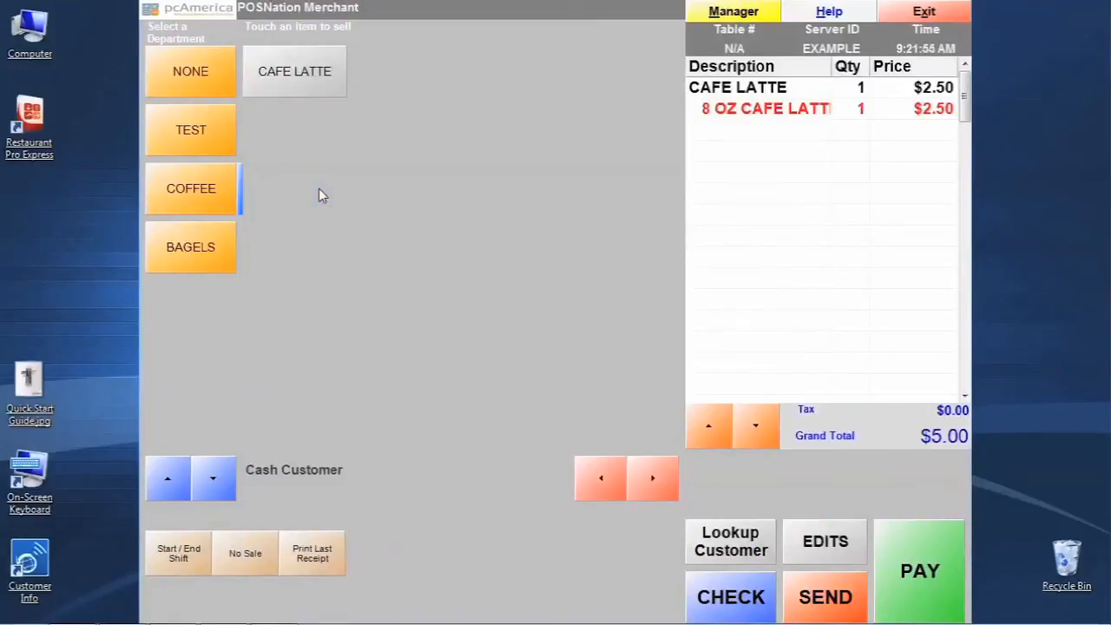
mouse_move(705, 191)
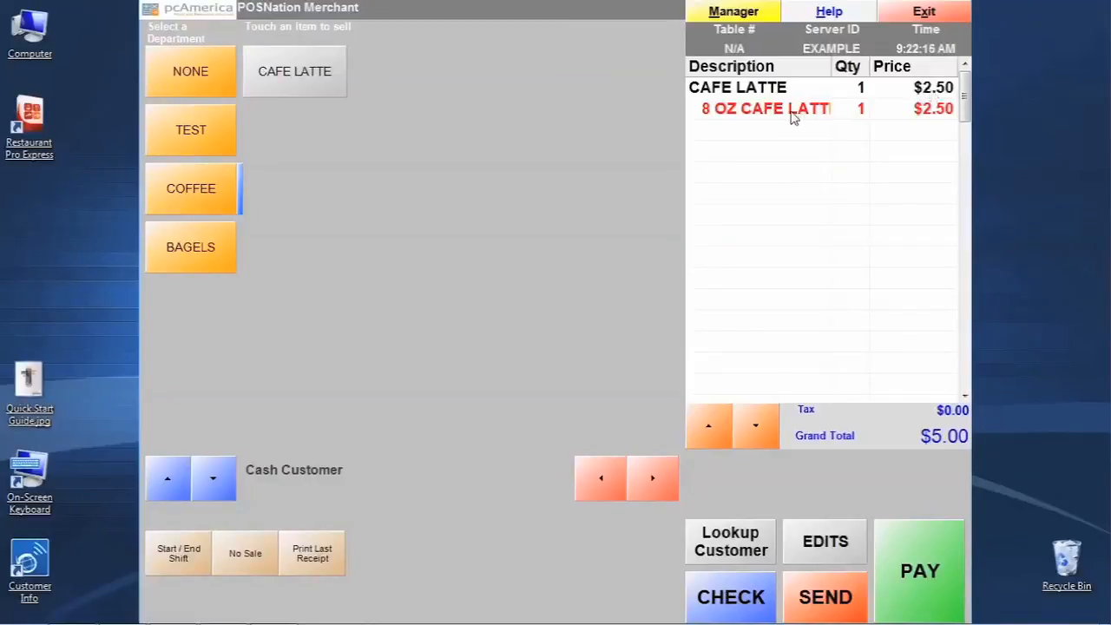
mouse_move(910, 113)
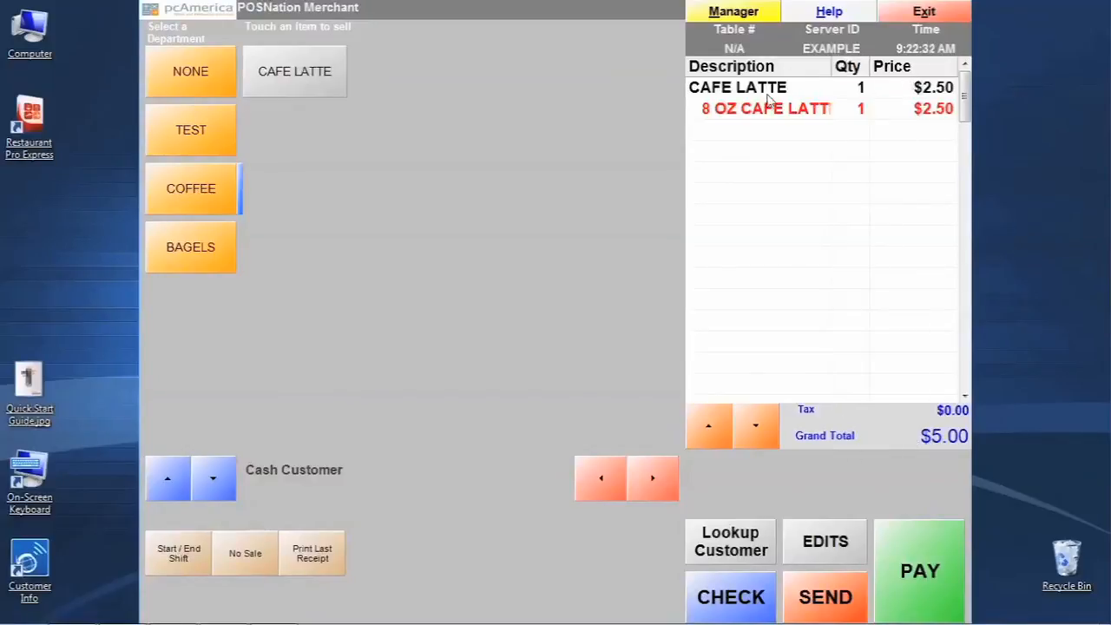
mouse_move(842, 120)
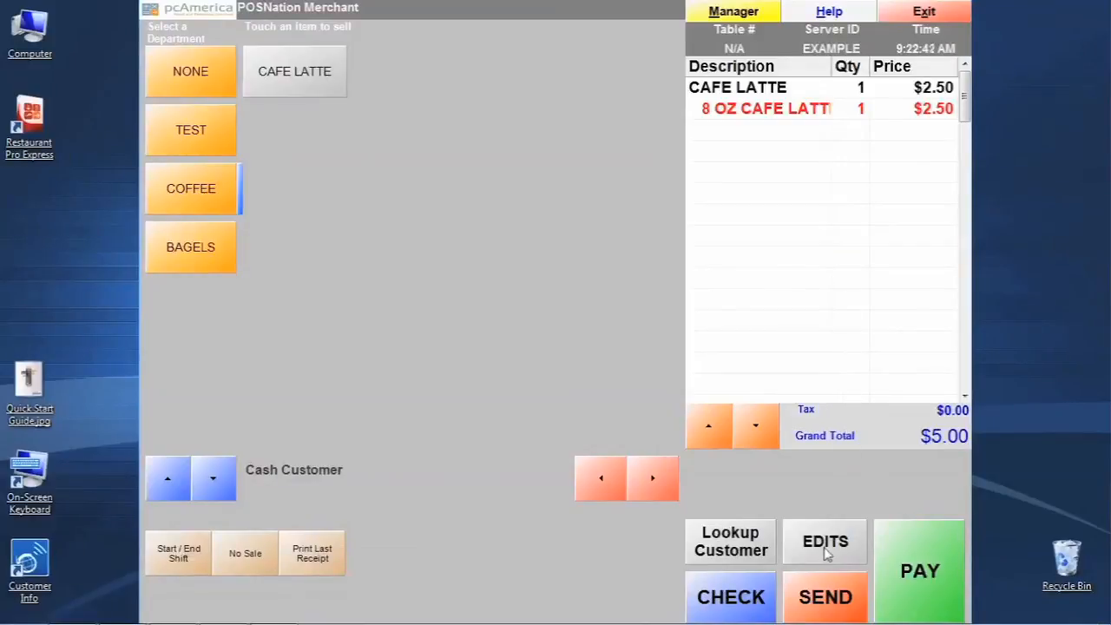
Void the test order and return to Inventory Maintenance via Manager > Administrative.
click(823, 542)
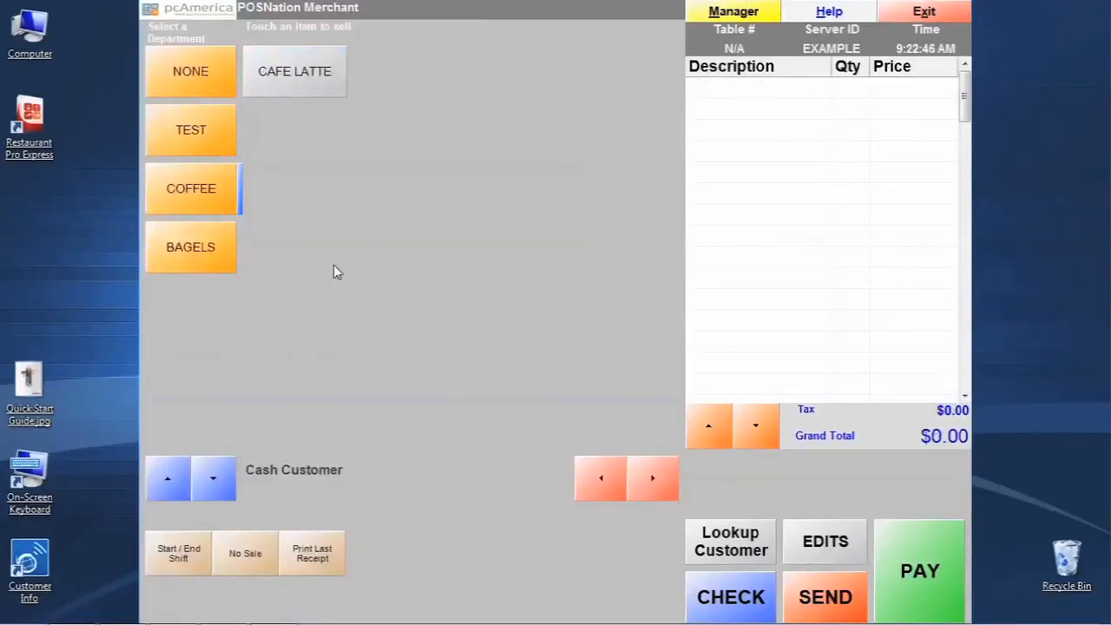
click(733, 11)
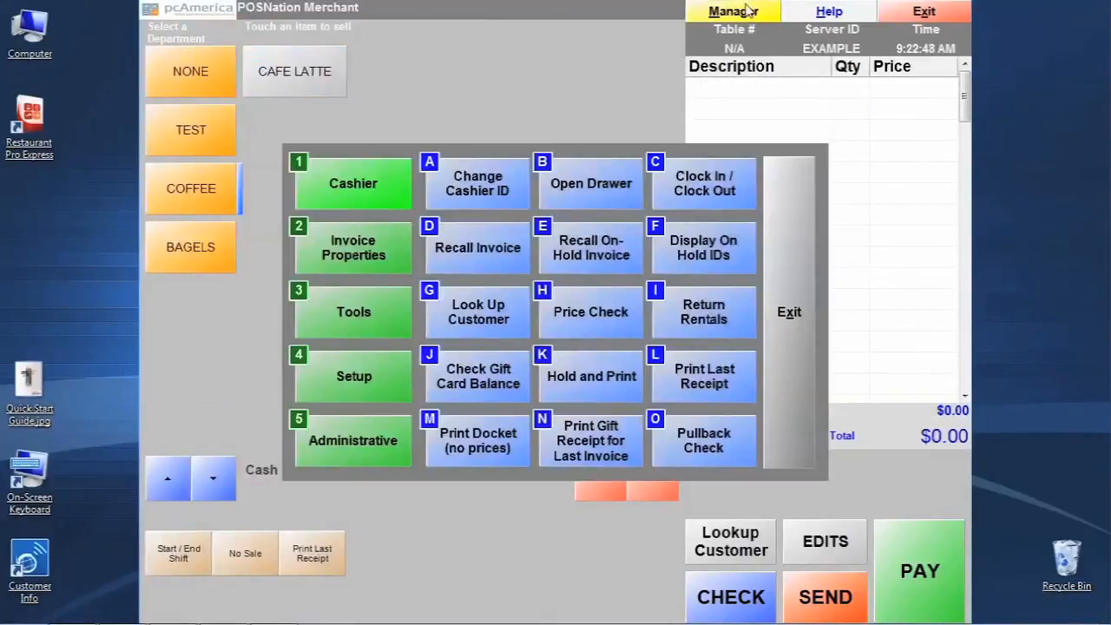
click(353, 441)
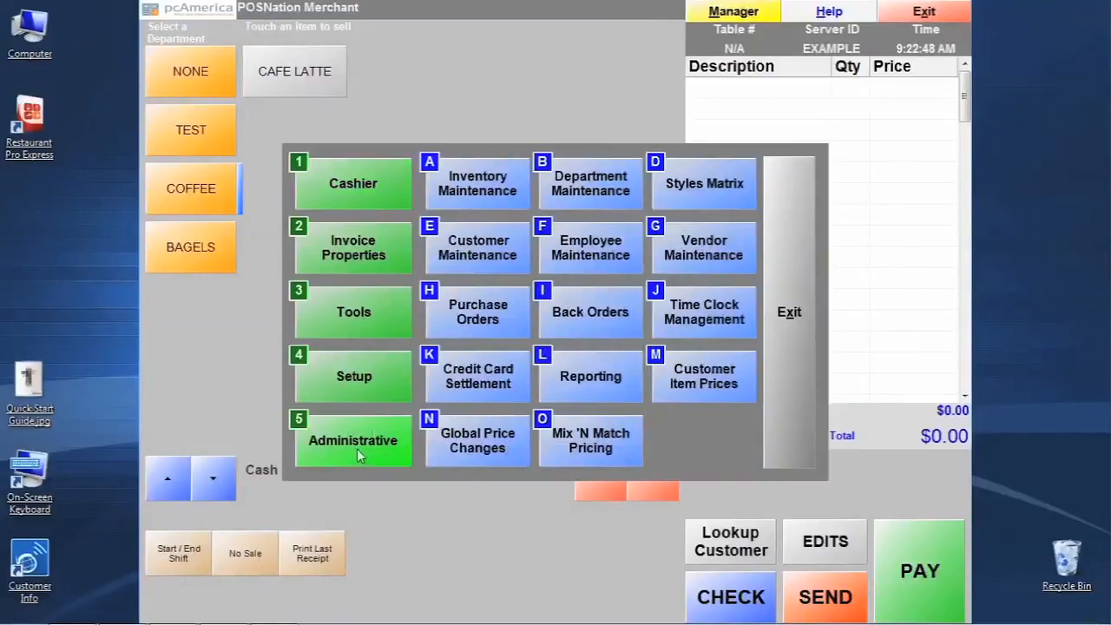
click(475, 184)
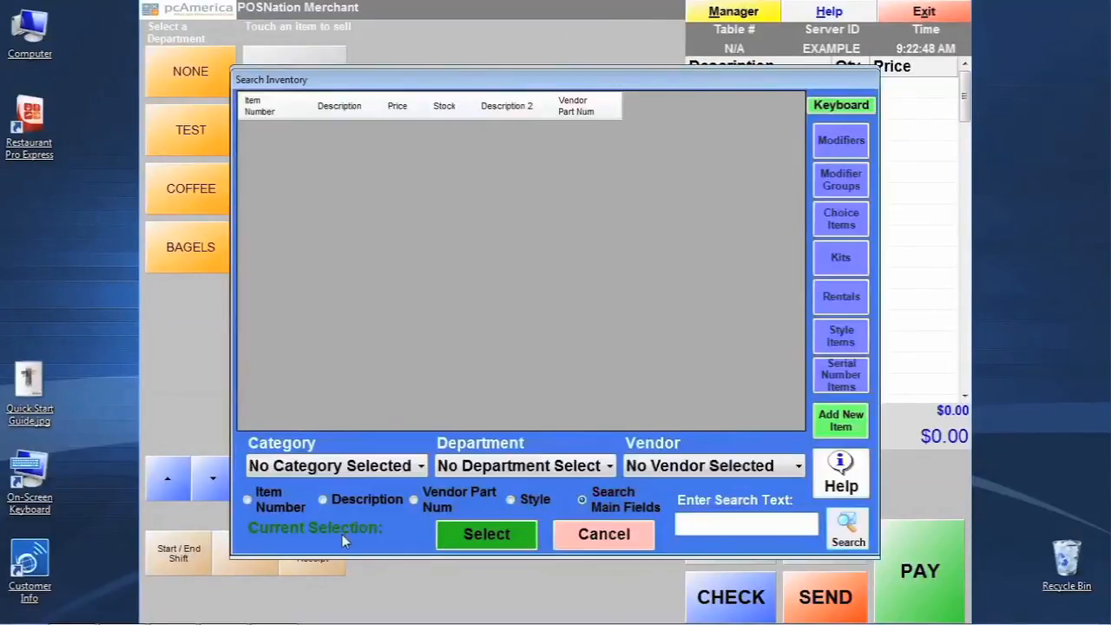
List the COFFEE department items and reopen the CAFE LATTE record ($2.50).
click(524, 465)
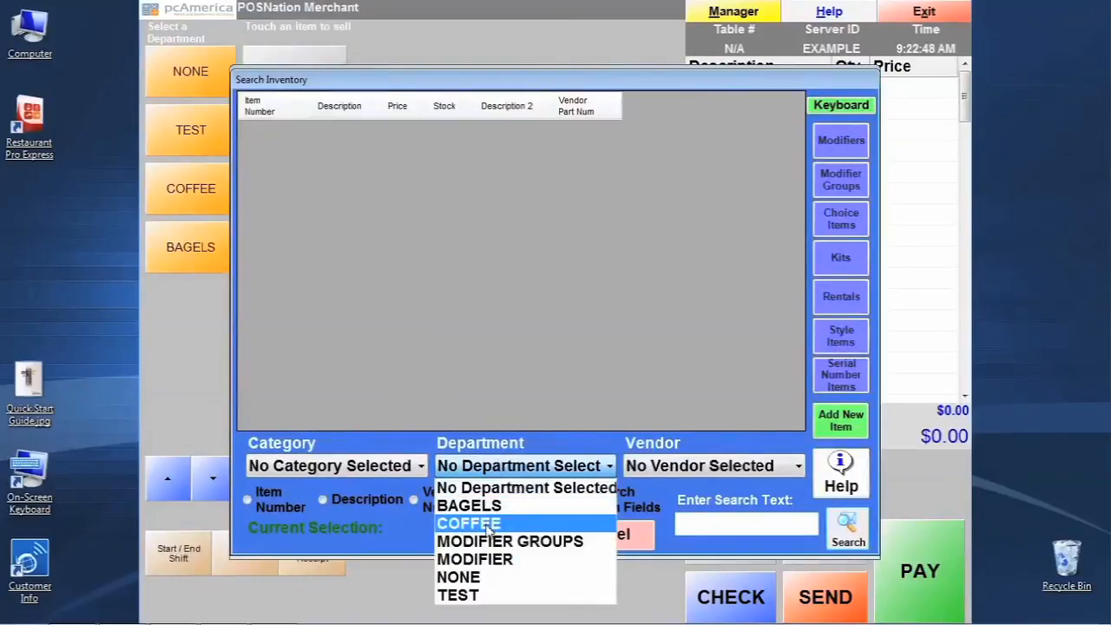
click(469, 523)
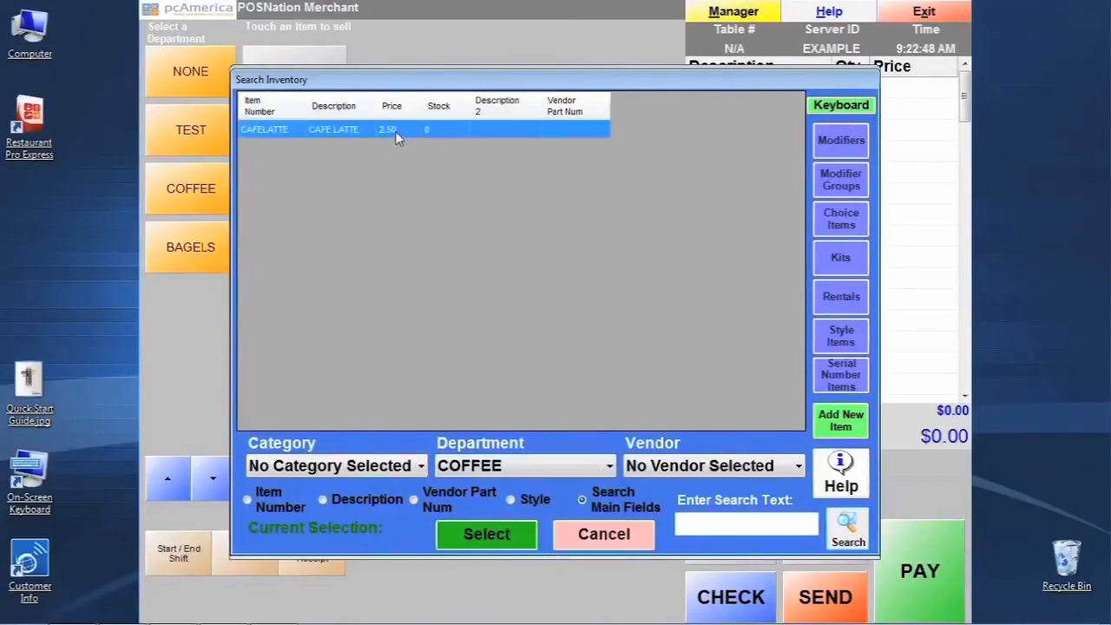
click(486, 535)
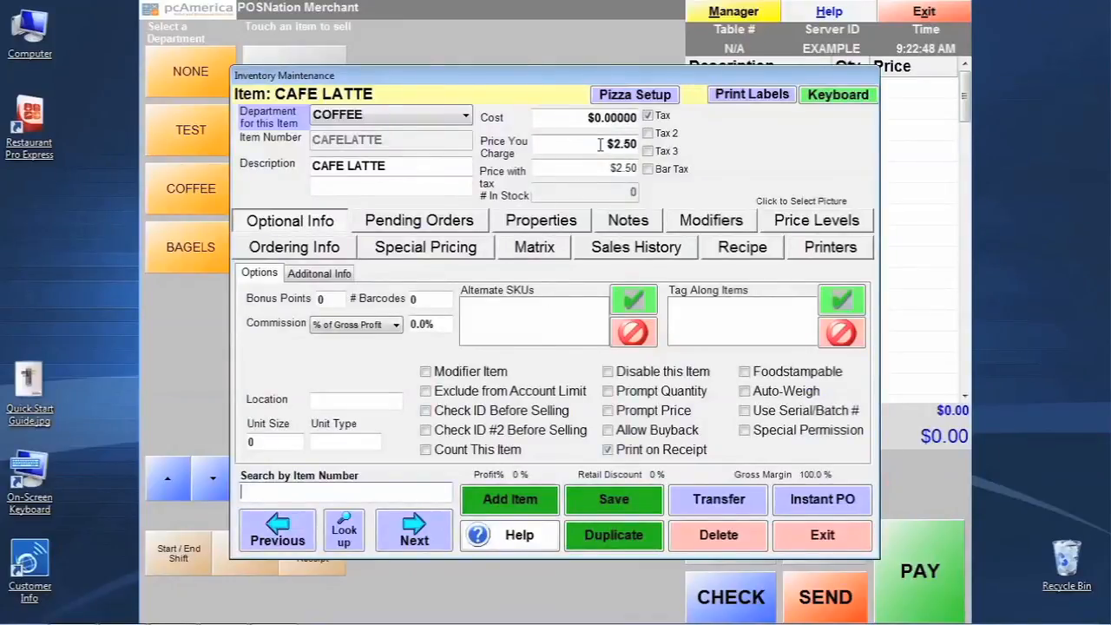
Set CAFE LATTE's Price You Charge to 0.00 and review its attached modifier groups.
click(587, 144)
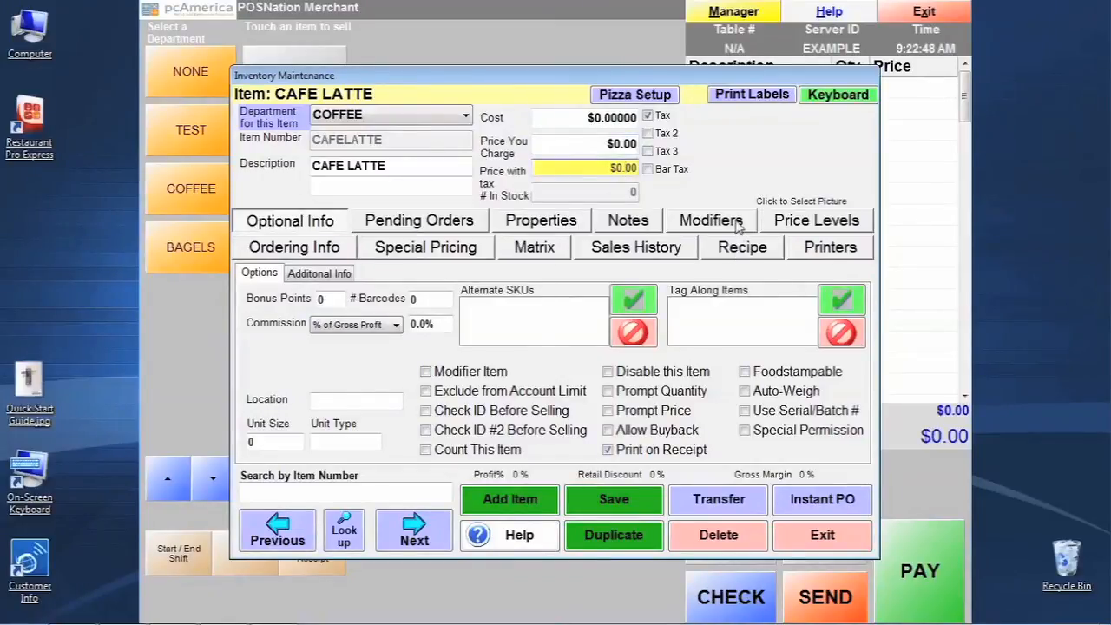
click(712, 219)
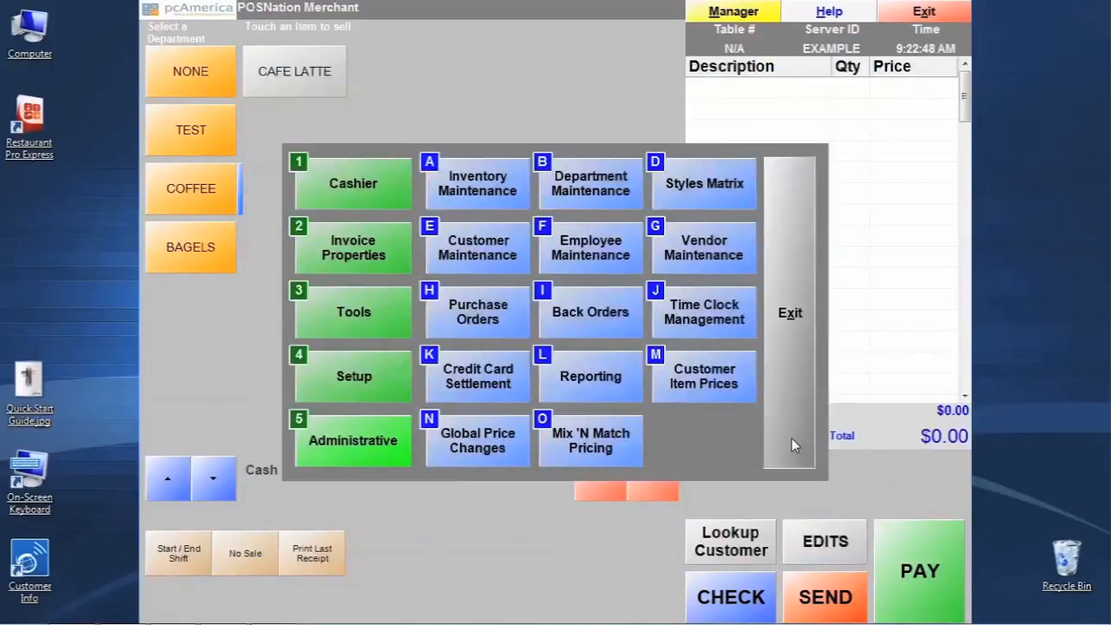
Leave the manager menu to ring up the $0.00 CAFE LATTE with its size prompt again.
click(295, 71)
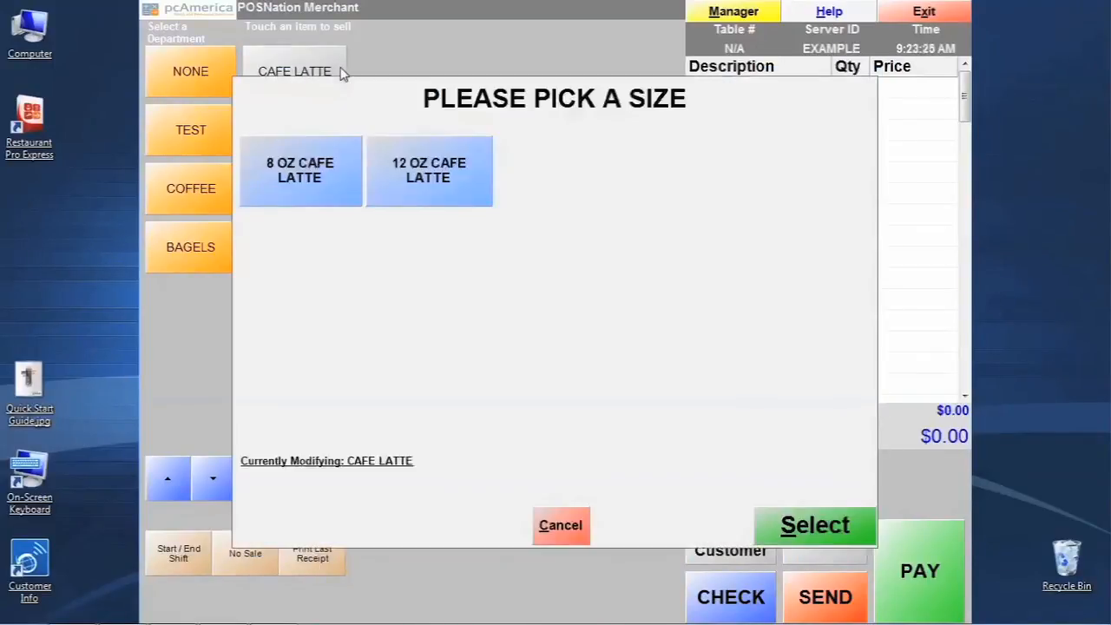
mouse_move(337, 186)
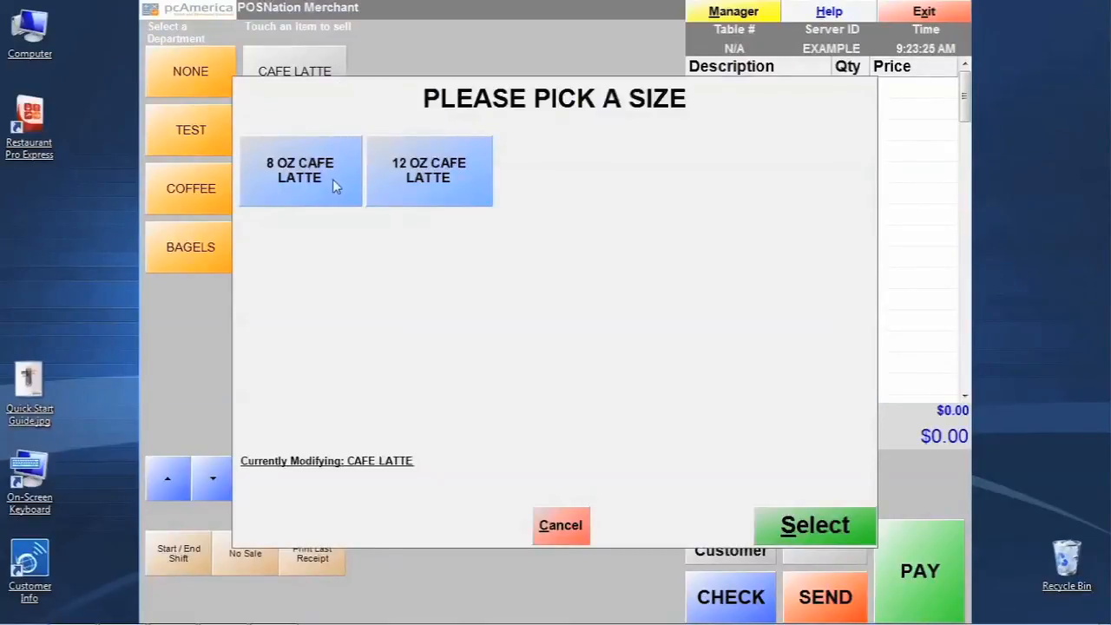